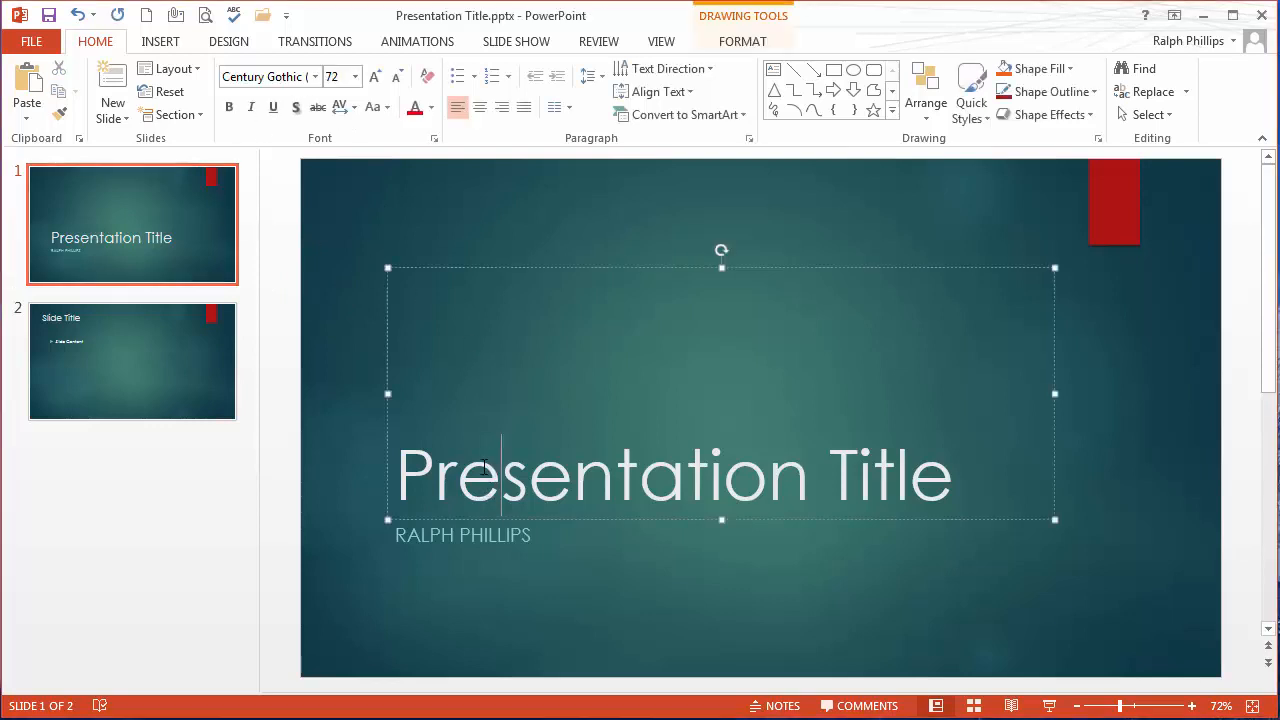
Search Google for 'free fonts' in a new Chrome tab.
click(438, 193)
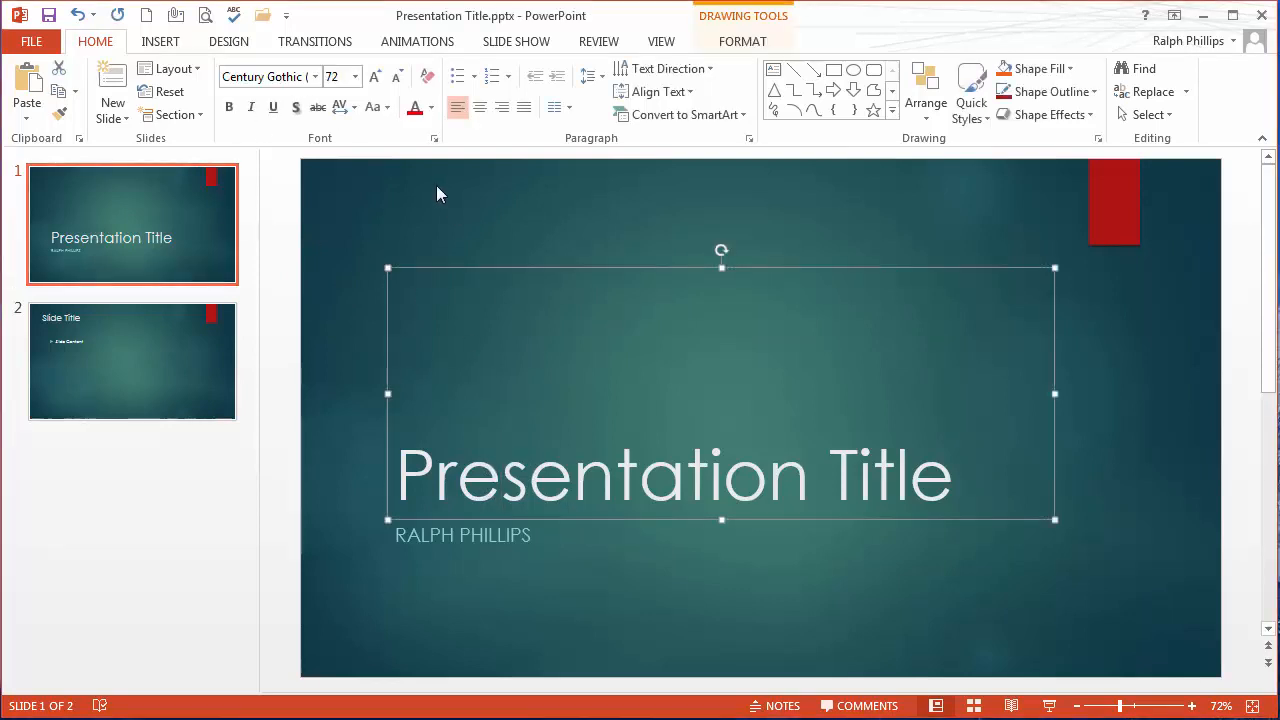
click(314, 76)
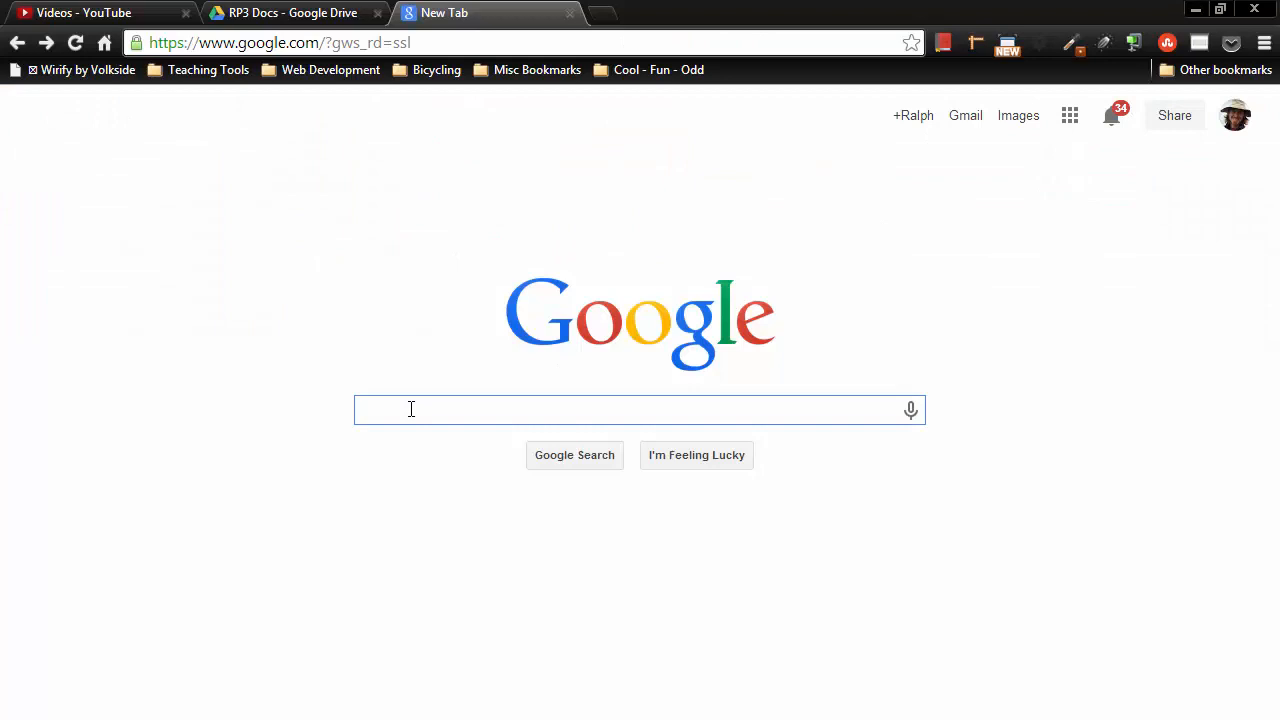
text(free fonts)
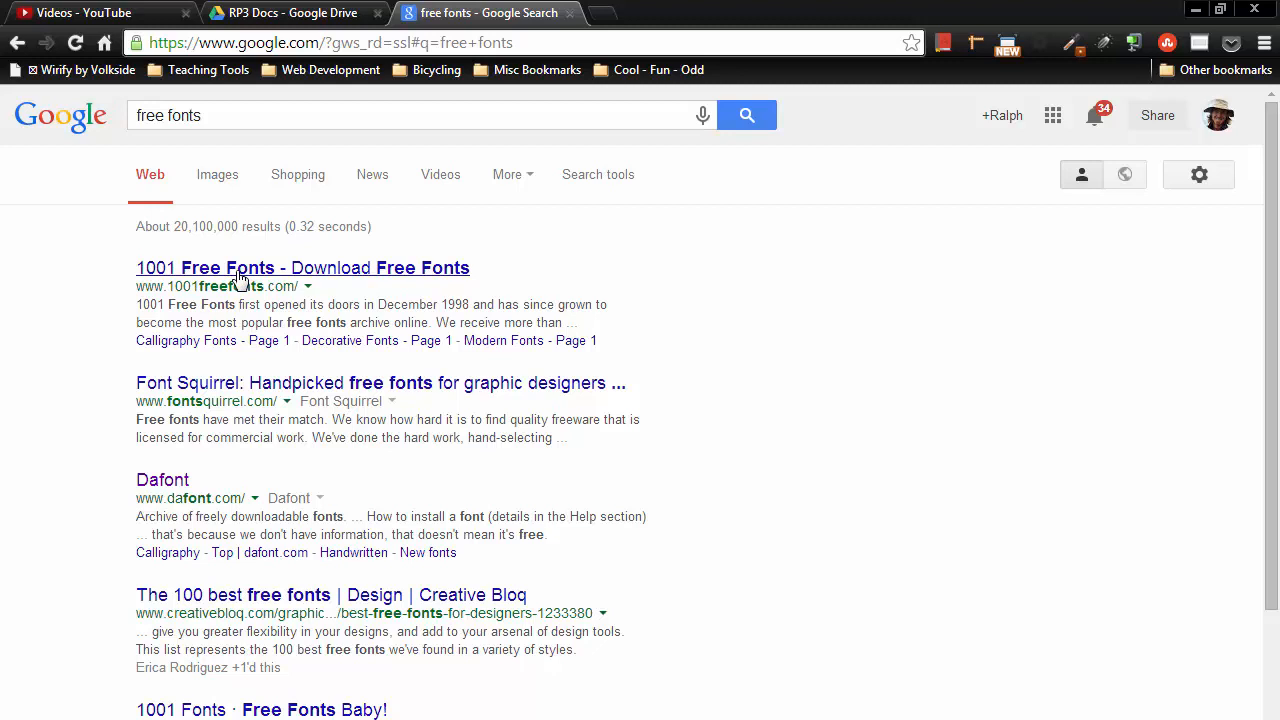
mouse_move(162, 480)
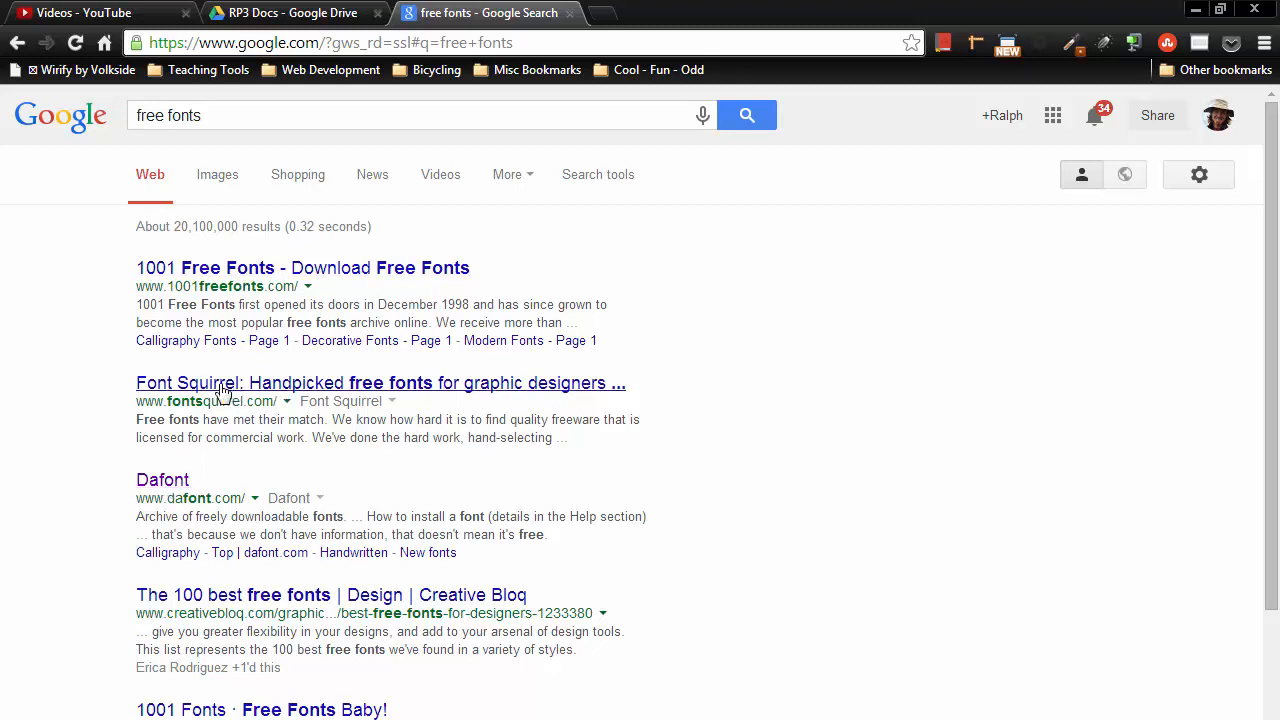
mouse_move(258, 390)
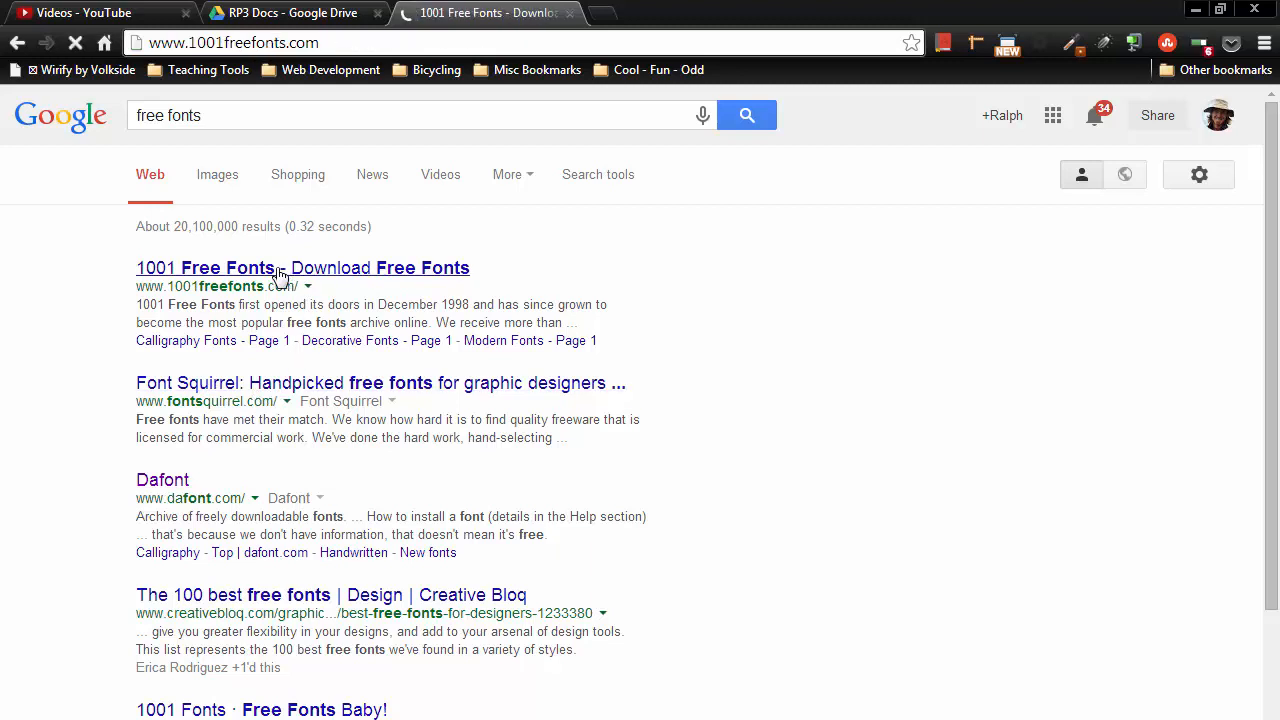
Open 1001 Free Fonts, find D Puntillas among the featured fonts, and download it.
click(302, 267)
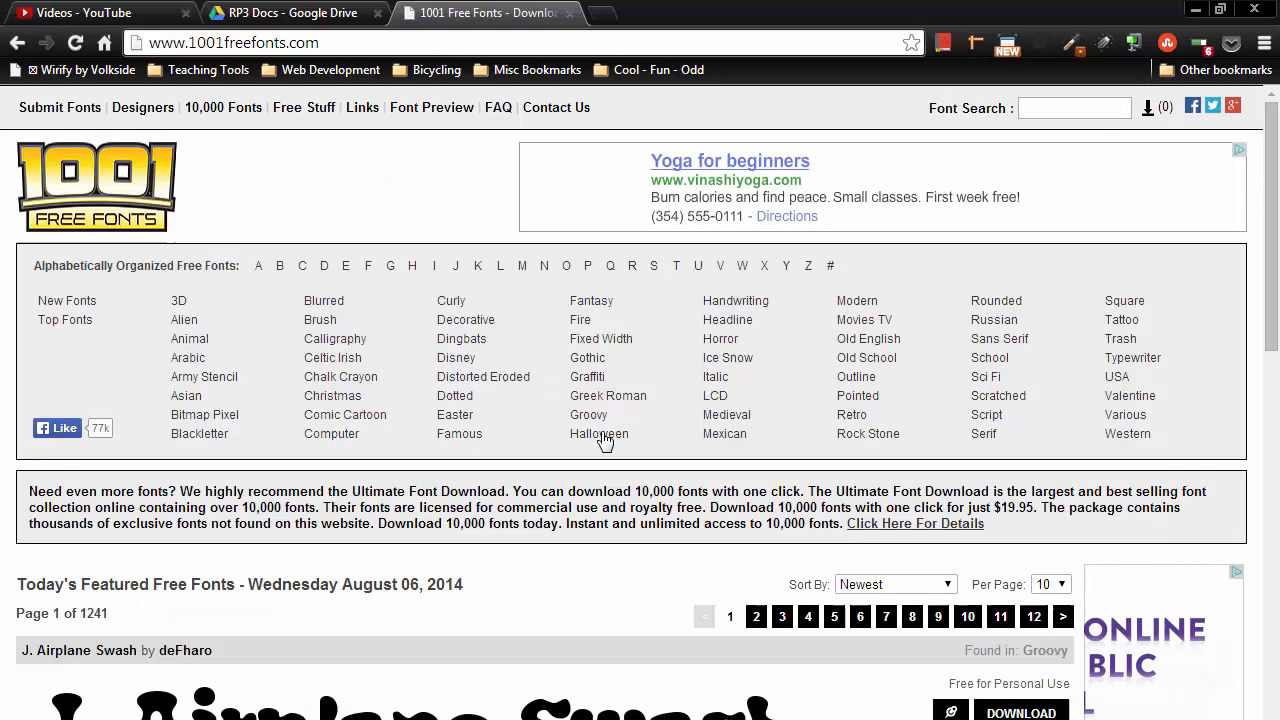
scroll(down, 3)
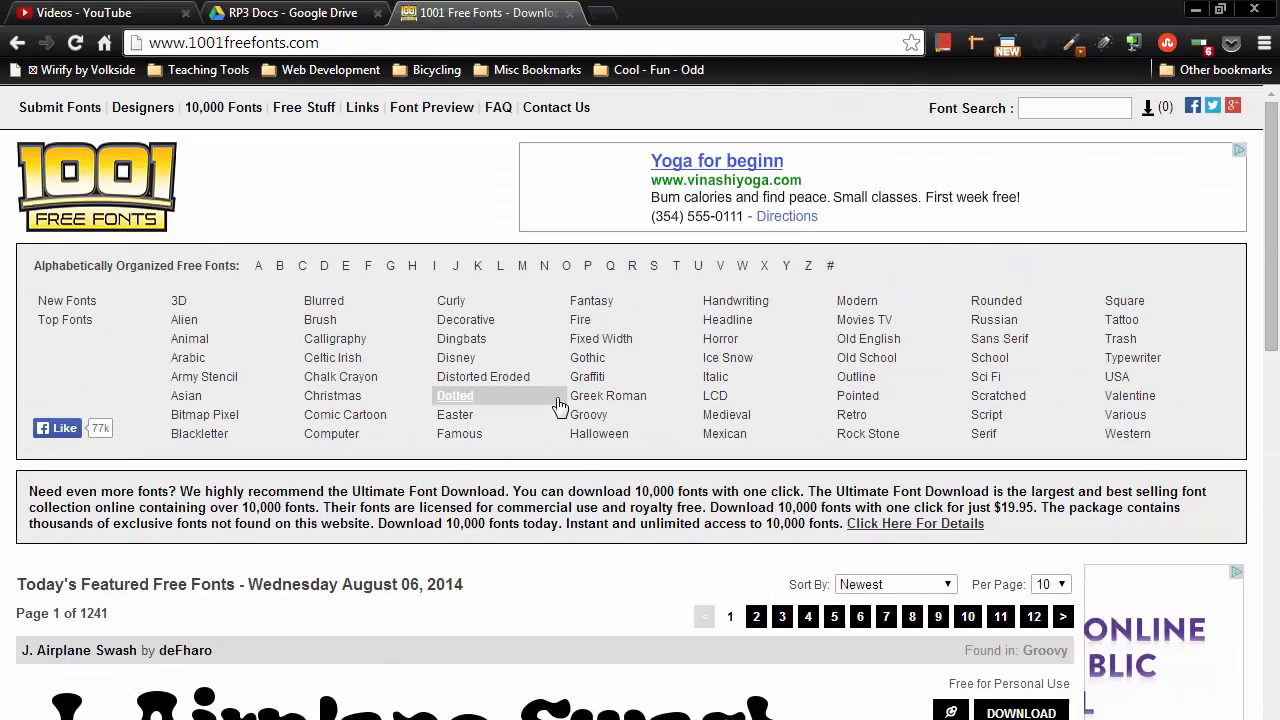
scroll(down, 3)
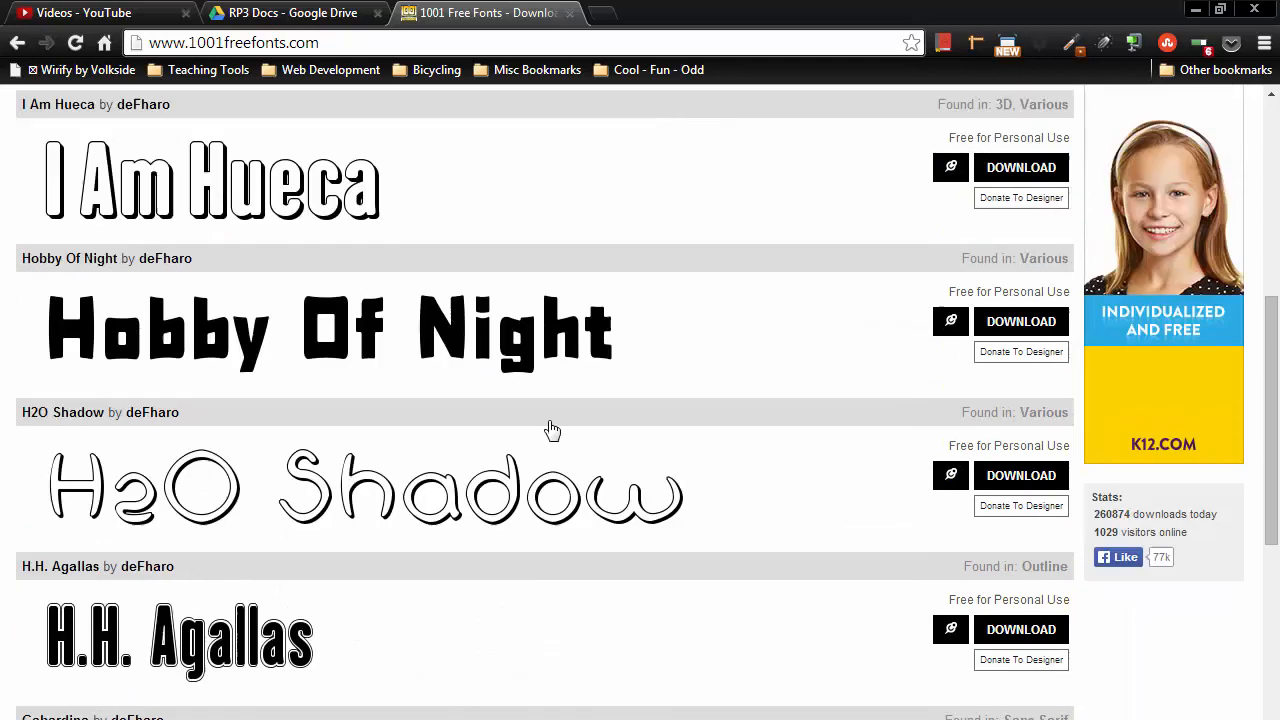
scroll(down, 3)
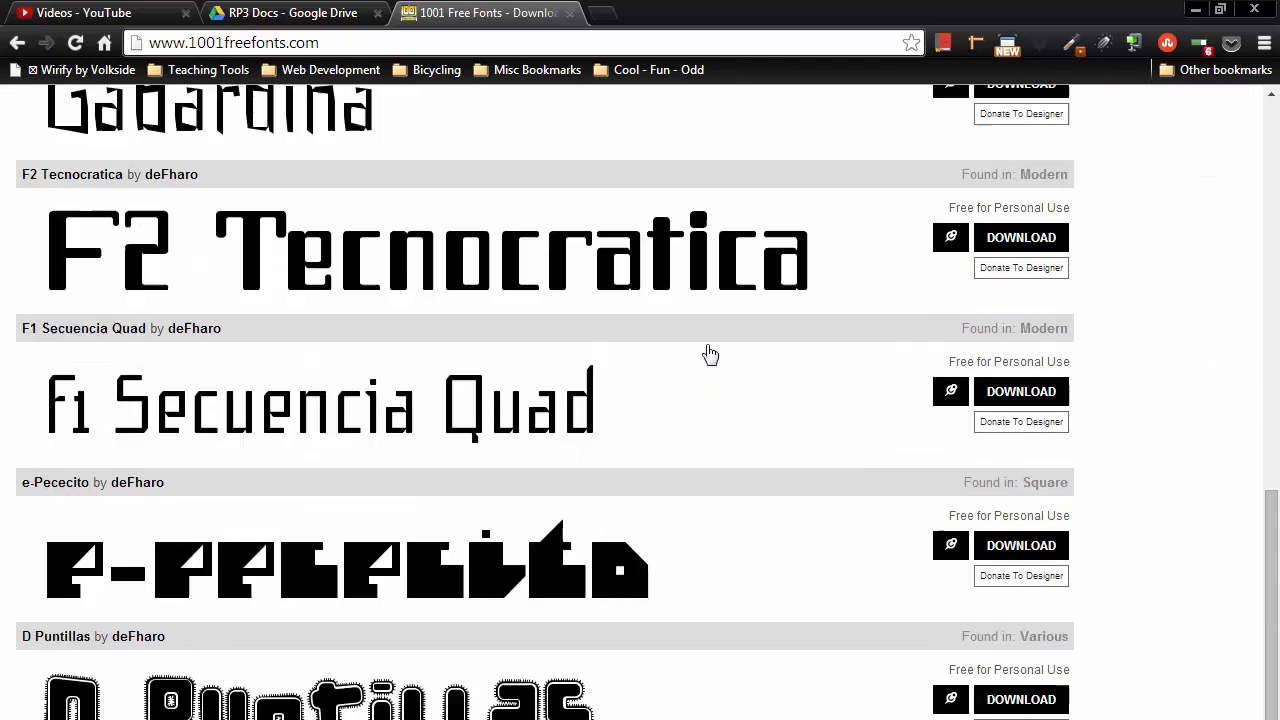
scroll(down, 3)
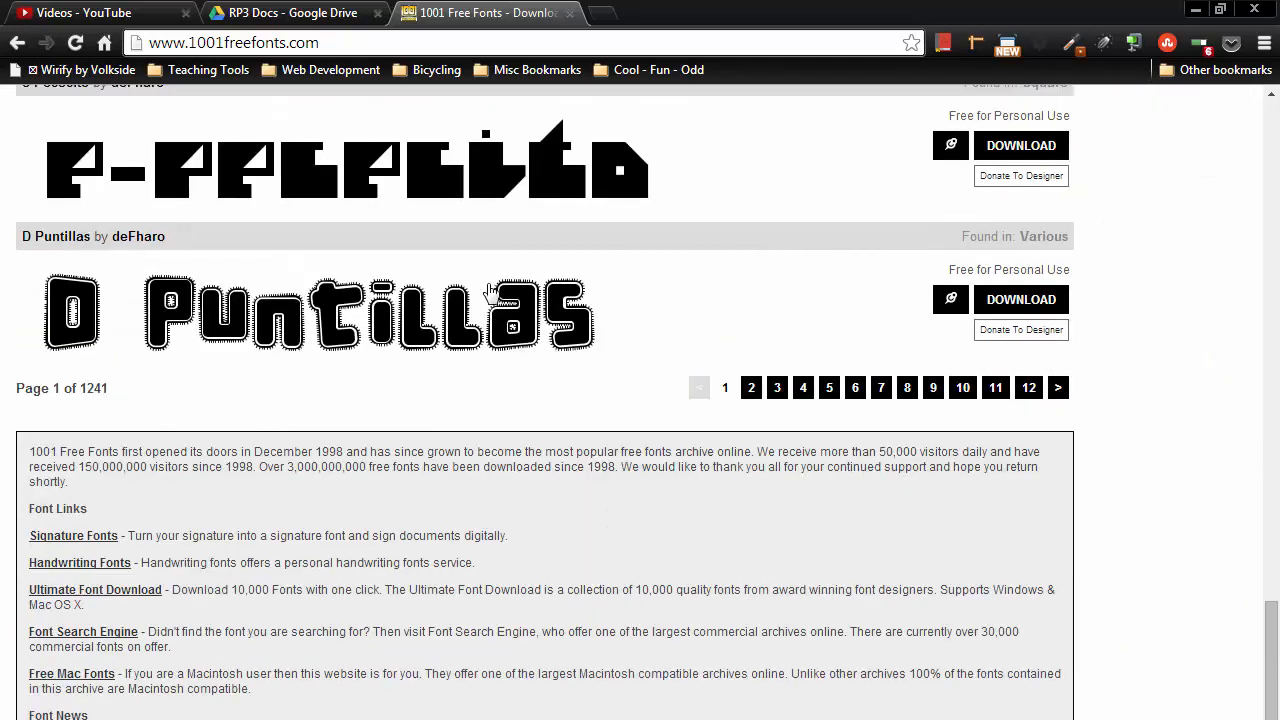
mouse_move(265, 290)
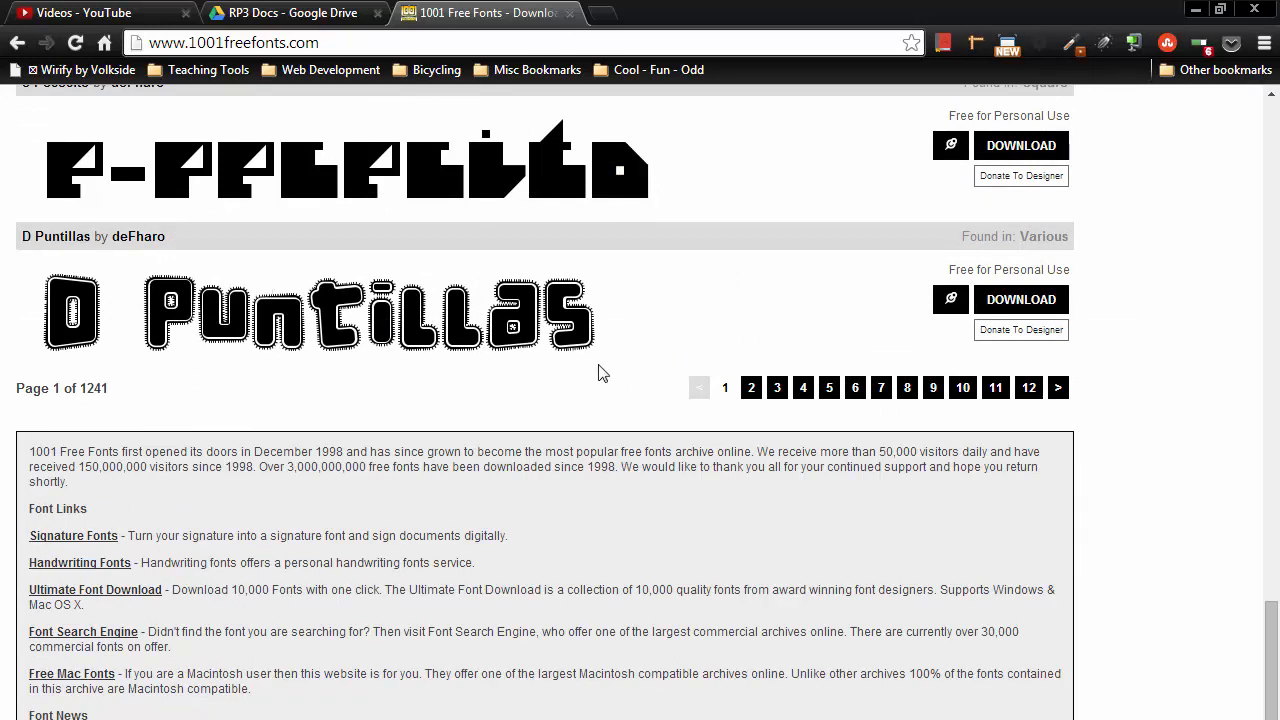
click(1020, 299)
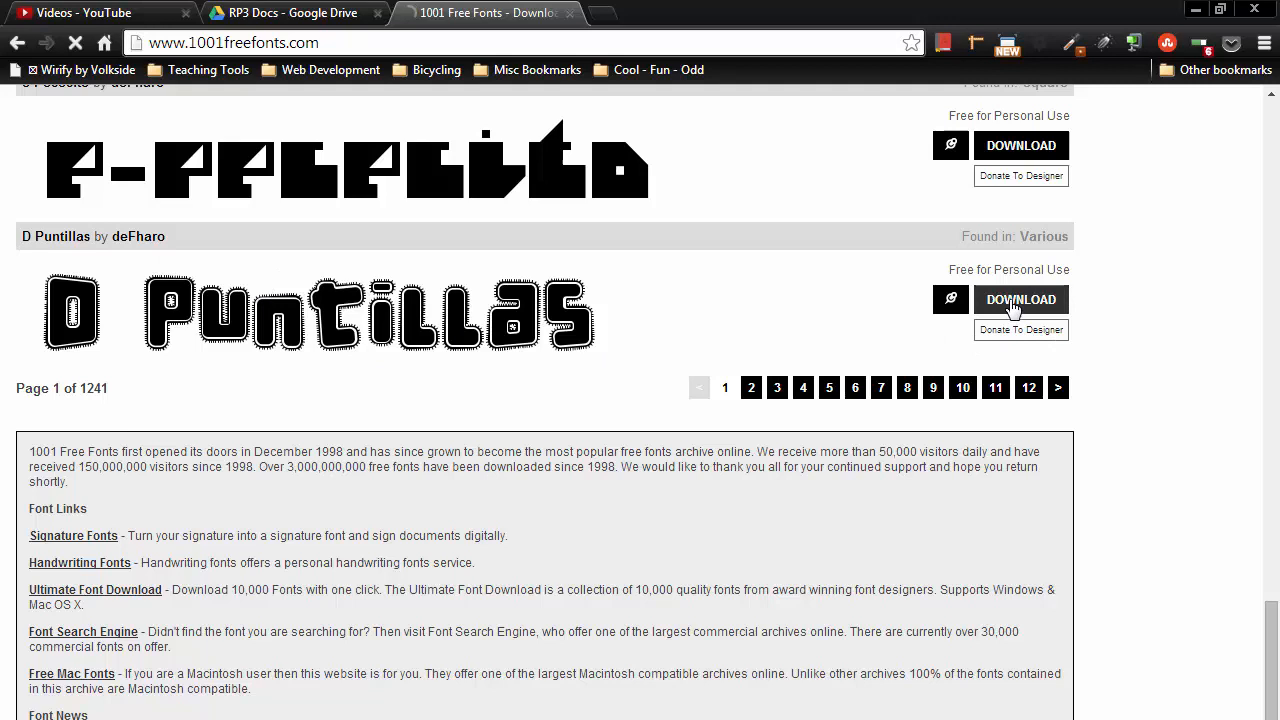
click(1021, 299)
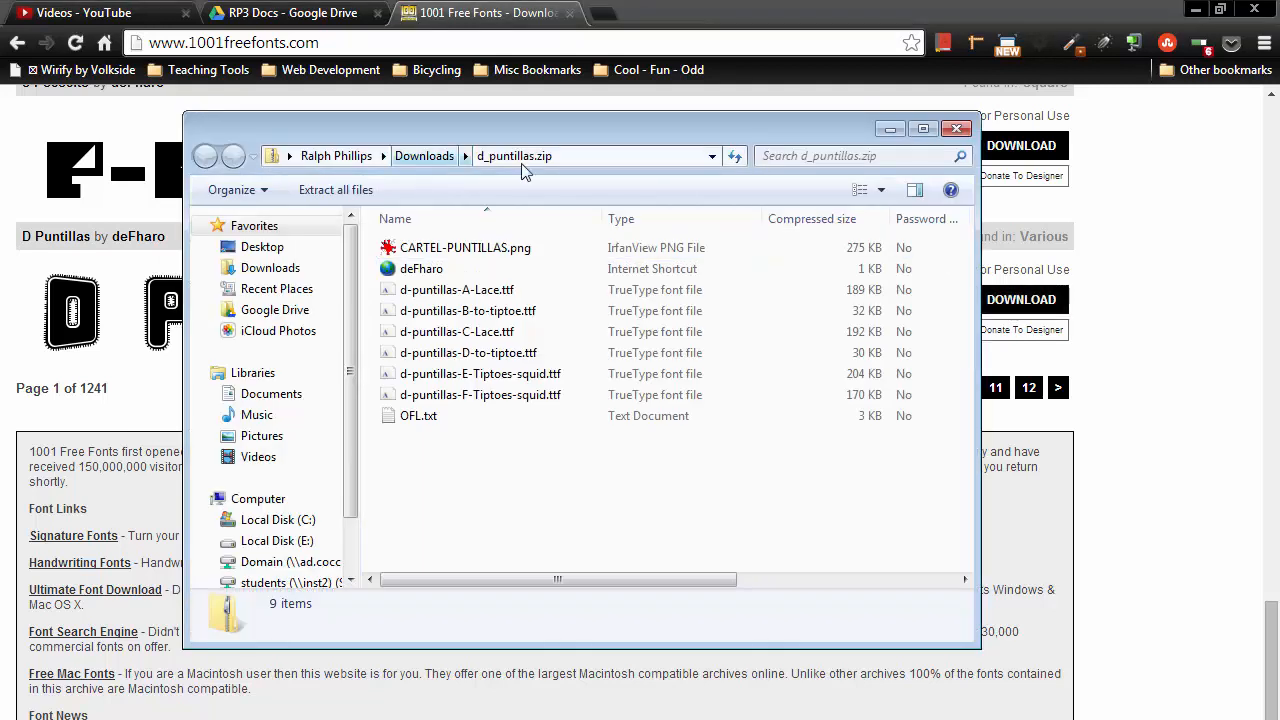
mouse_move(425, 168)
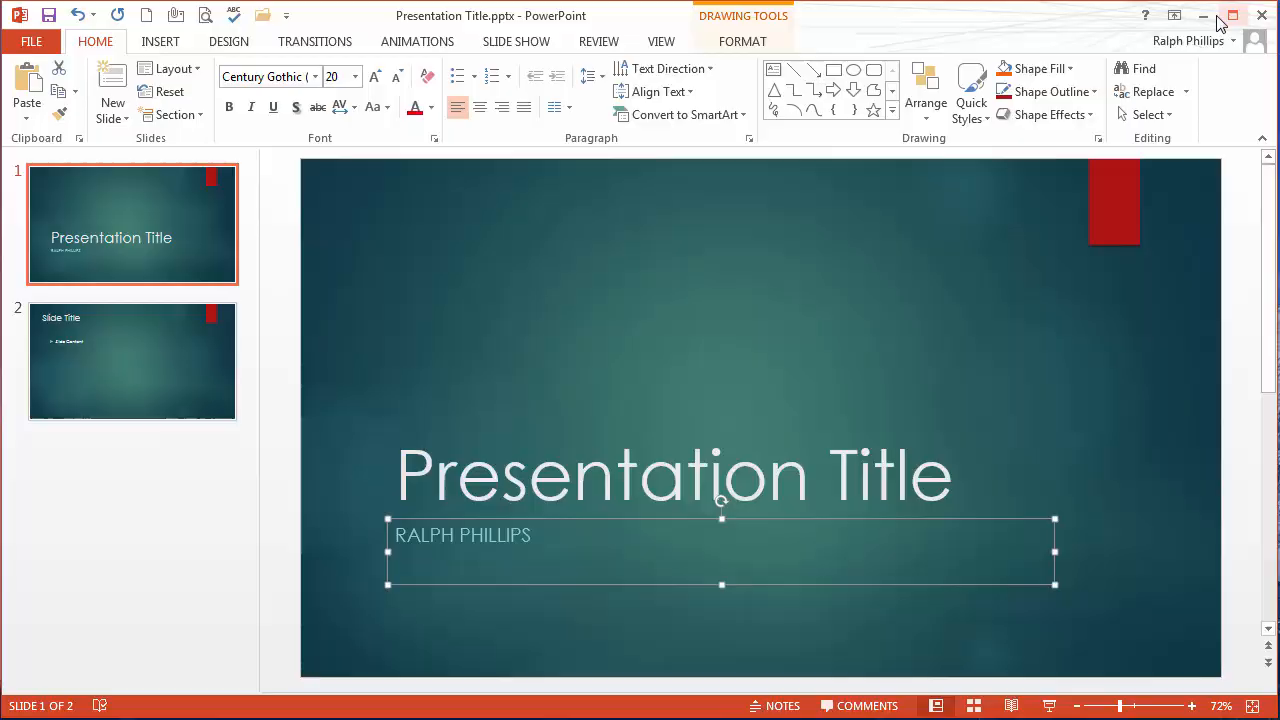
Minimize PowerPoint and extract desktop d_puntillas.zip into a d_puntillas folder.
click(1203, 15)
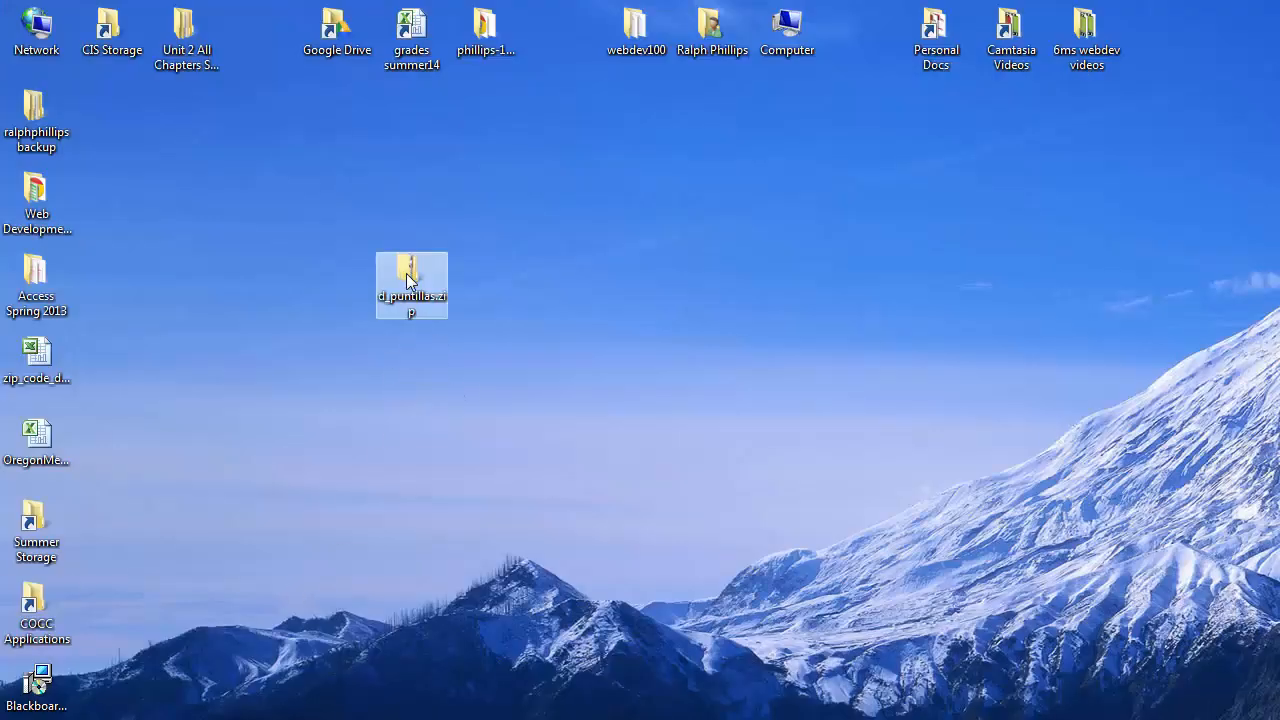
right_click(411, 280)
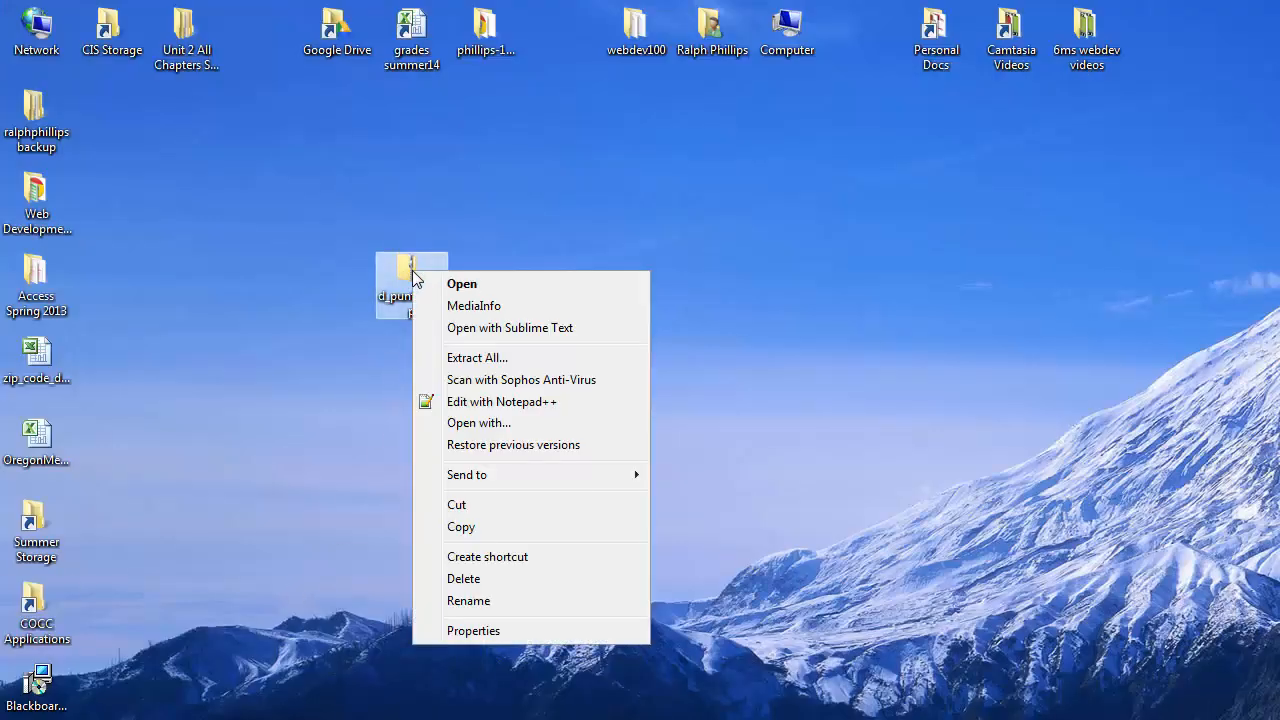
click(477, 357)
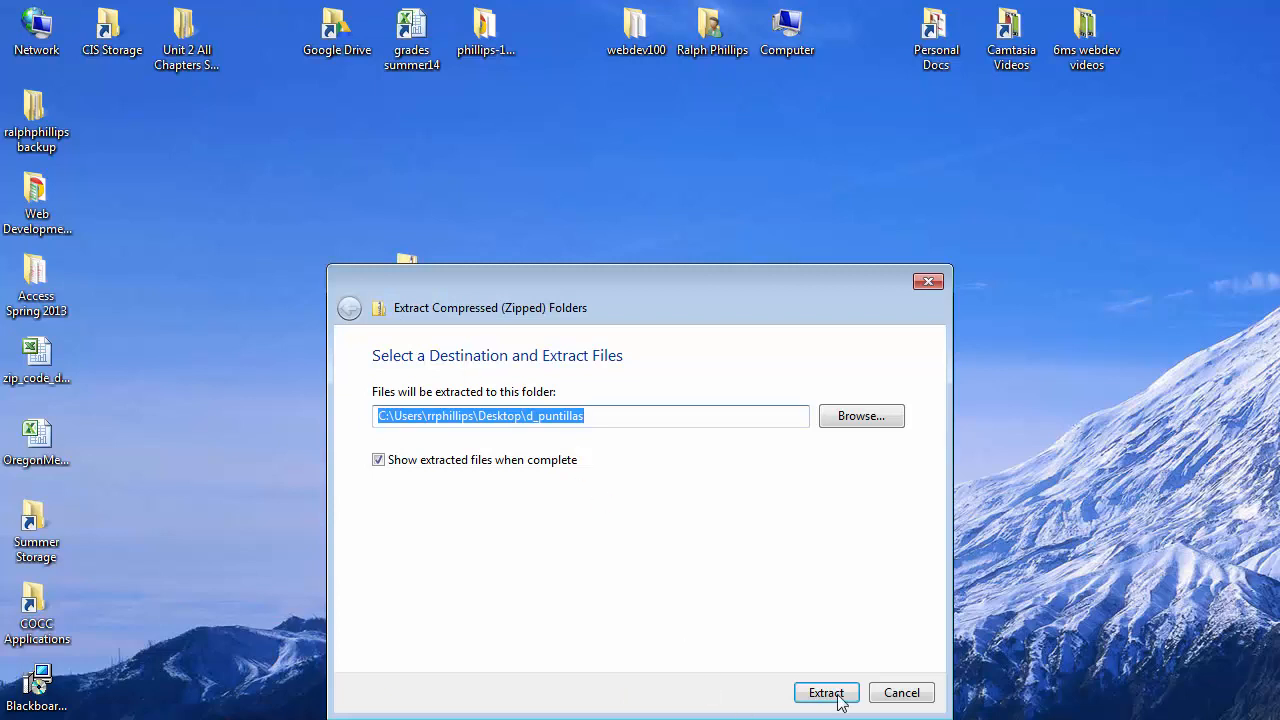
click(826, 692)
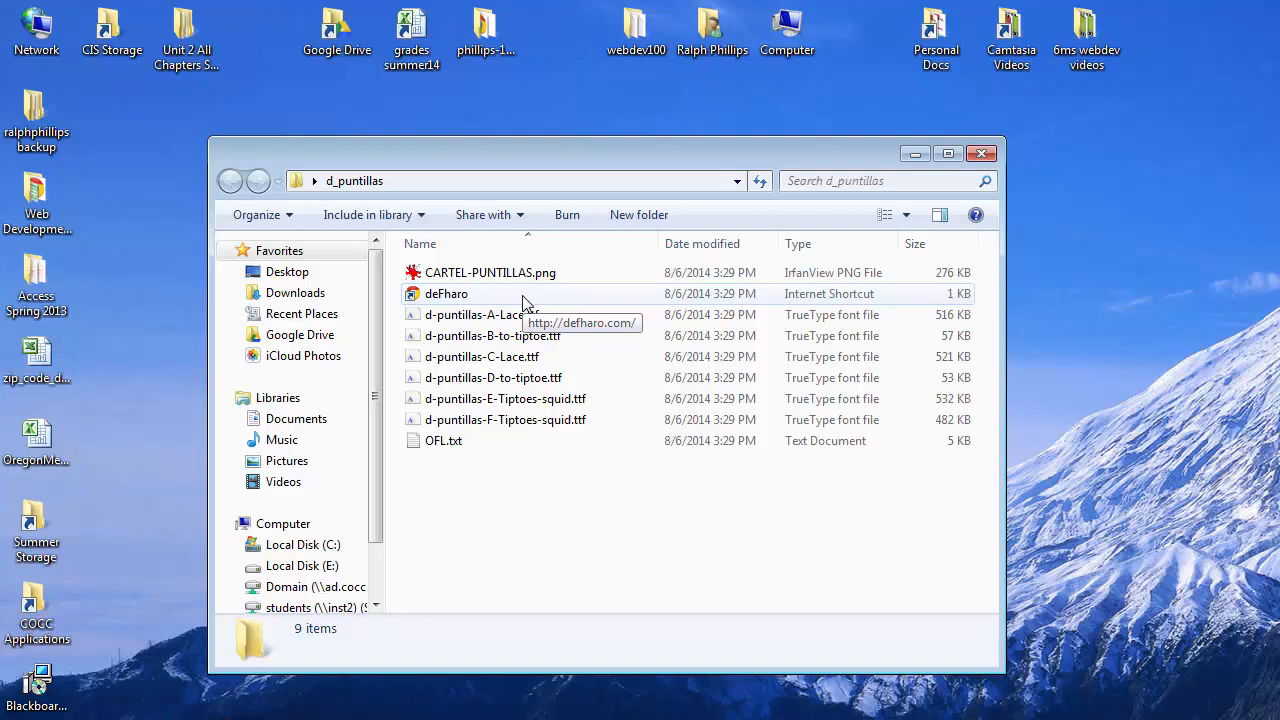
mouse_move(482, 314)
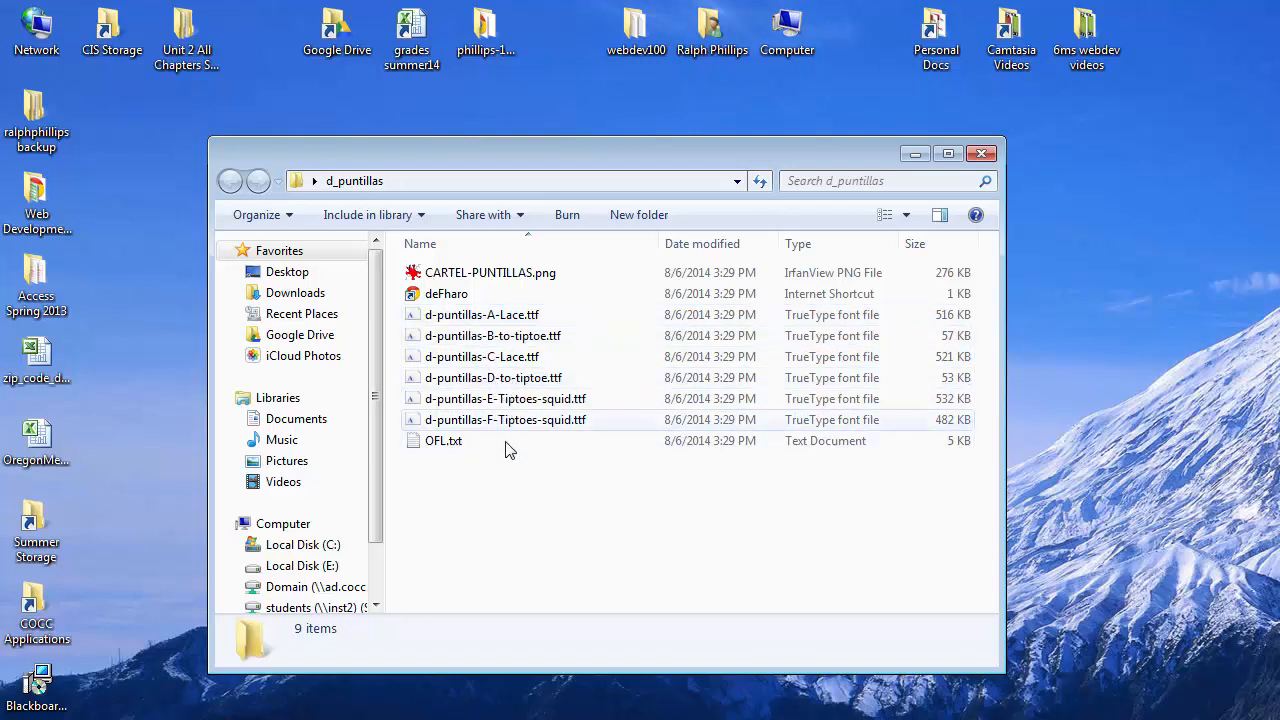
mouse_move(505, 420)
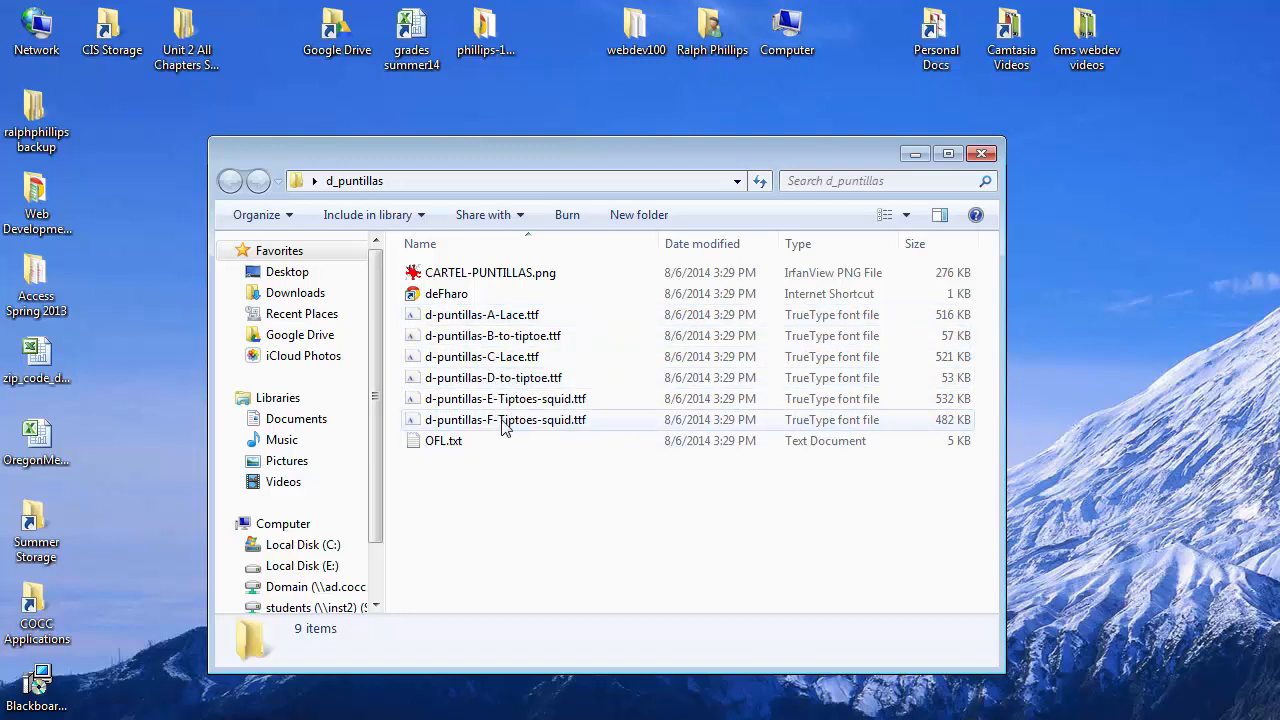
mouse_move(500, 419)
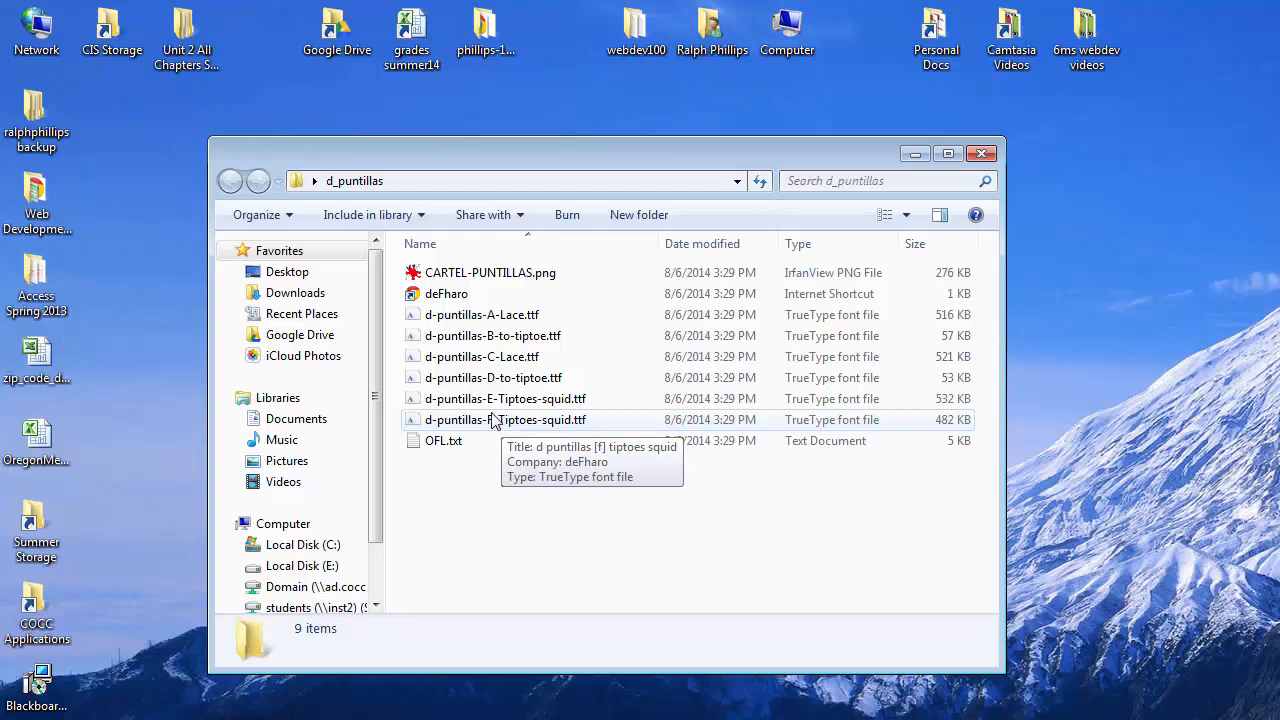
mouse_move(500, 314)
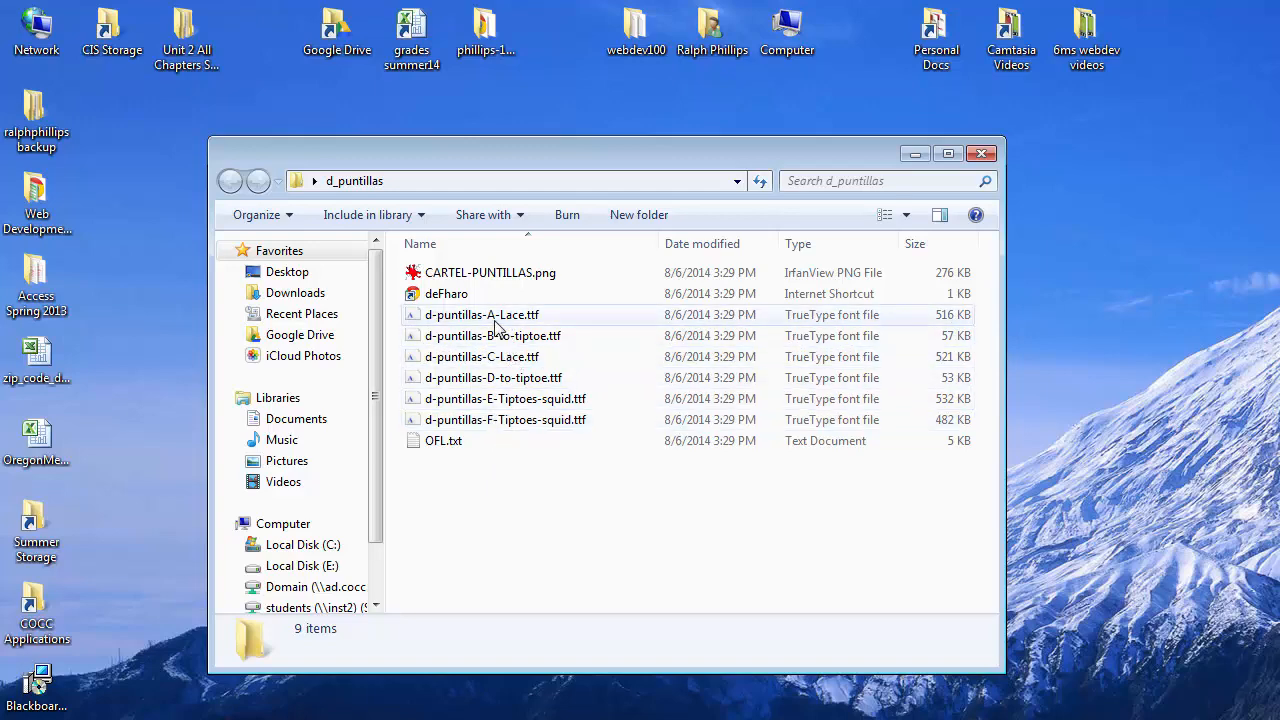
double_click(482, 314)
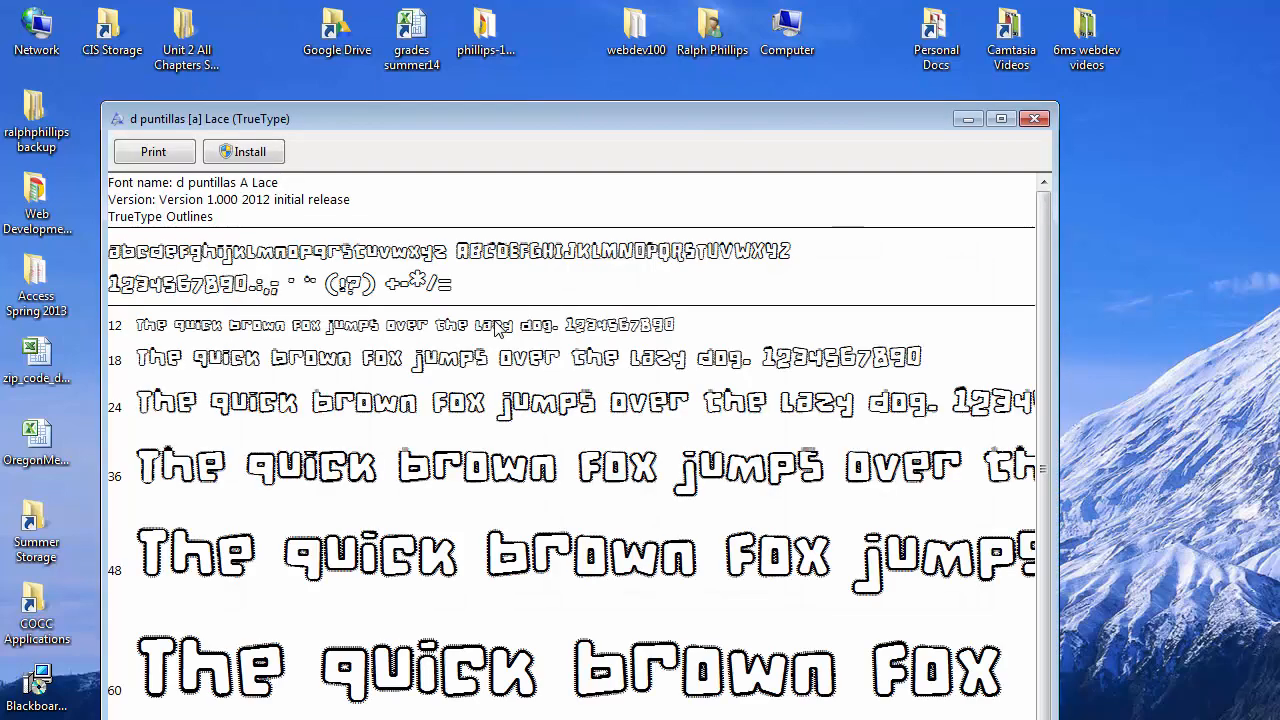
mouse_move(550, 570)
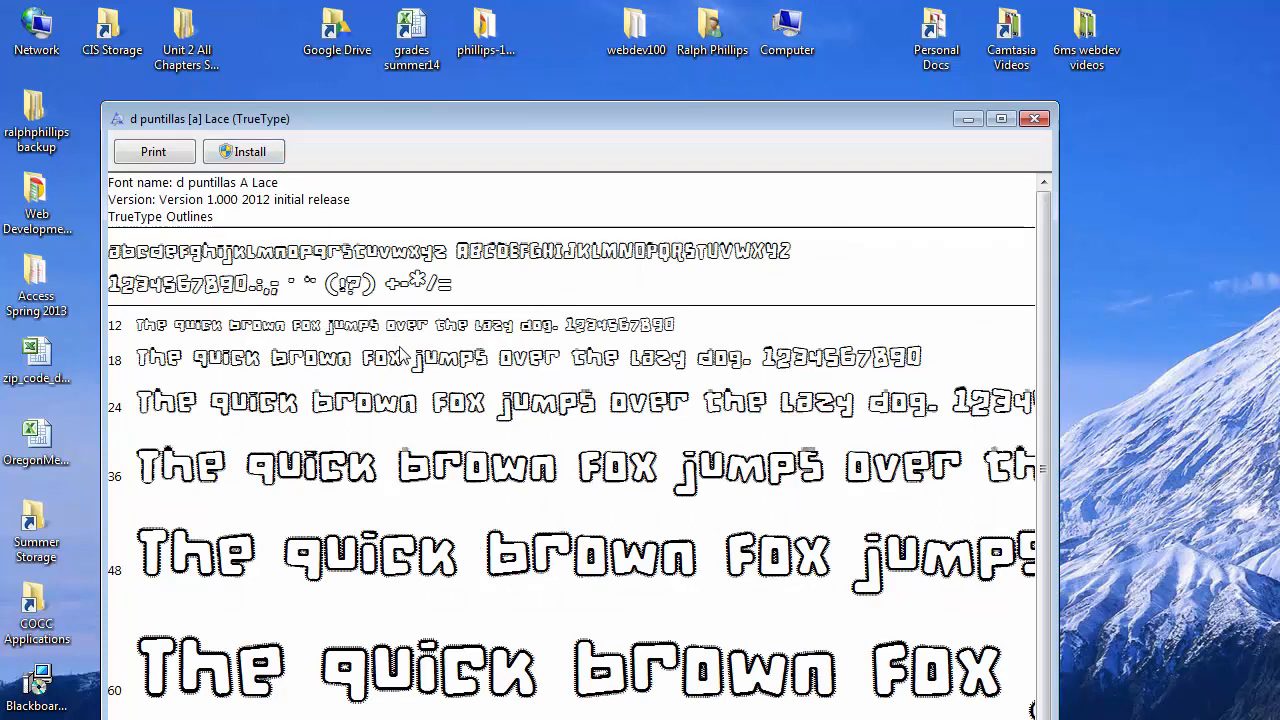
mouse_move(520, 533)
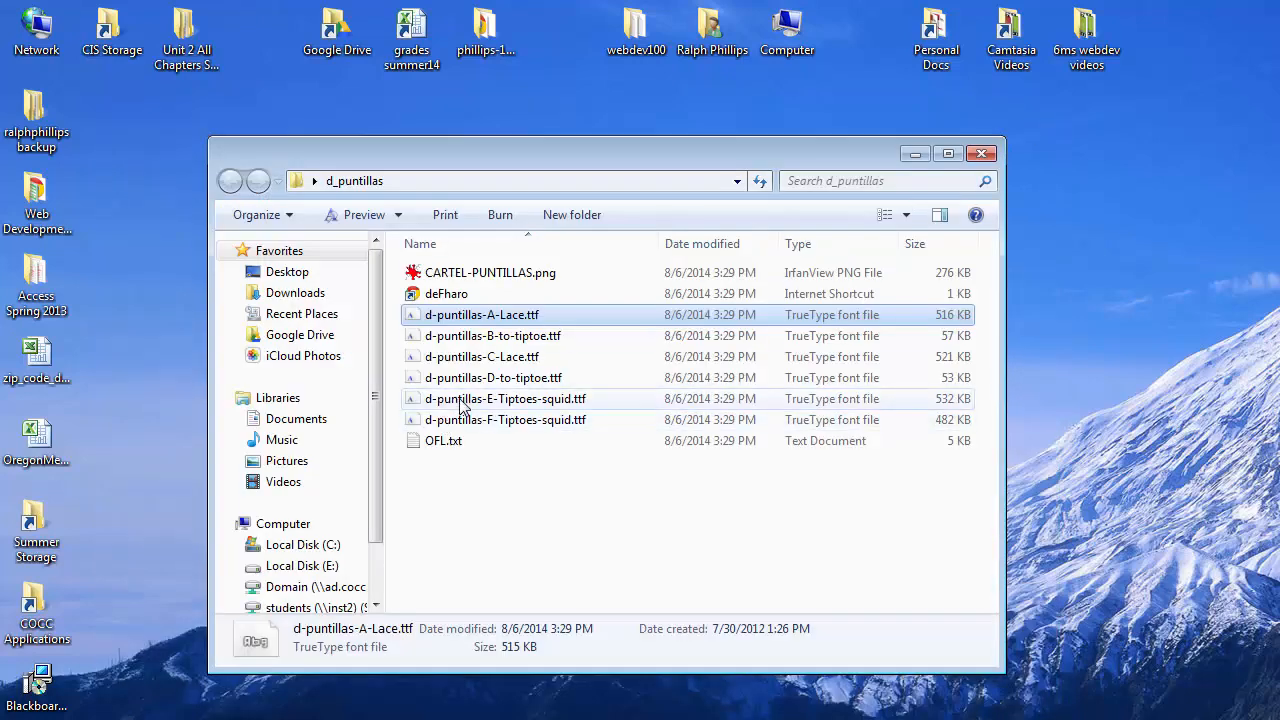
Preview the D Puntillas font files, then install d-puntillas-A-Lace.ttf.
double_click(504, 398)
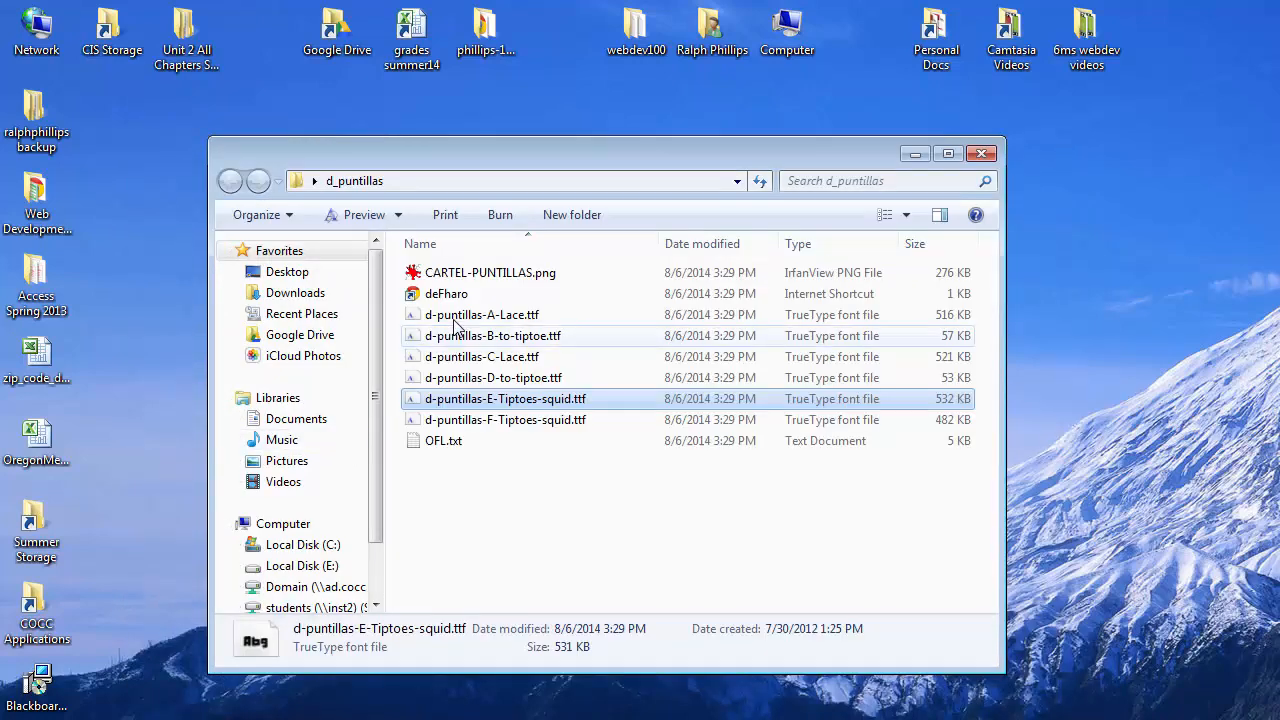
click(505, 419)
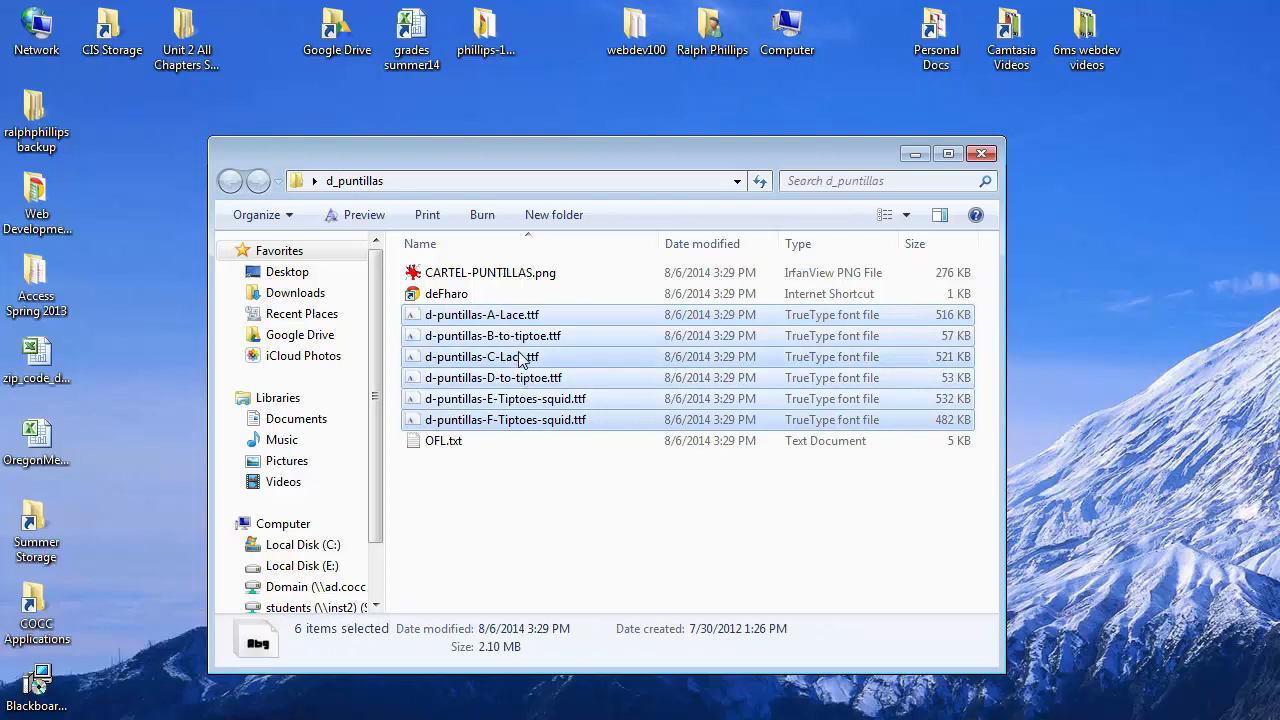
click(482, 314)
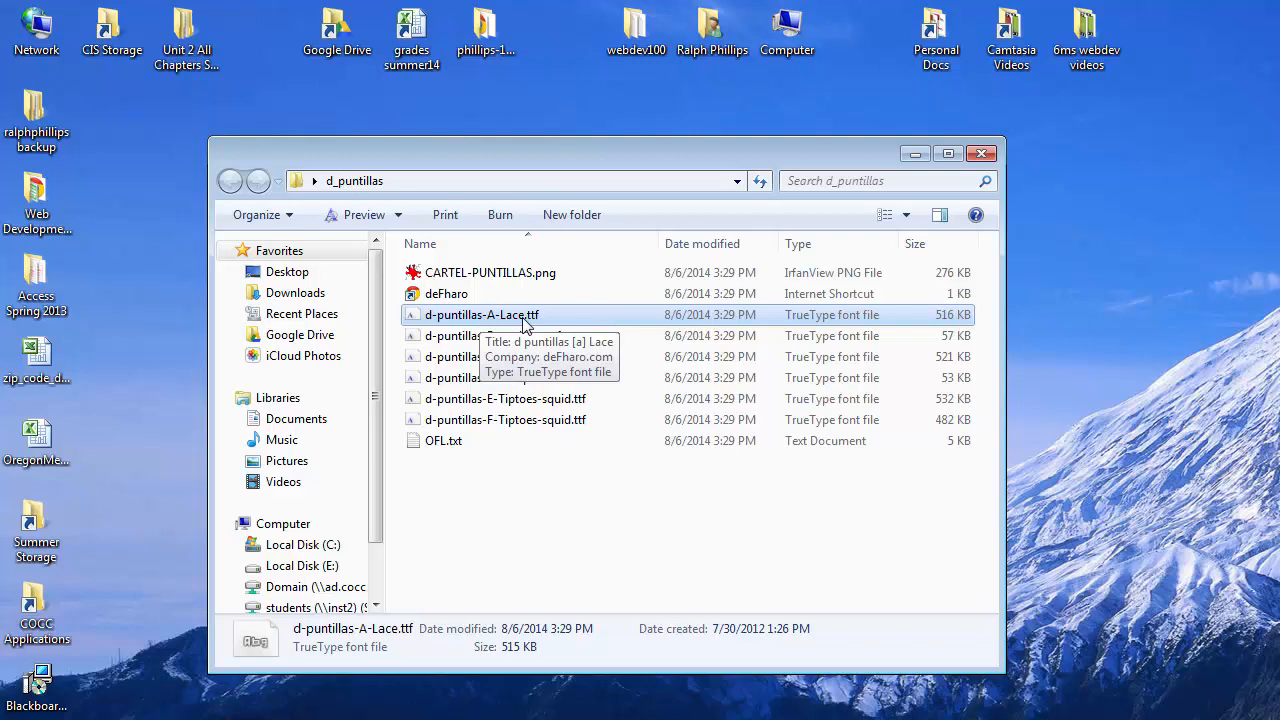
mouse_move(453, 327)
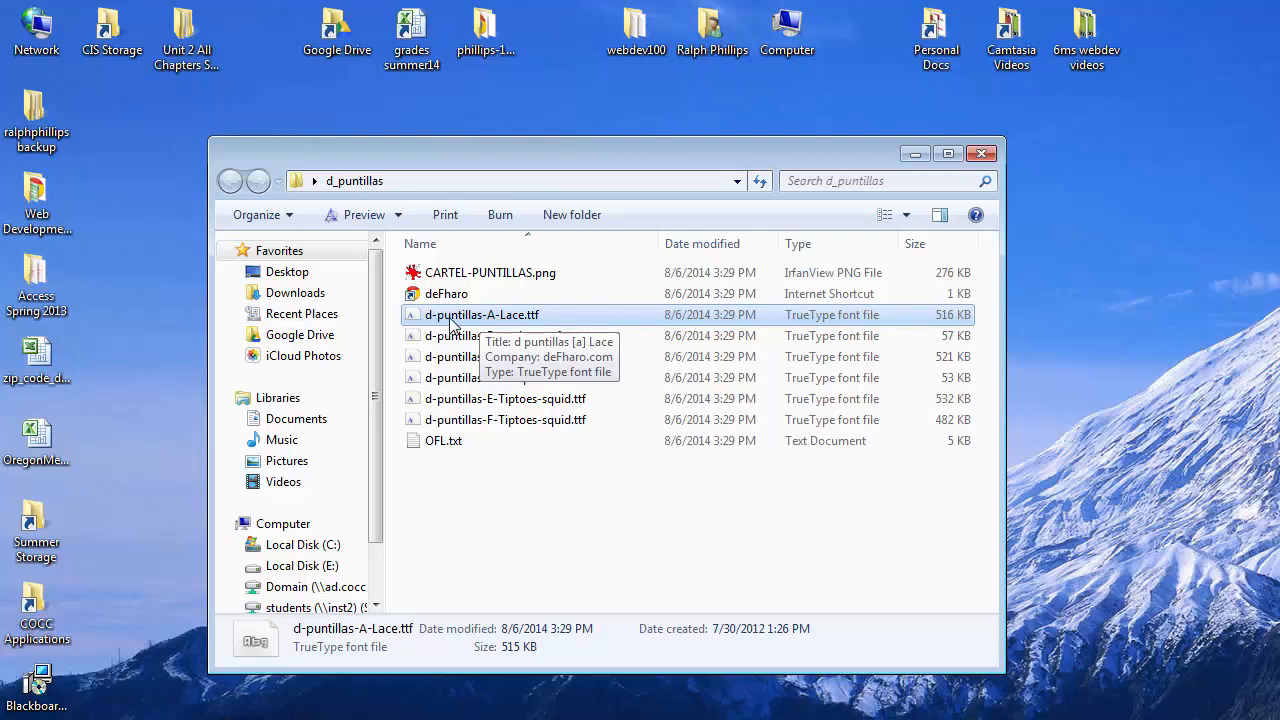
right_click(482, 314)
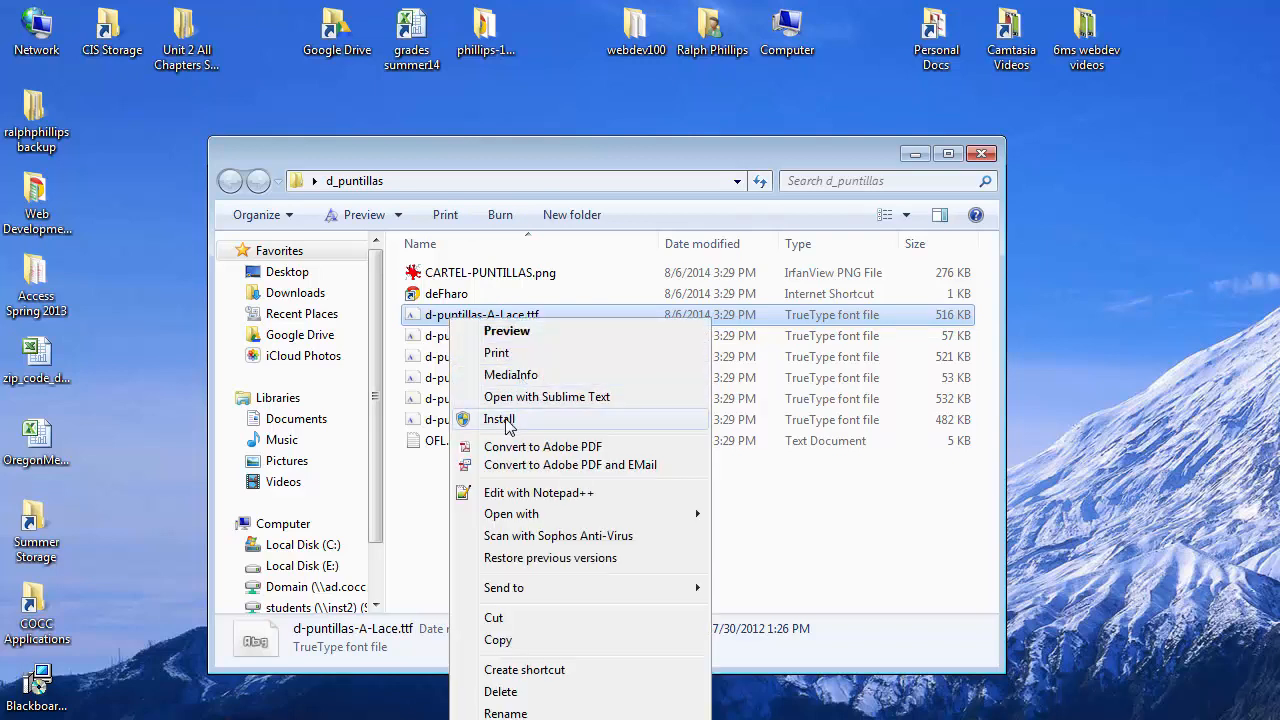
click(498, 419)
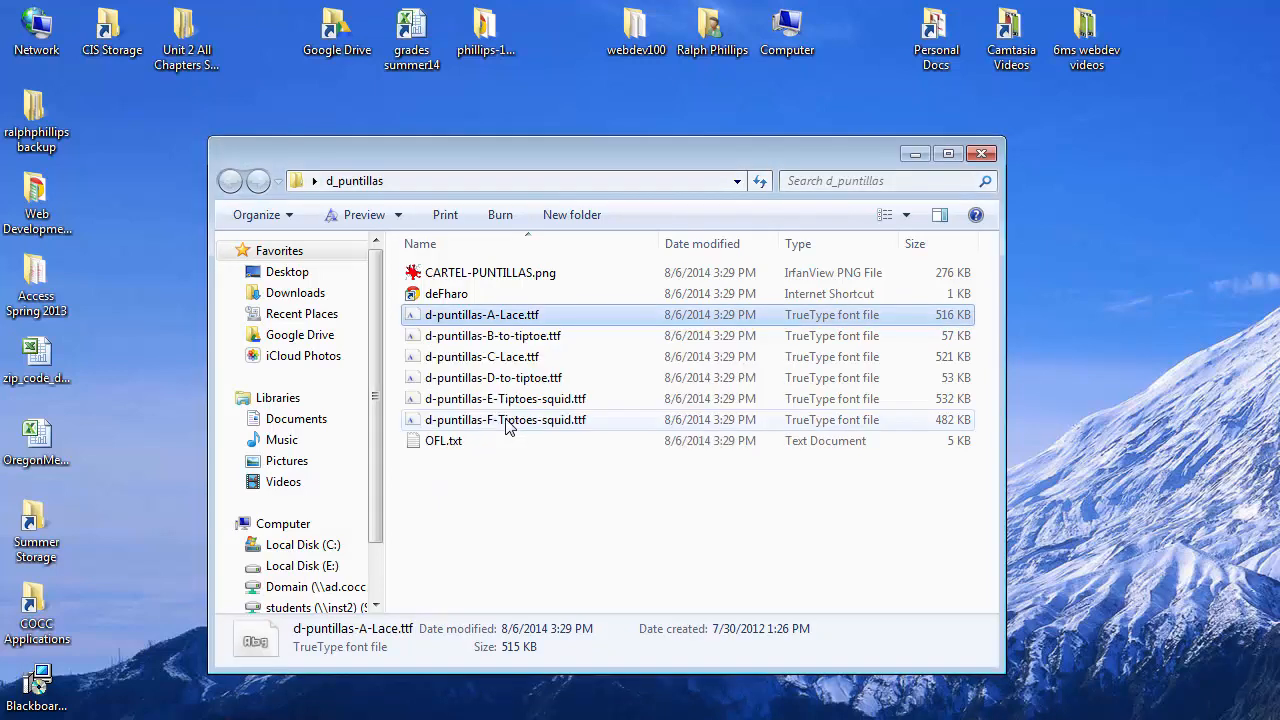
click(981, 153)
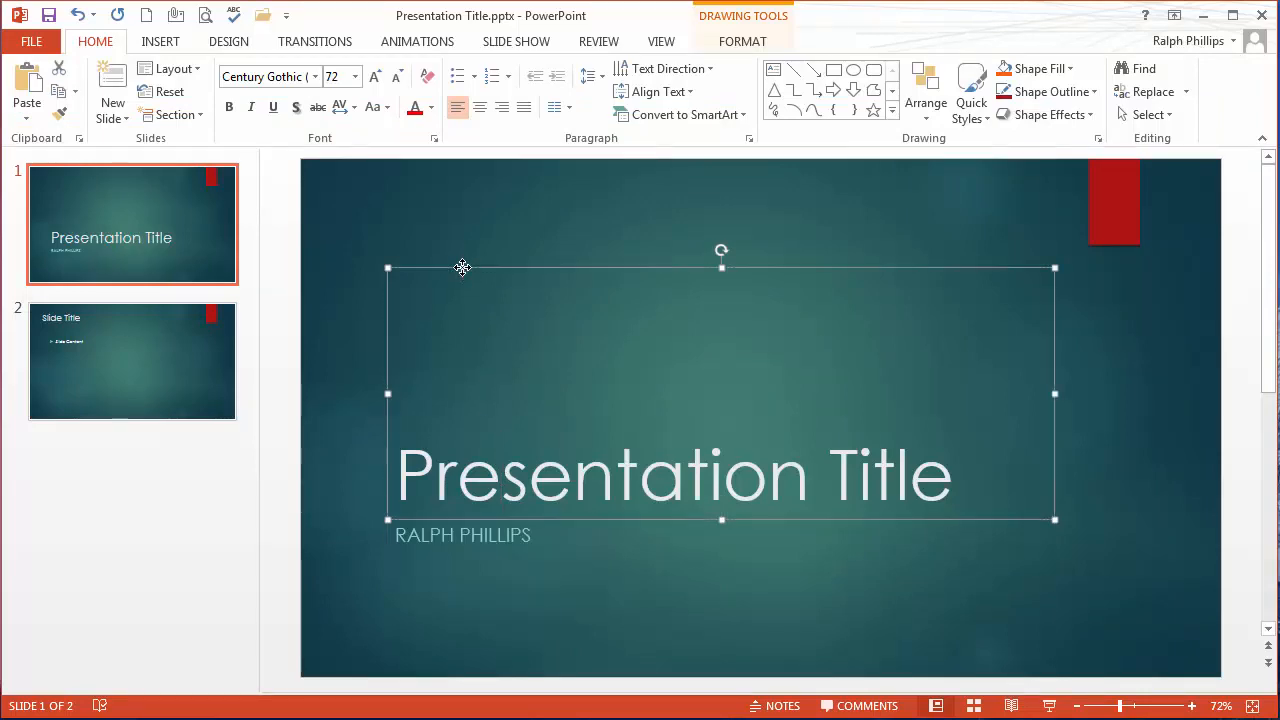
click(314, 76)
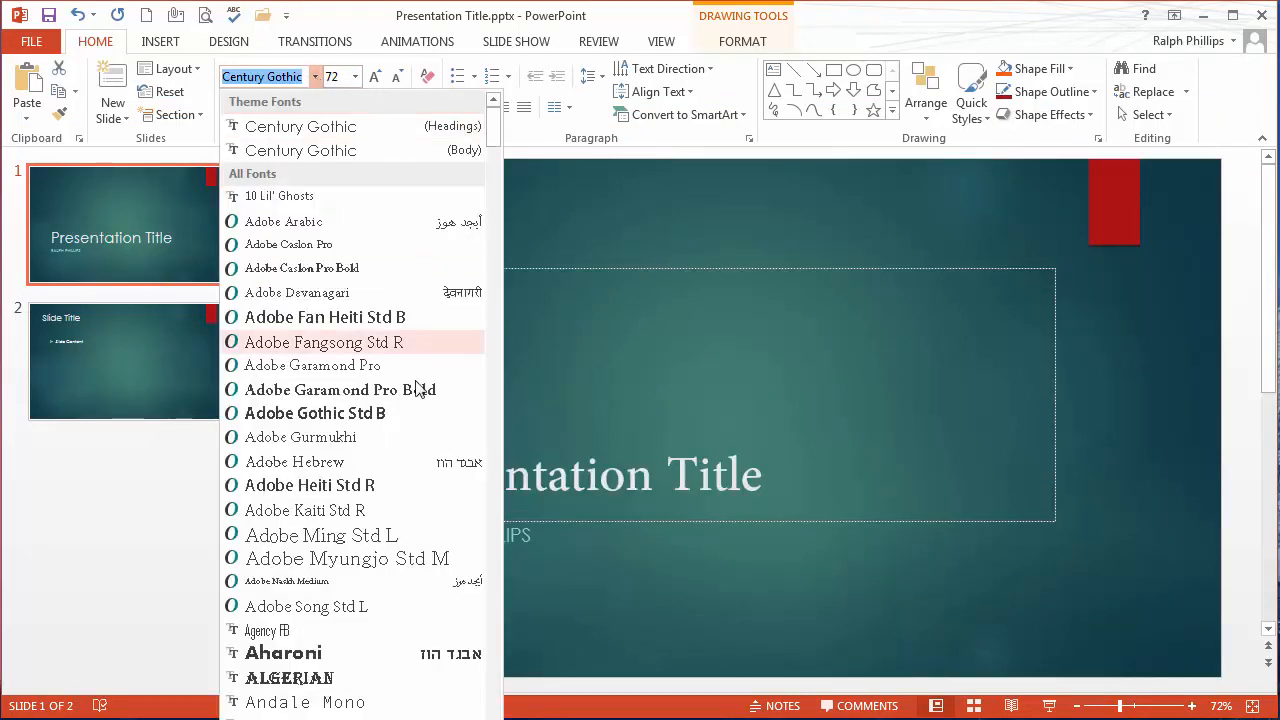
scroll(down, 3)
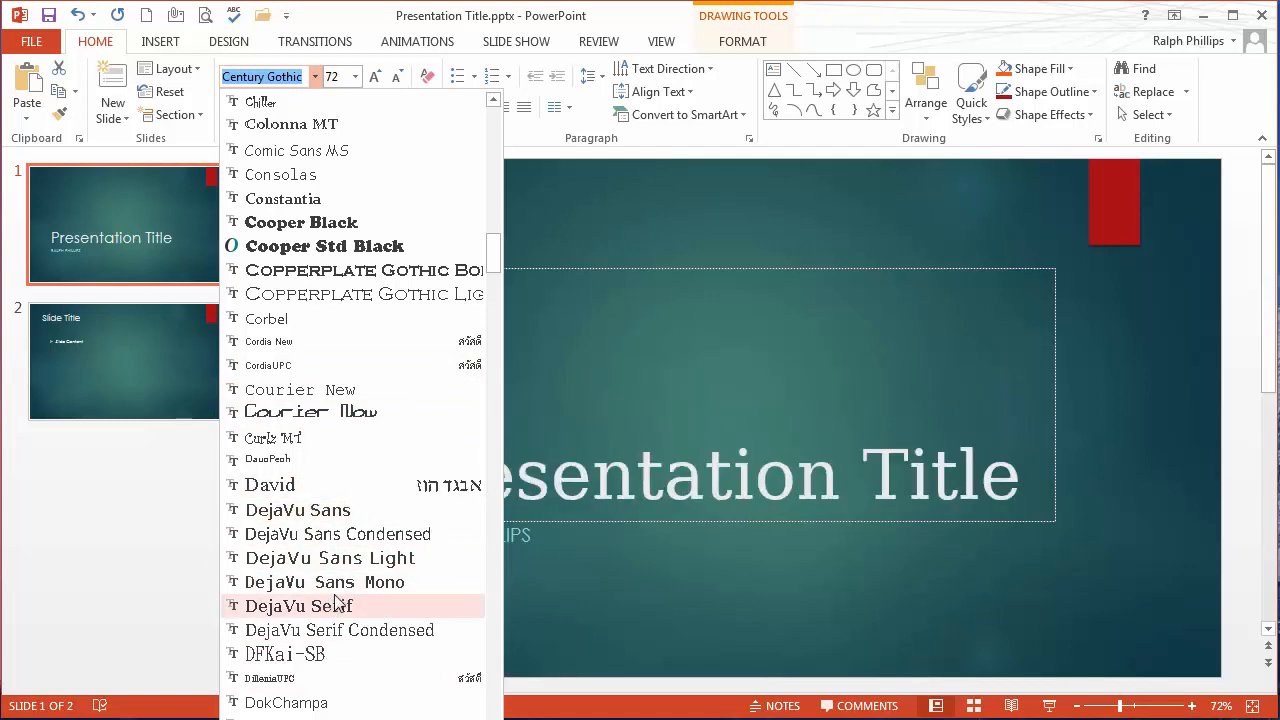
scroll(down, 3)
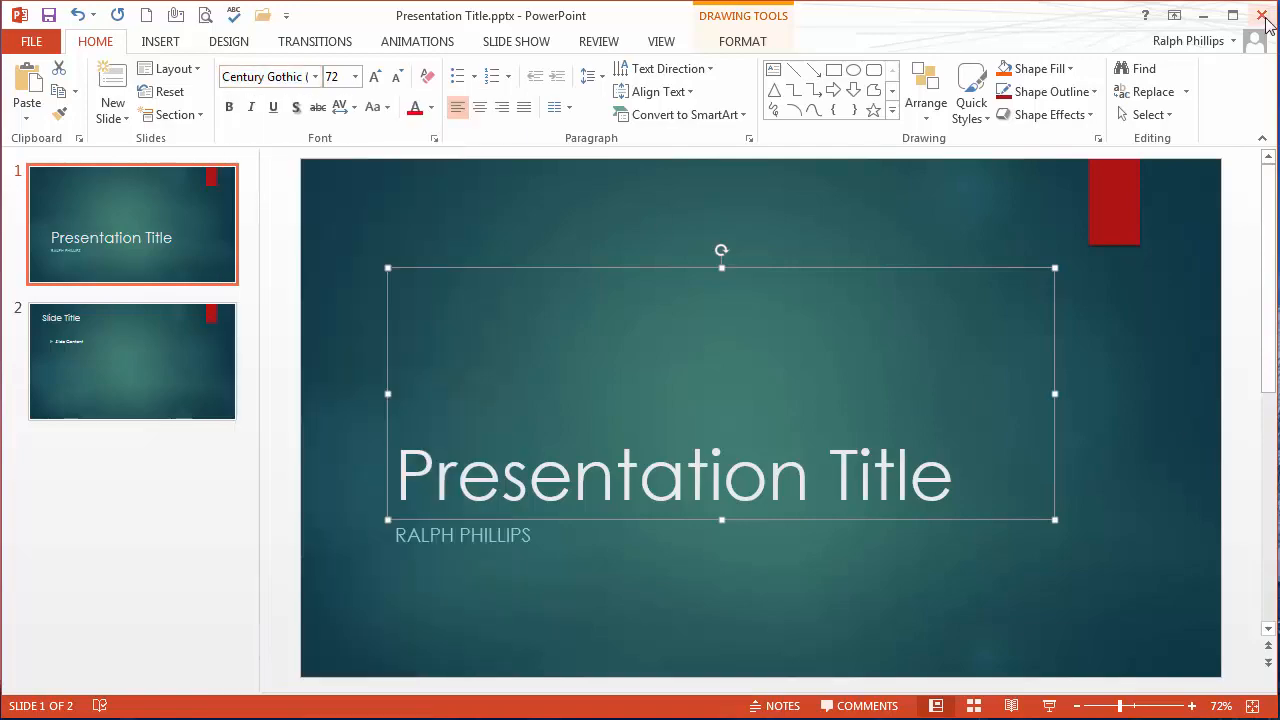
Restart PowerPoint and apply the d puntillas A Lace font to slide 1's title.
click(1234, 15)
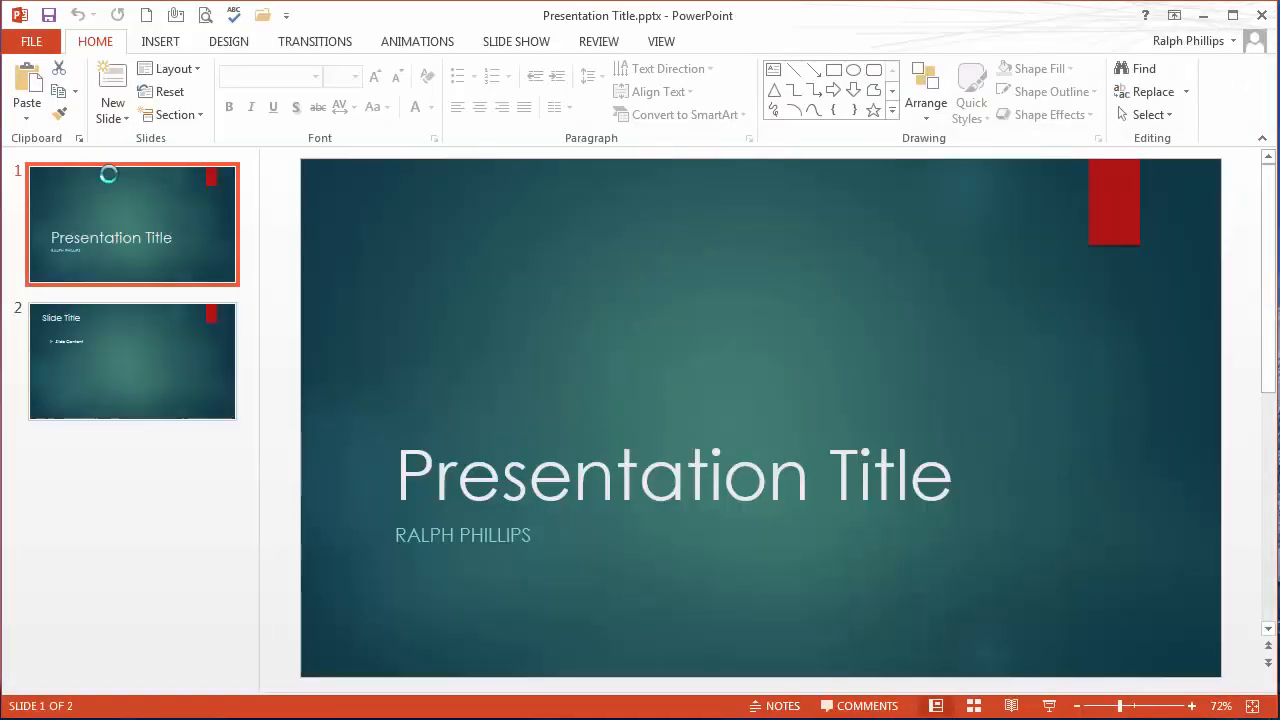
click(673, 474)
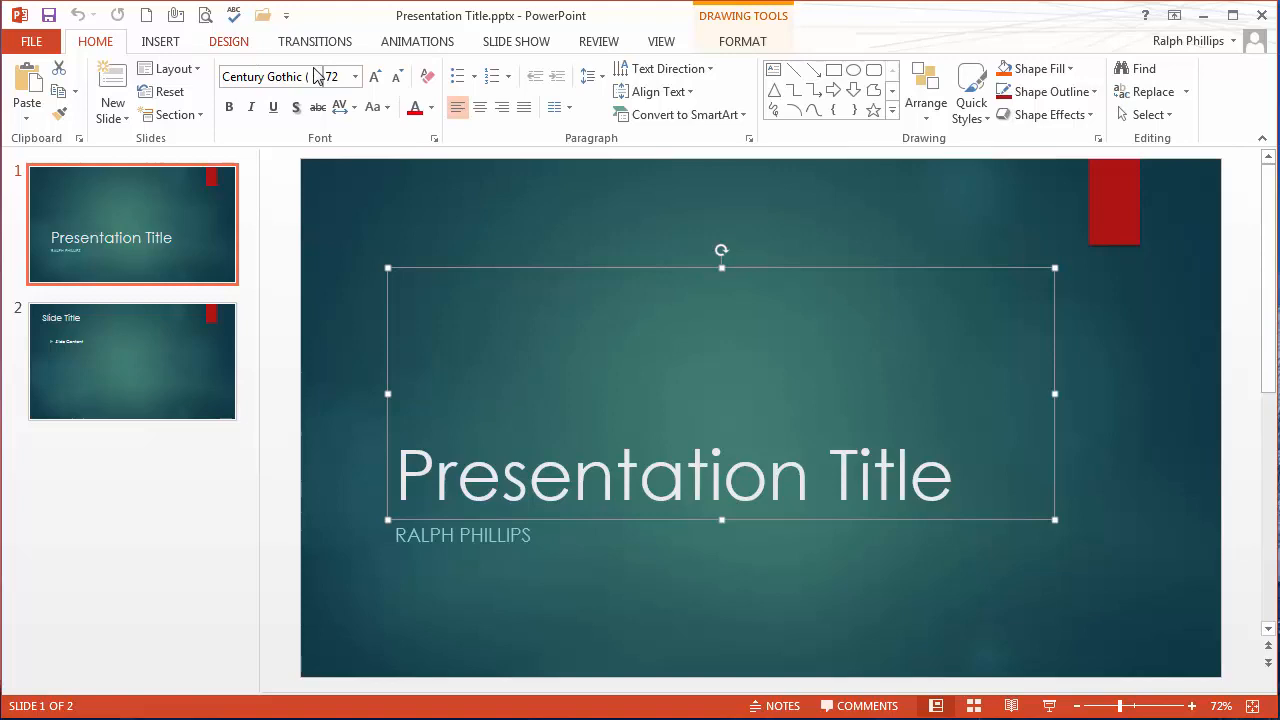
click(354, 76)
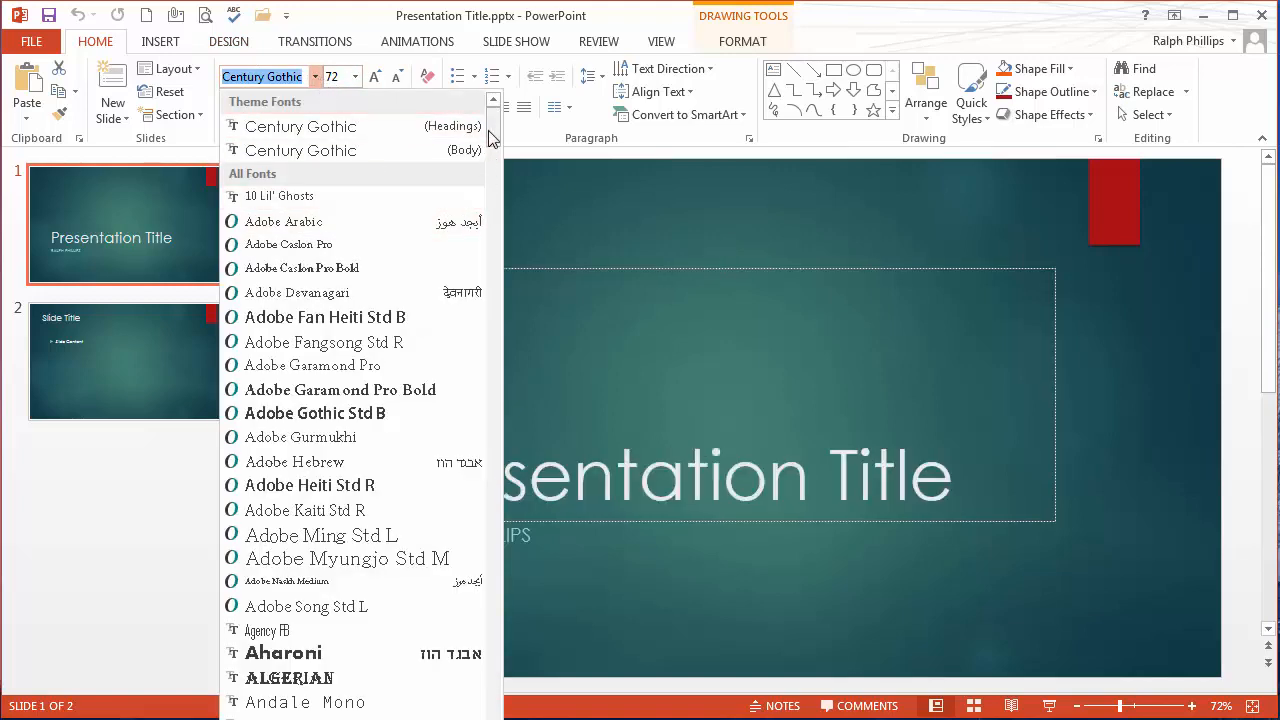
scroll(down, 3)
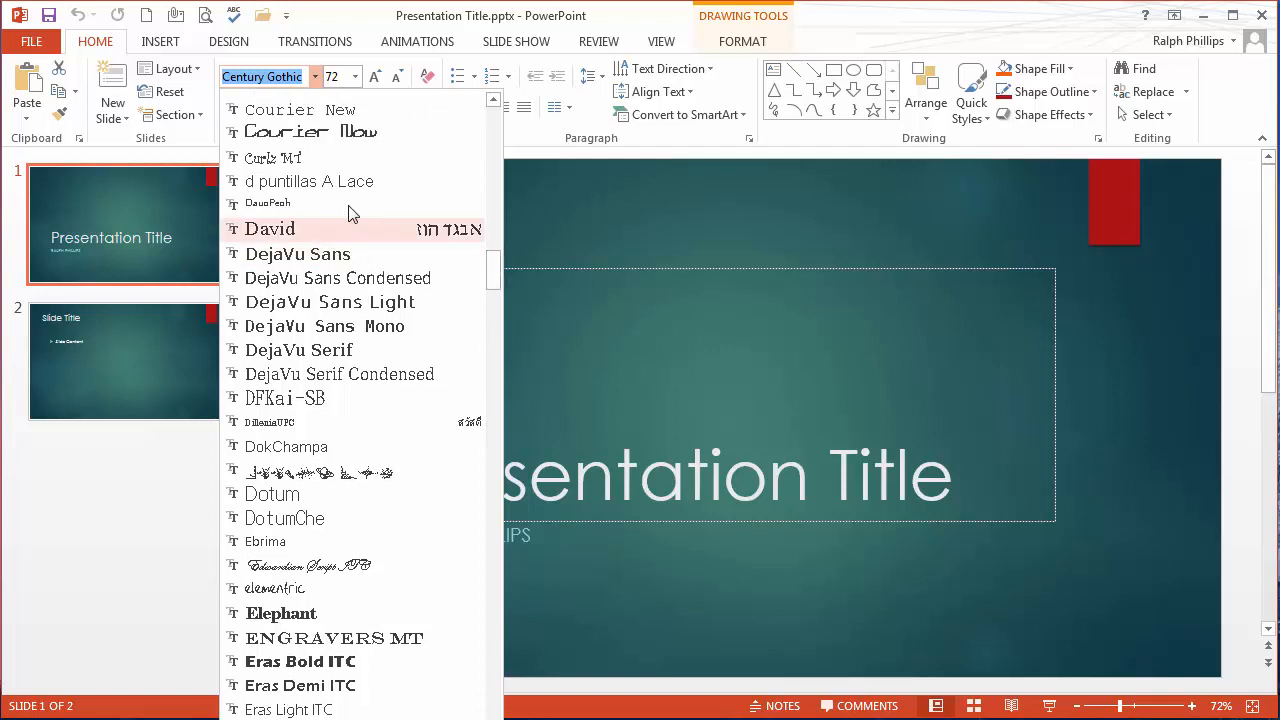
mouse_move(308, 181)
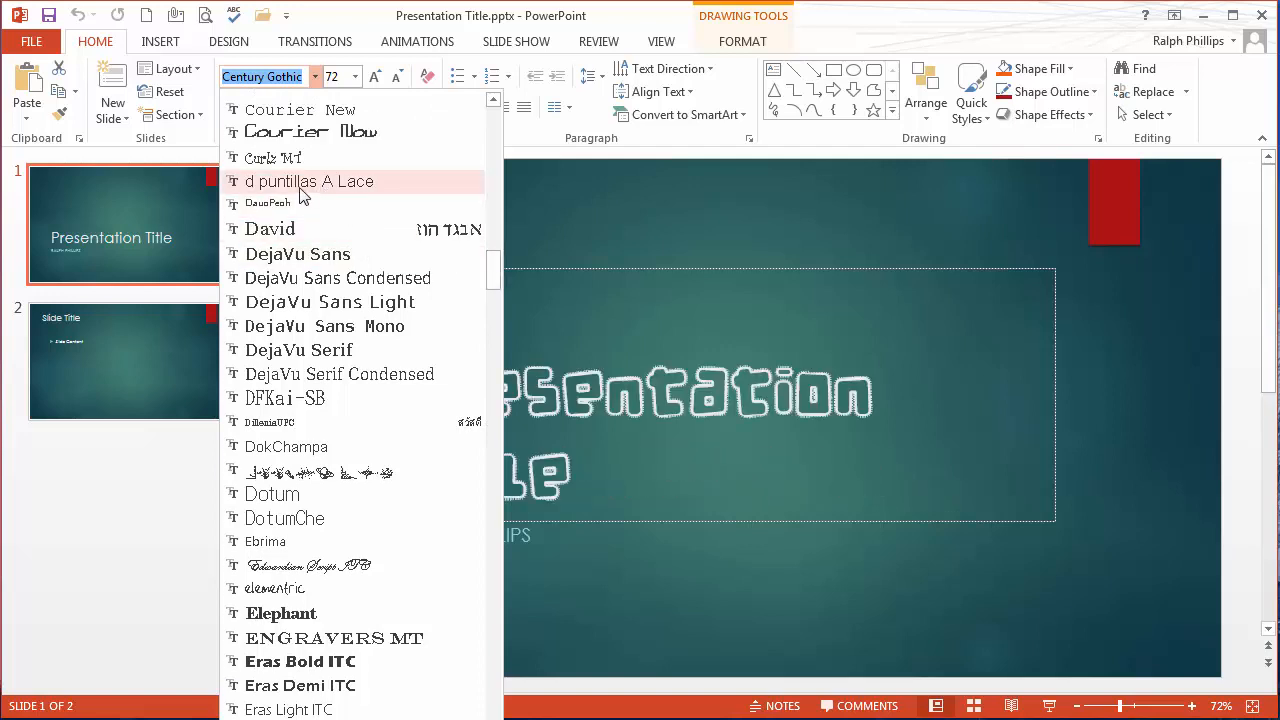
click(309, 181)
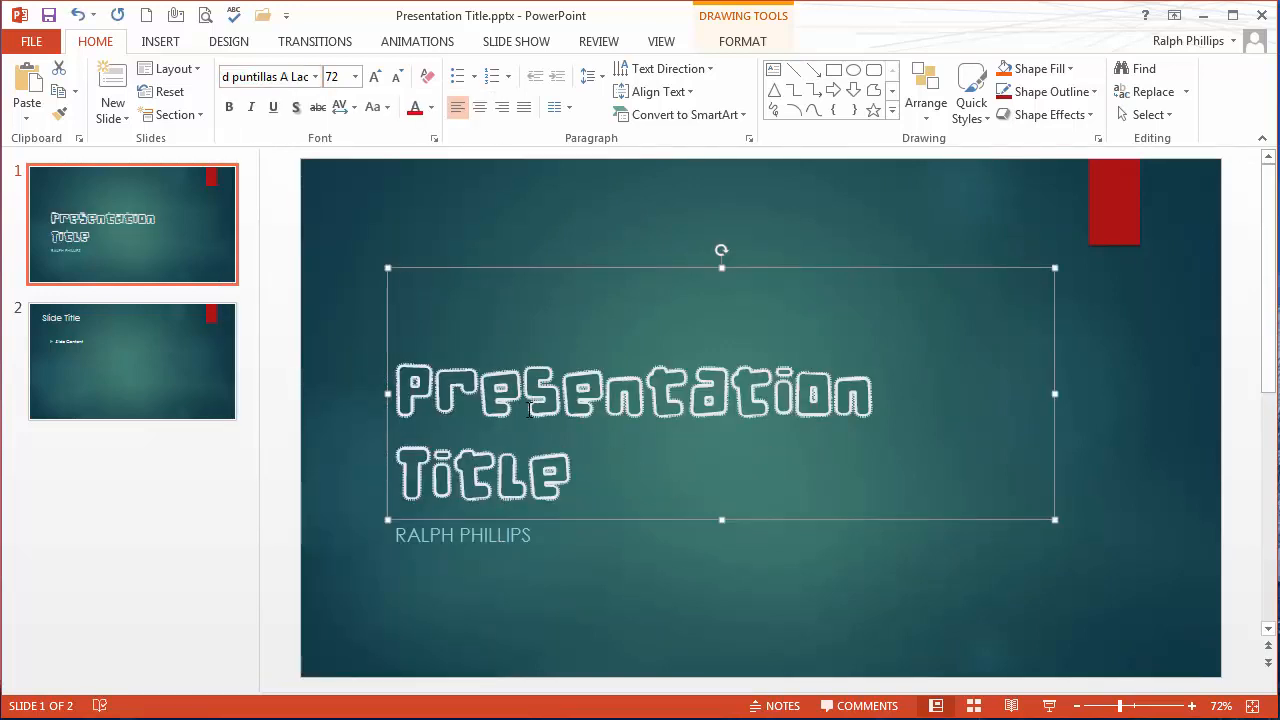
click(758, 622)
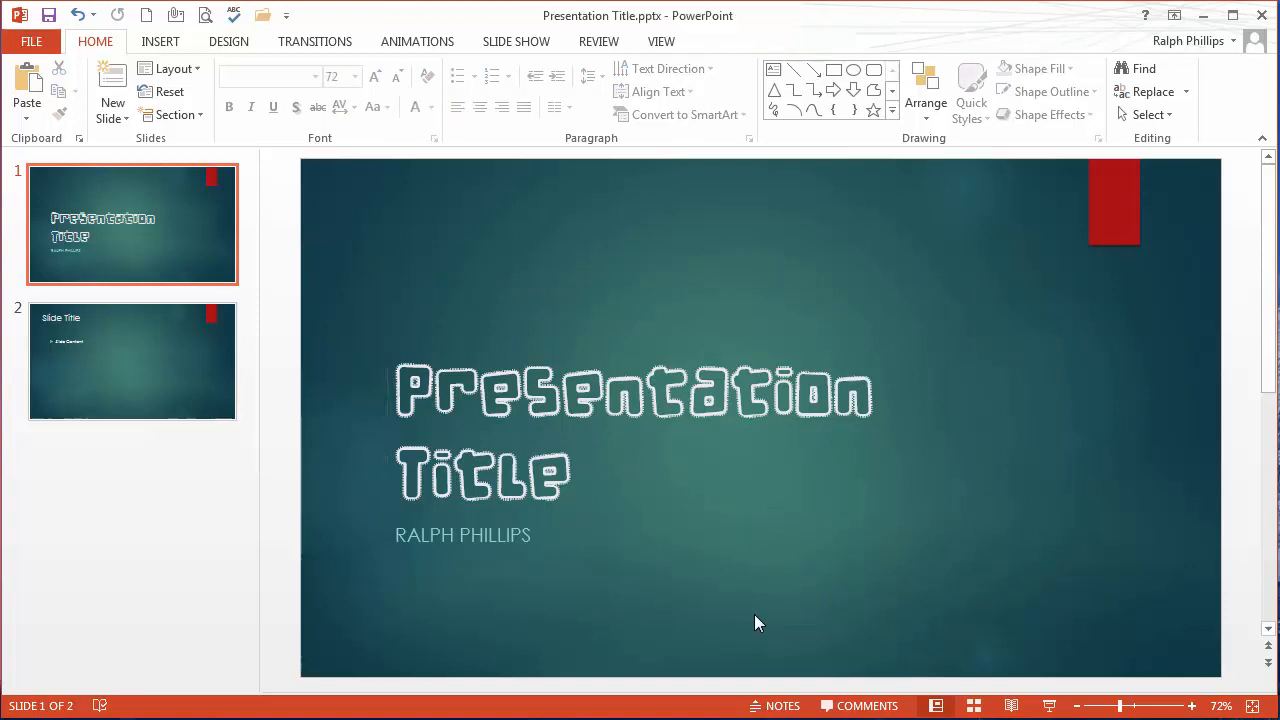
mouse_move(125, 346)
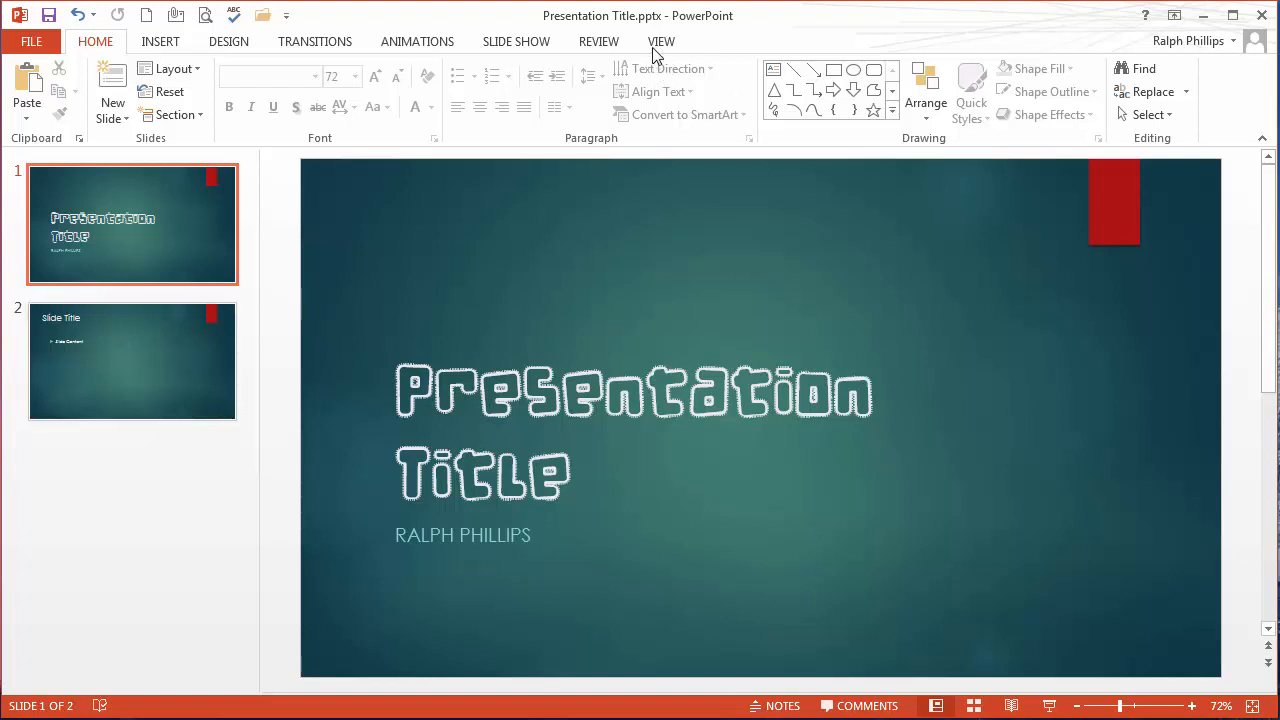
click(661, 41)
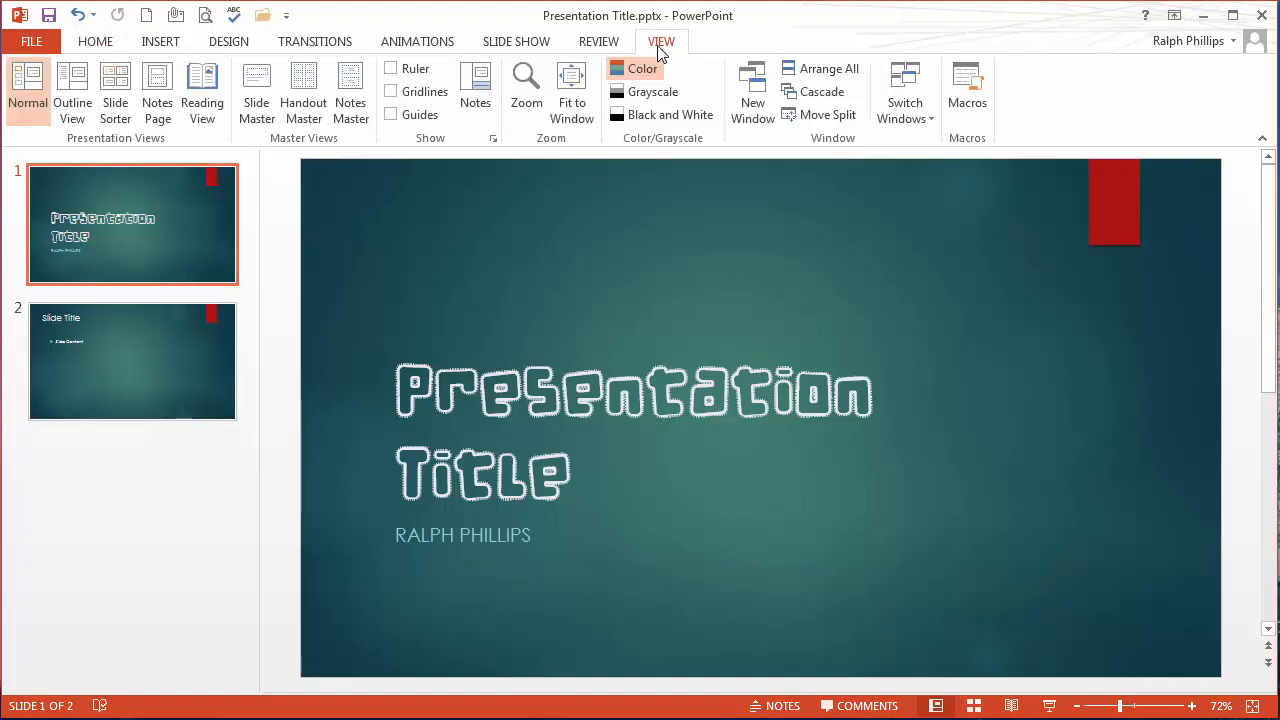
mouse_move(120, 160)
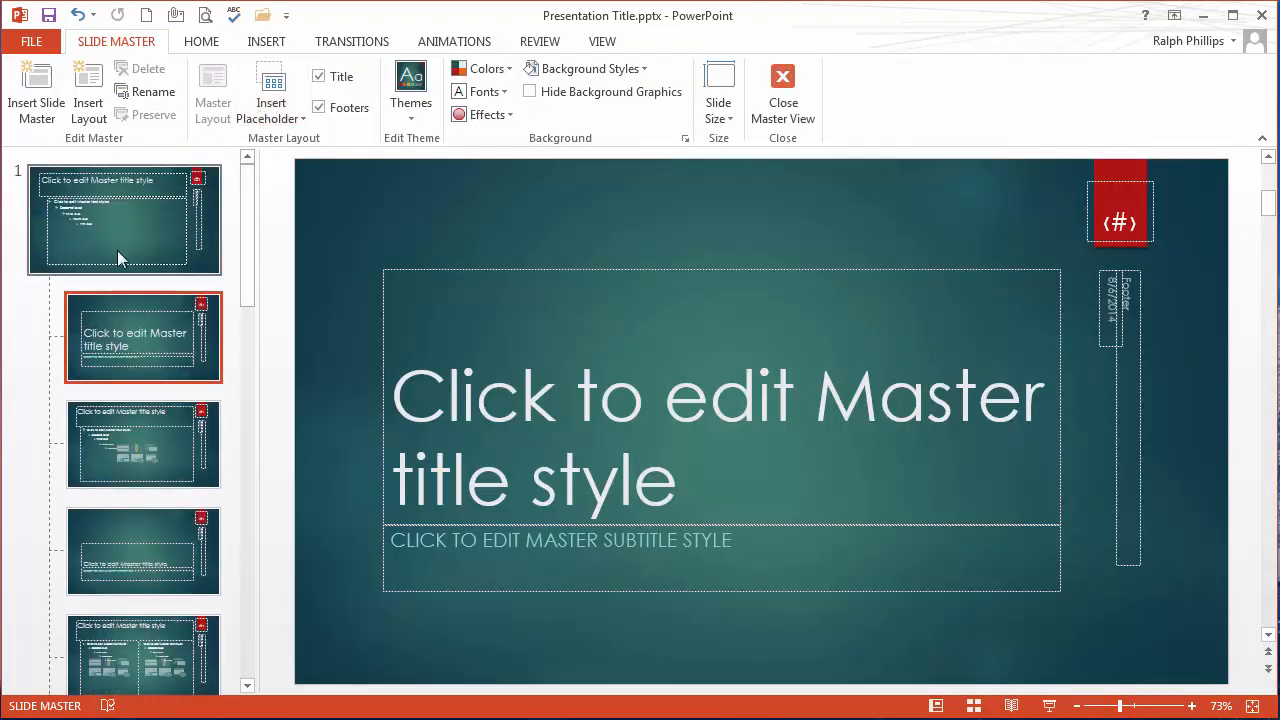
Apply d puntillas A Lace to the top slide master's title placeholder.
click(124, 218)
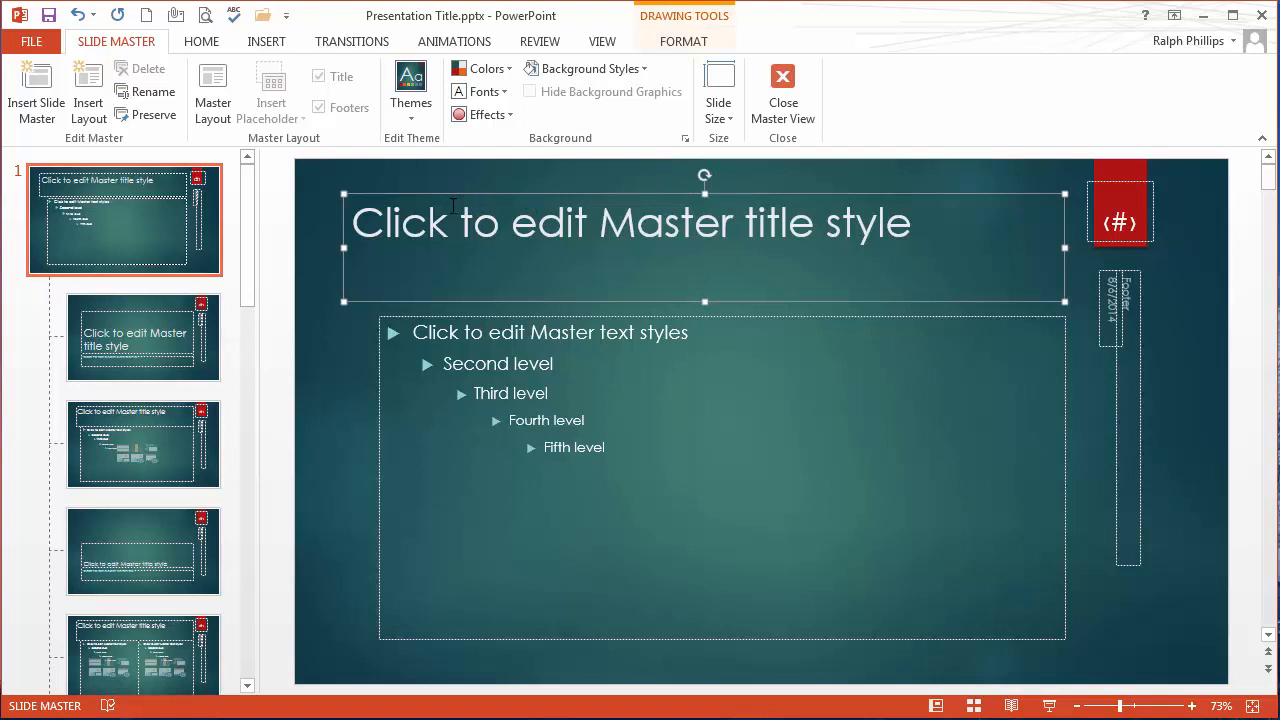
click(201, 41)
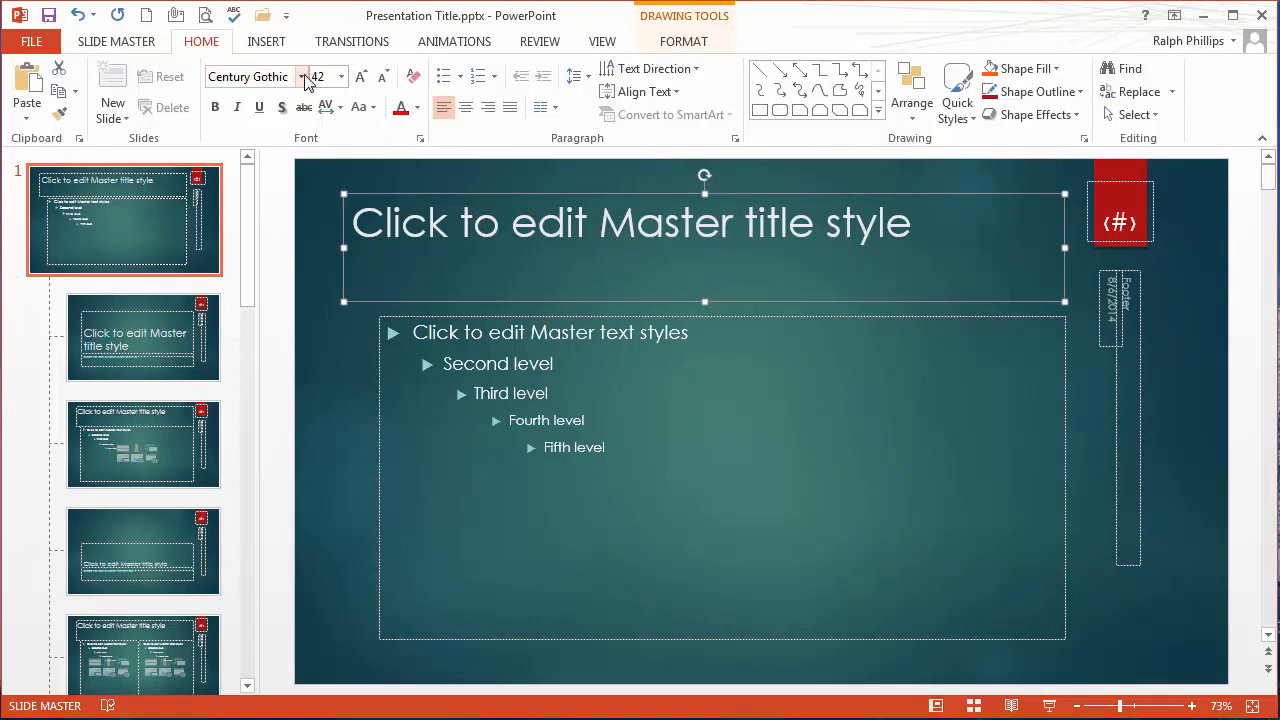
click(341, 77)
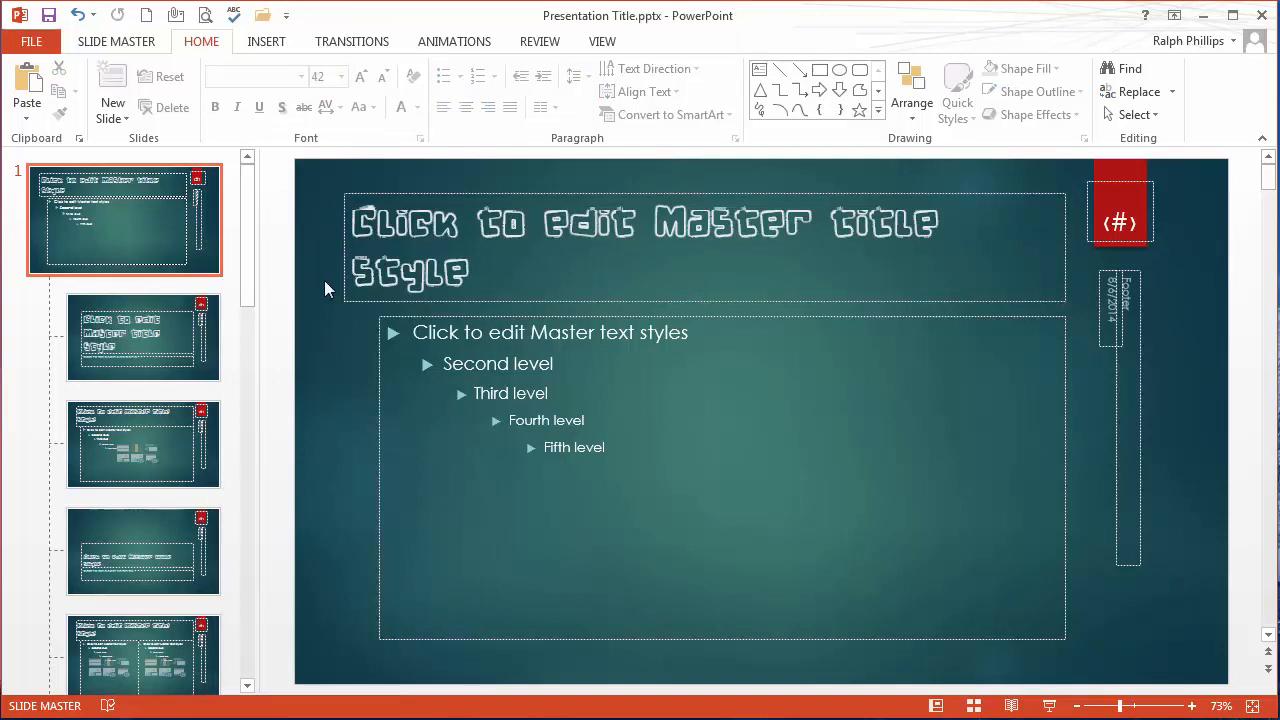
mouse_move(240, 299)
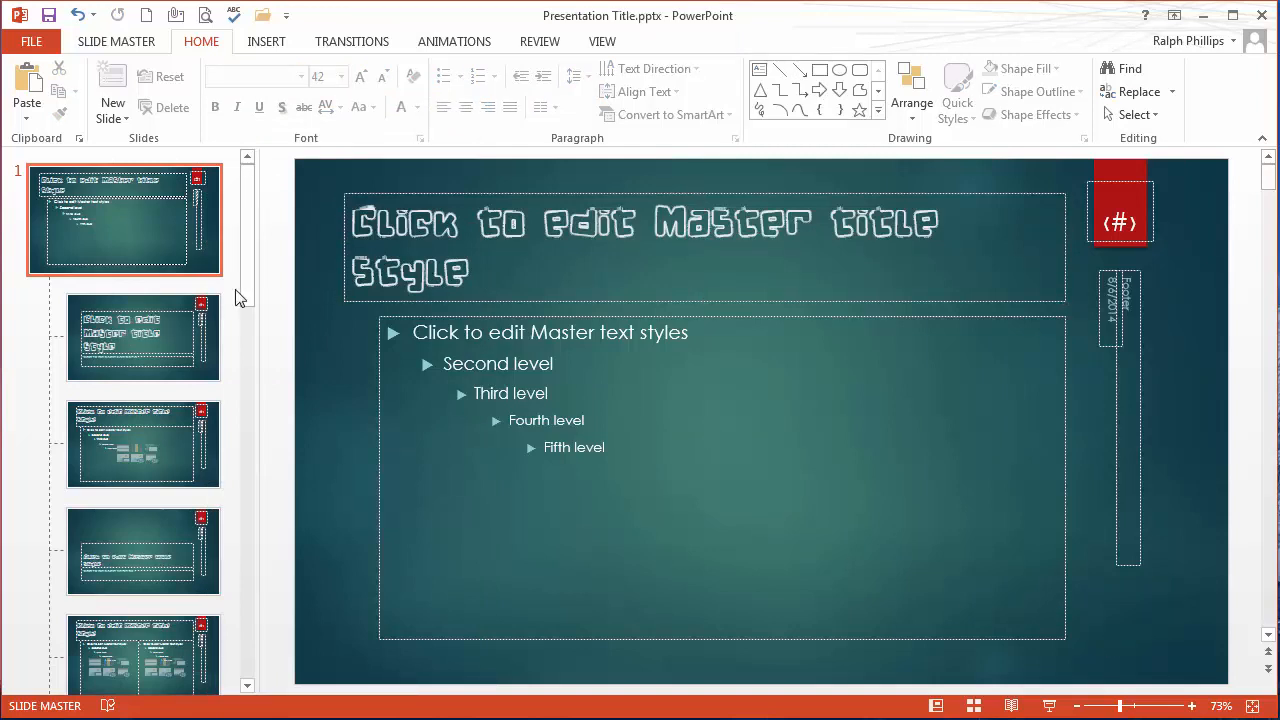
mouse_move(490, 210)
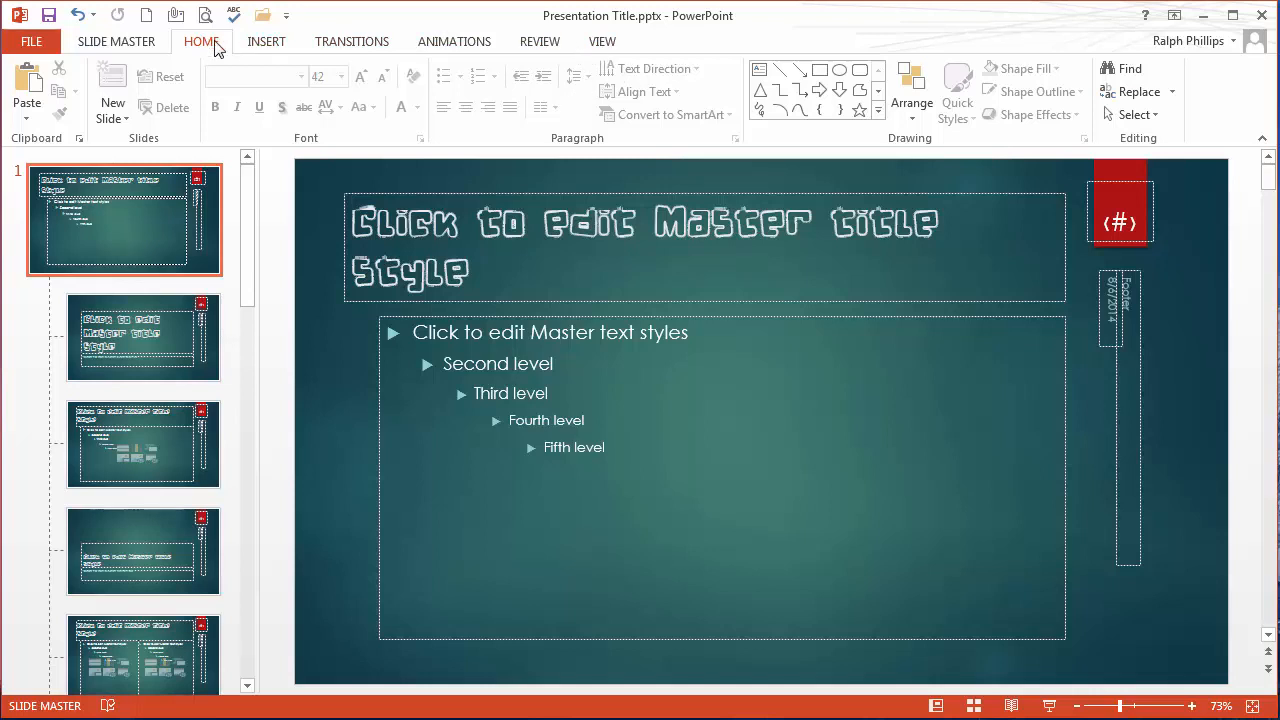
click(116, 41)
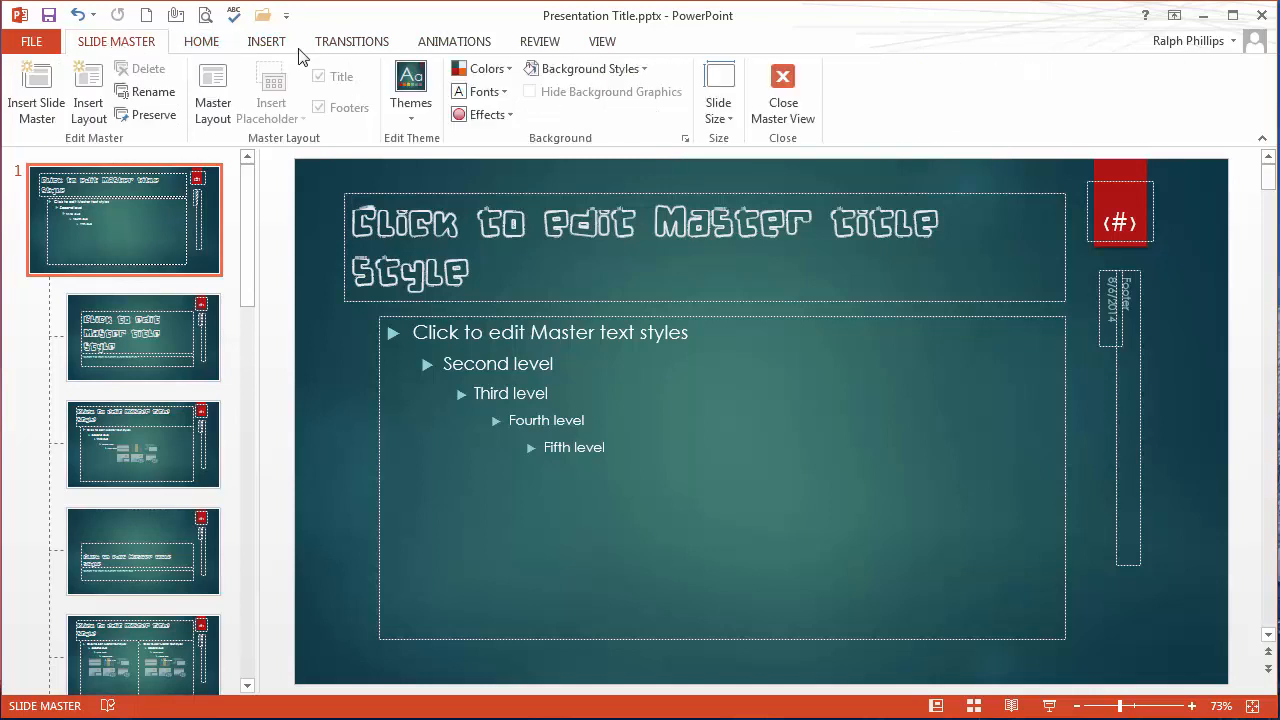
Close Master View, check slide 2's title font, and add a new slide 3.
click(782, 90)
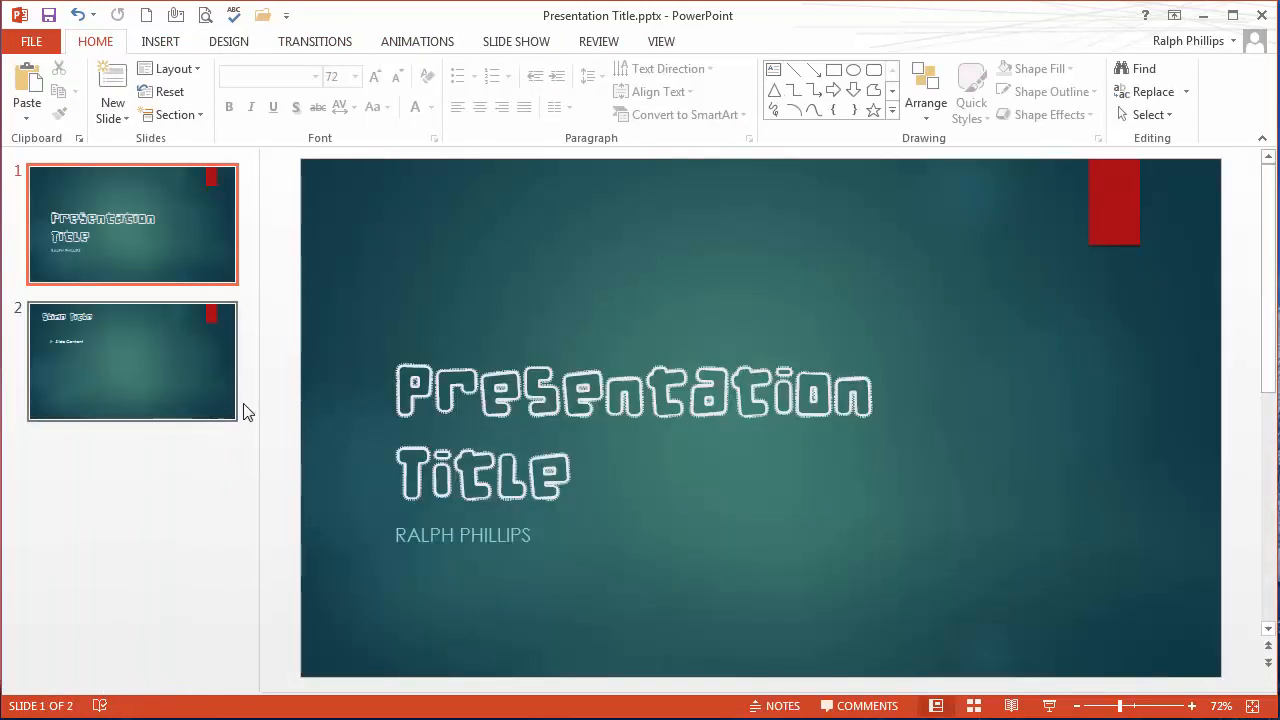
click(131, 361)
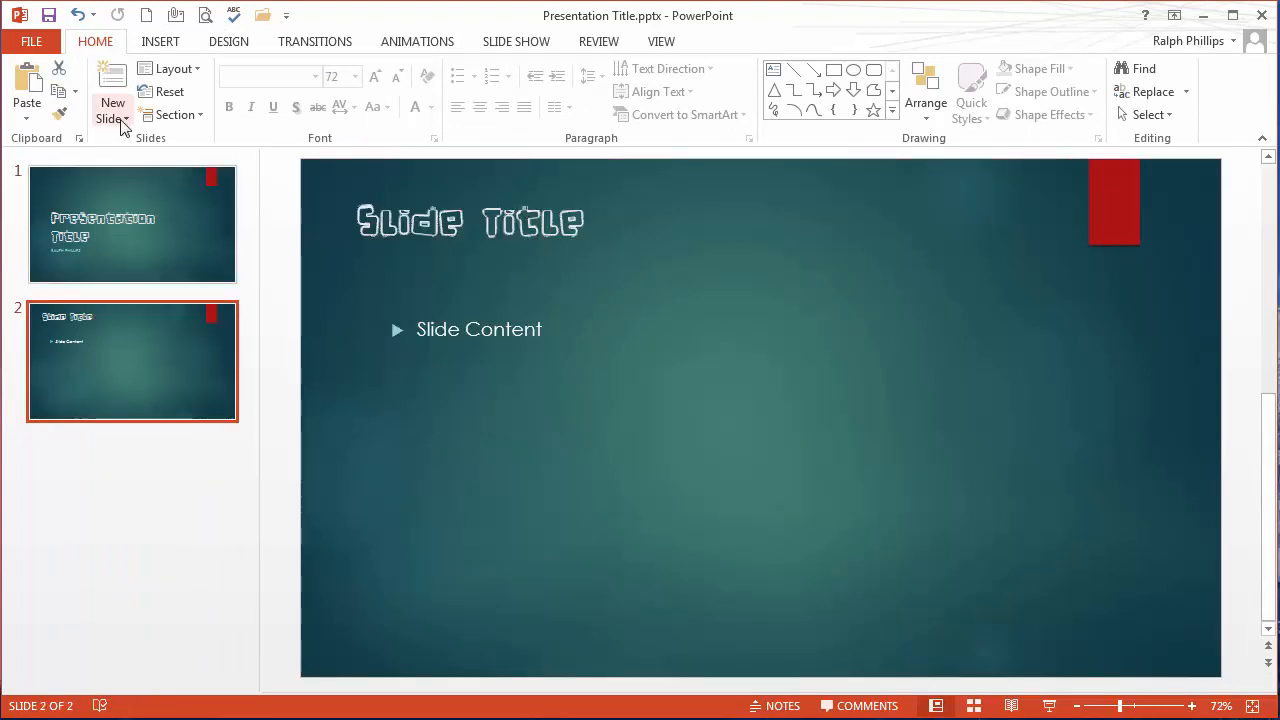
click(111, 90)
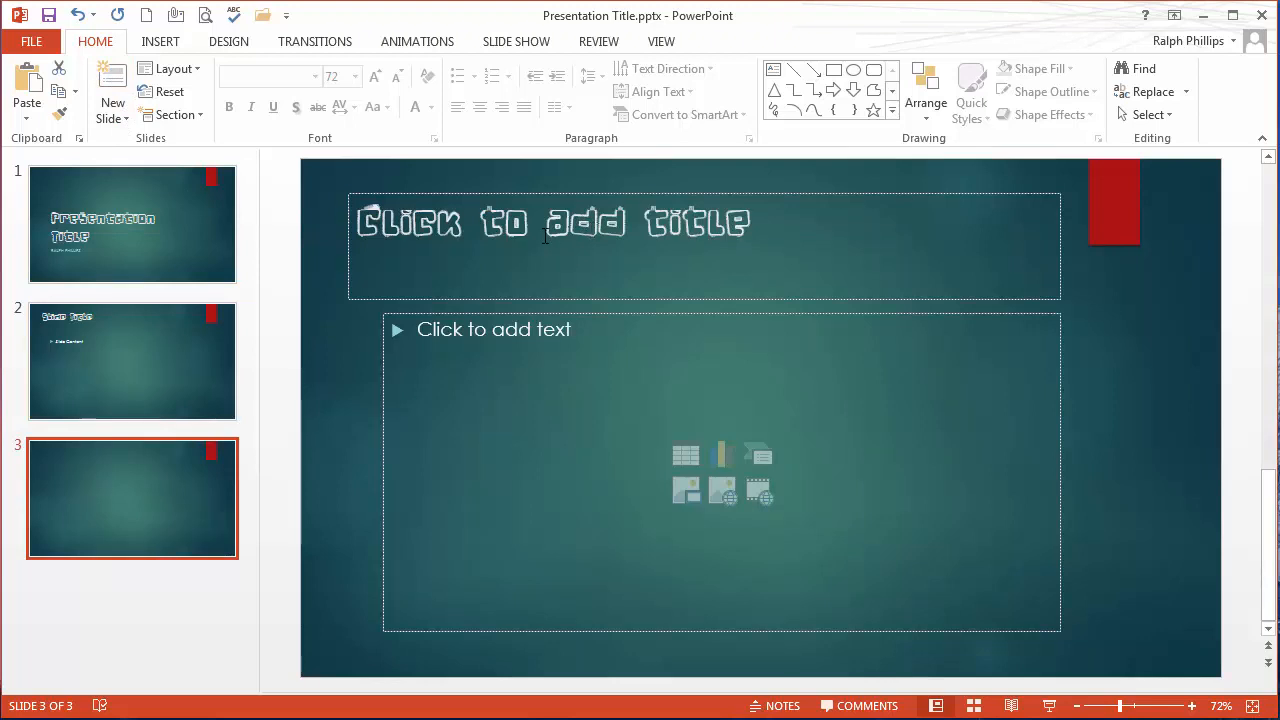
mouse_move(538, 247)
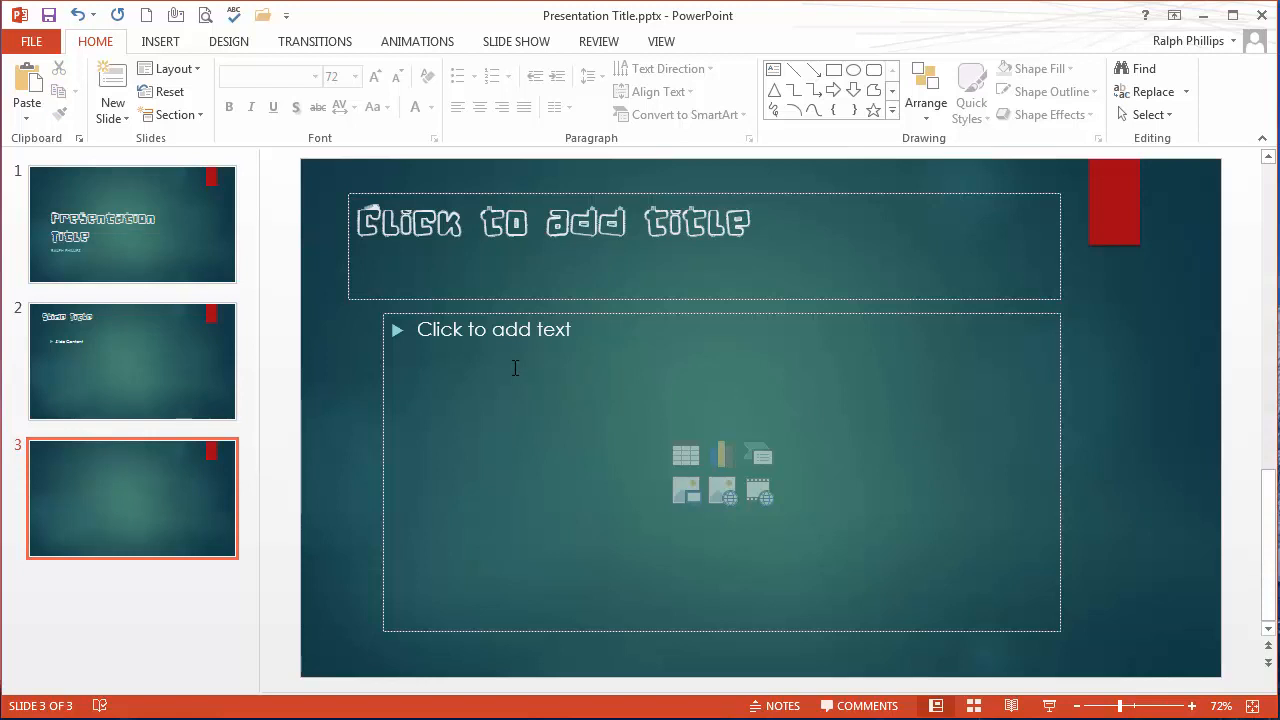
mouse_move(160, 41)
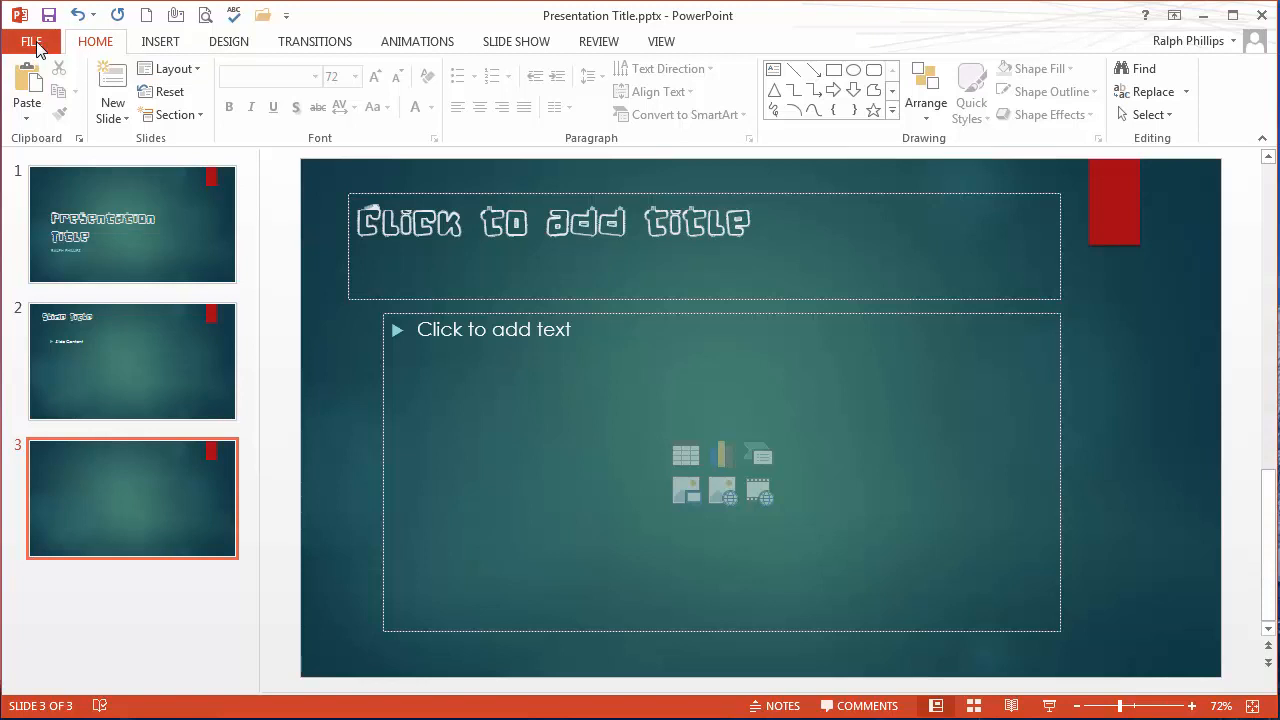
Show the Save category of PowerPoint Options, scrolled to the Embed fonts setting.
click(31, 41)
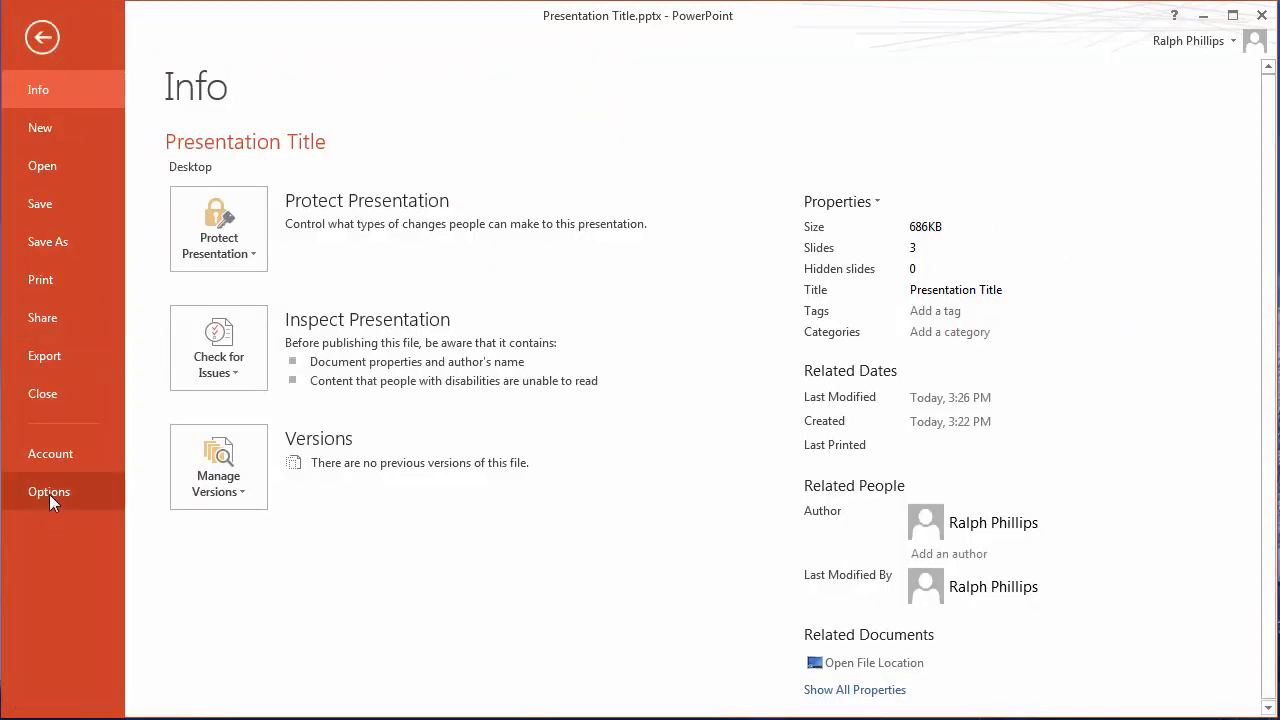
click(48, 491)
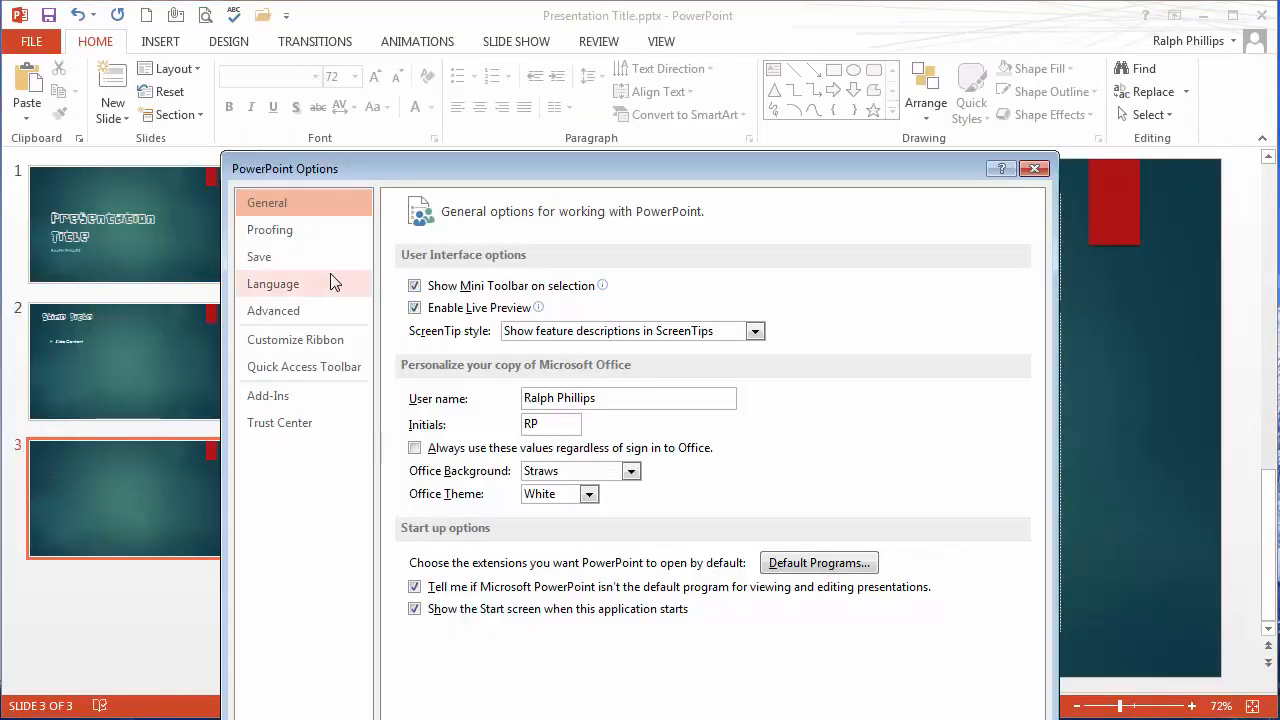
click(259, 257)
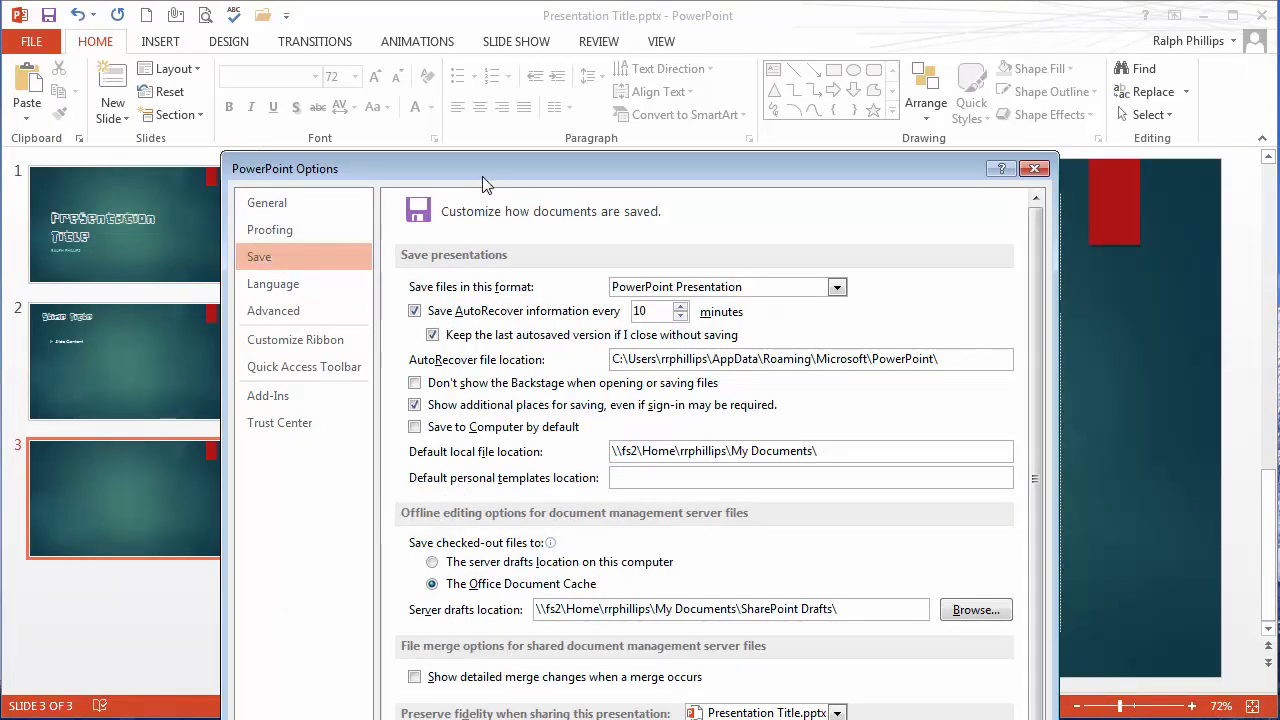
drag(485, 168, 225, 67)
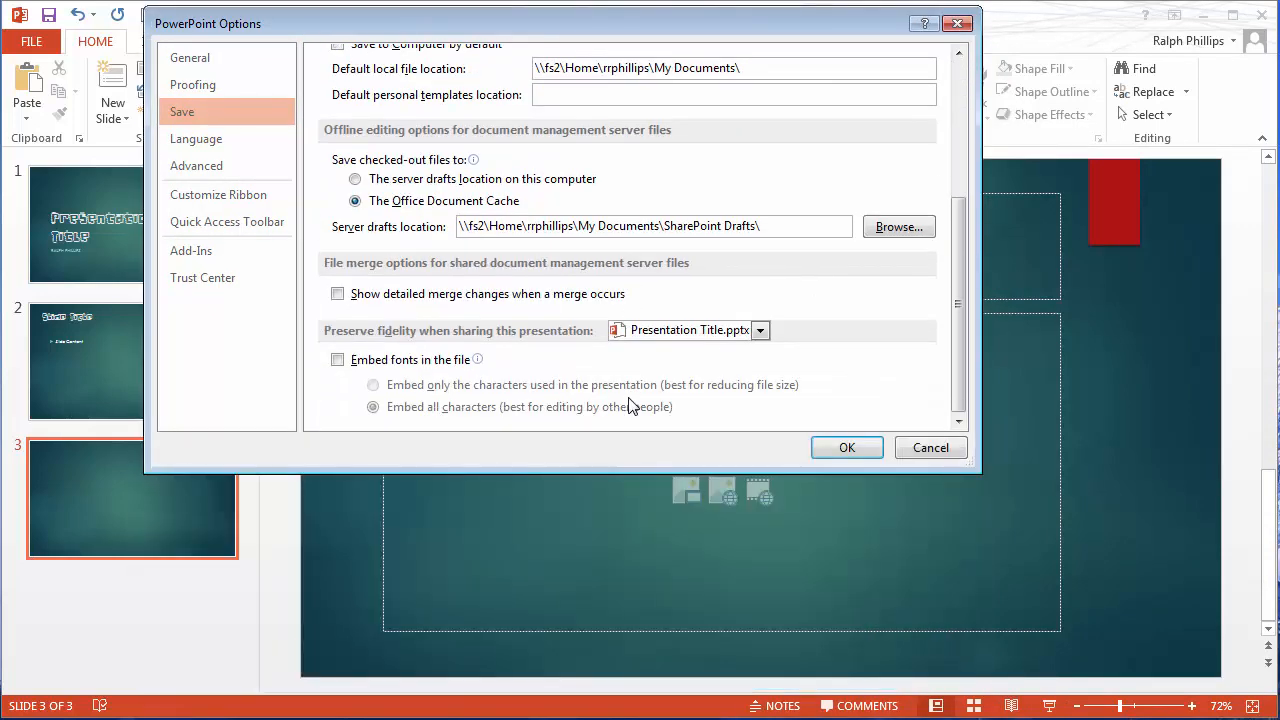
Enable Embed fonts in the file with Embed all characters, and confirm with OK.
click(338, 359)
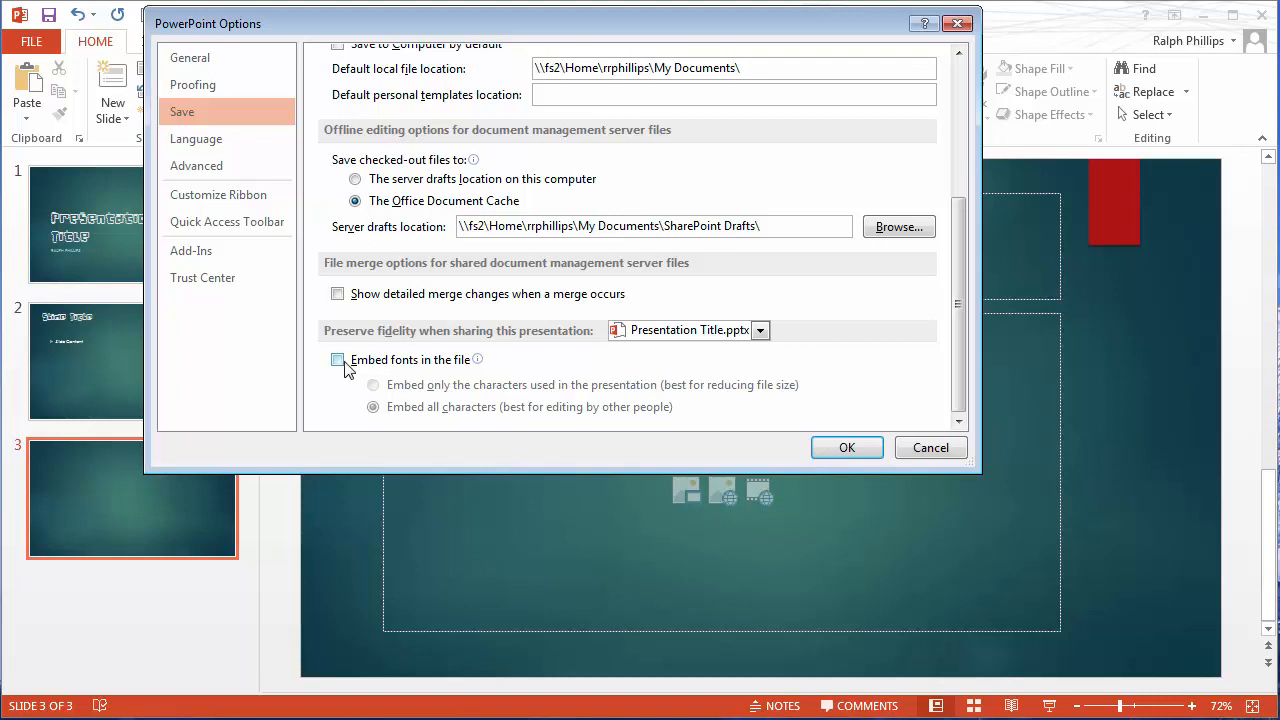
click(337, 359)
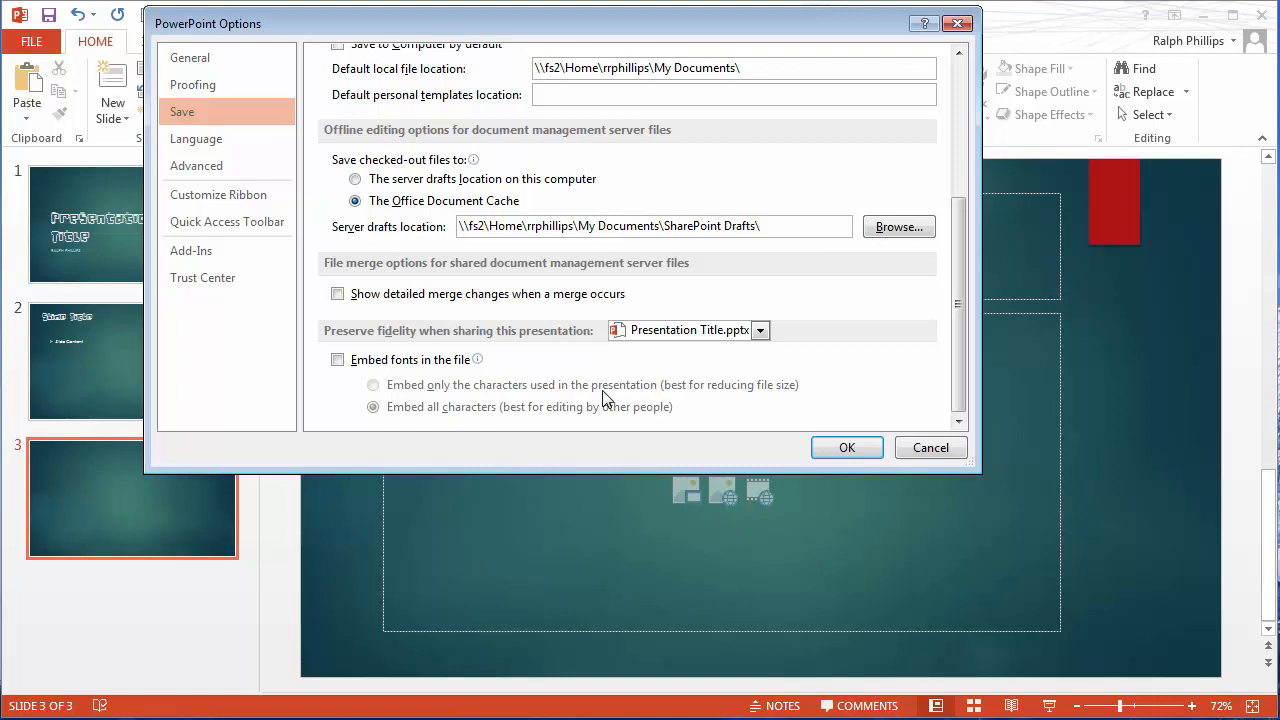
click(337, 359)
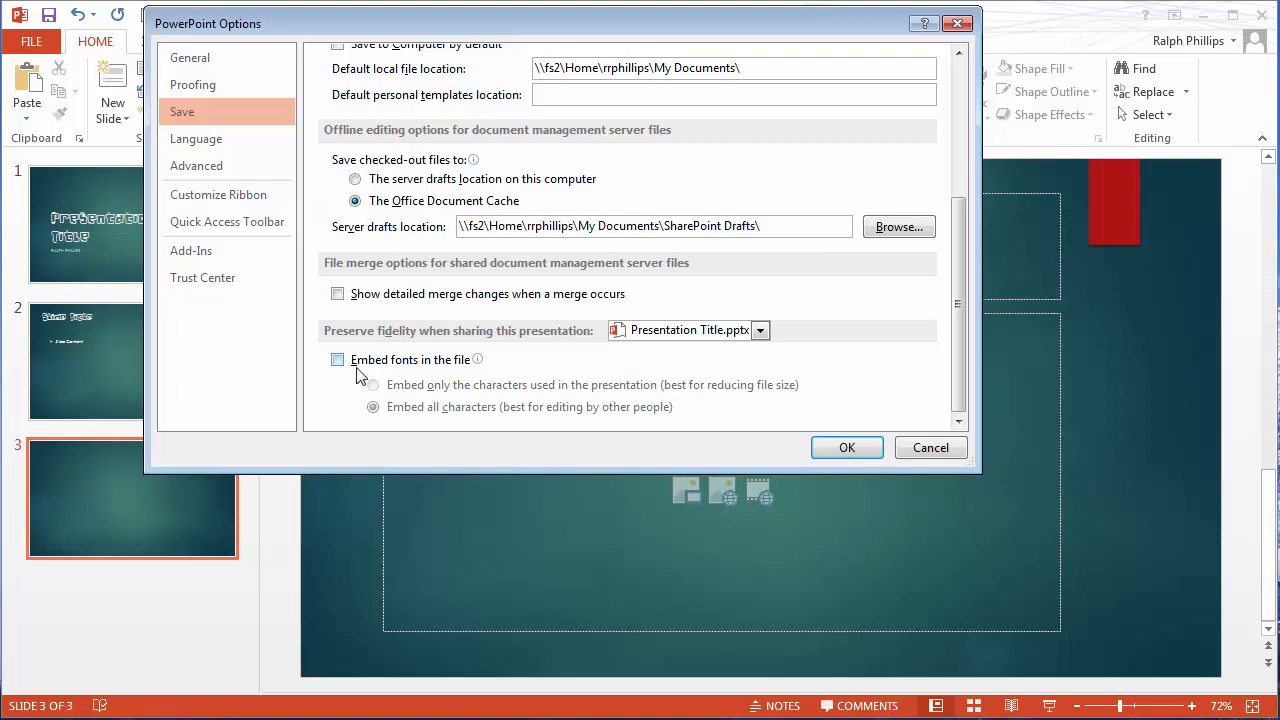
click(337, 359)
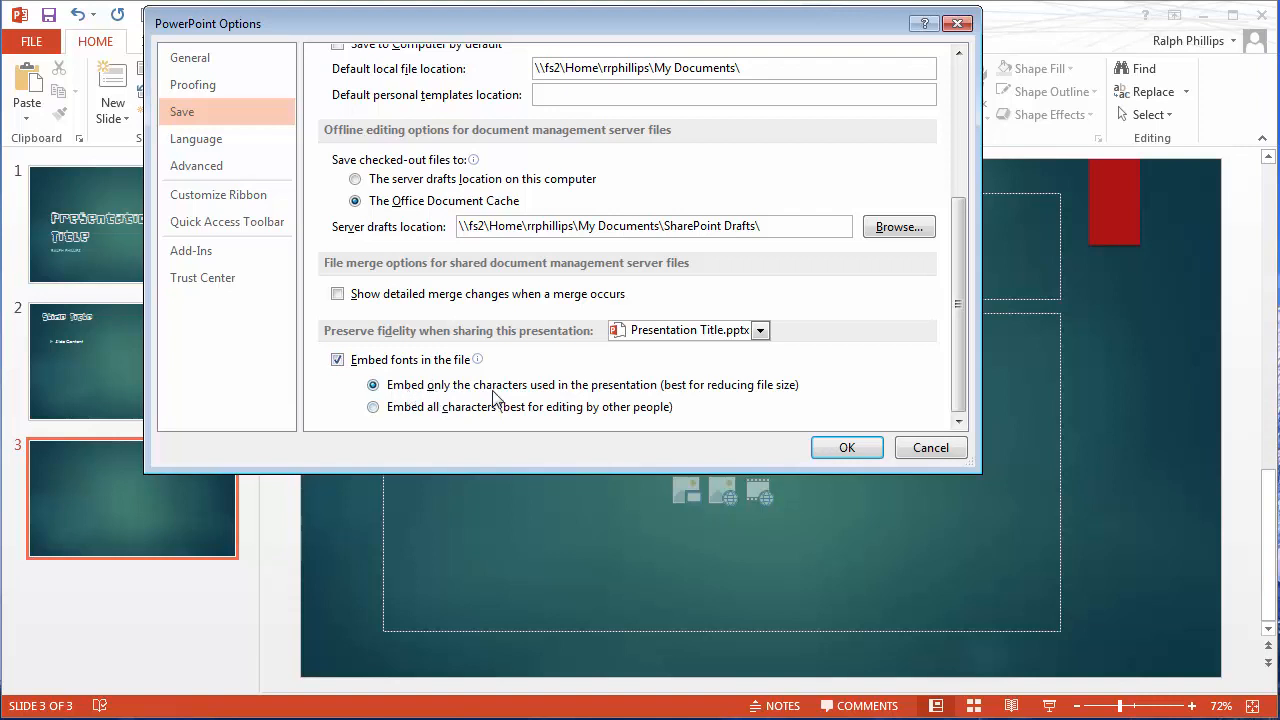
mouse_move(650, 402)
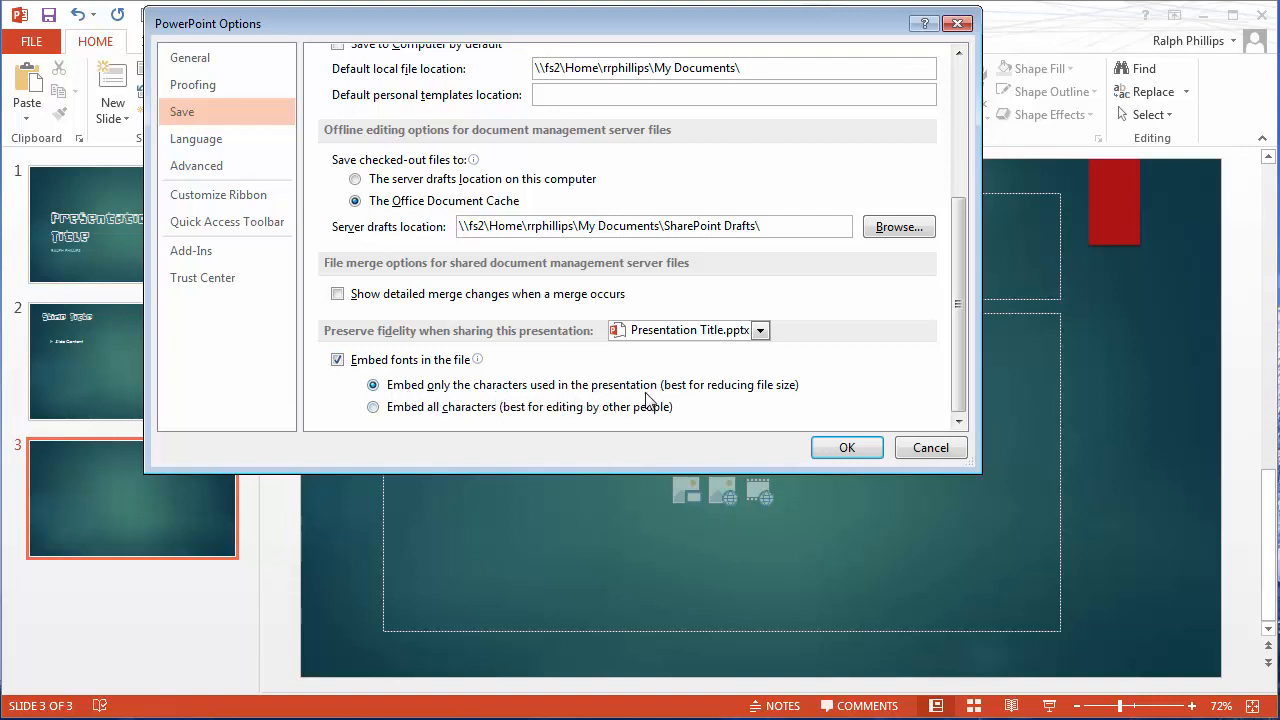
mouse_move(751, 405)
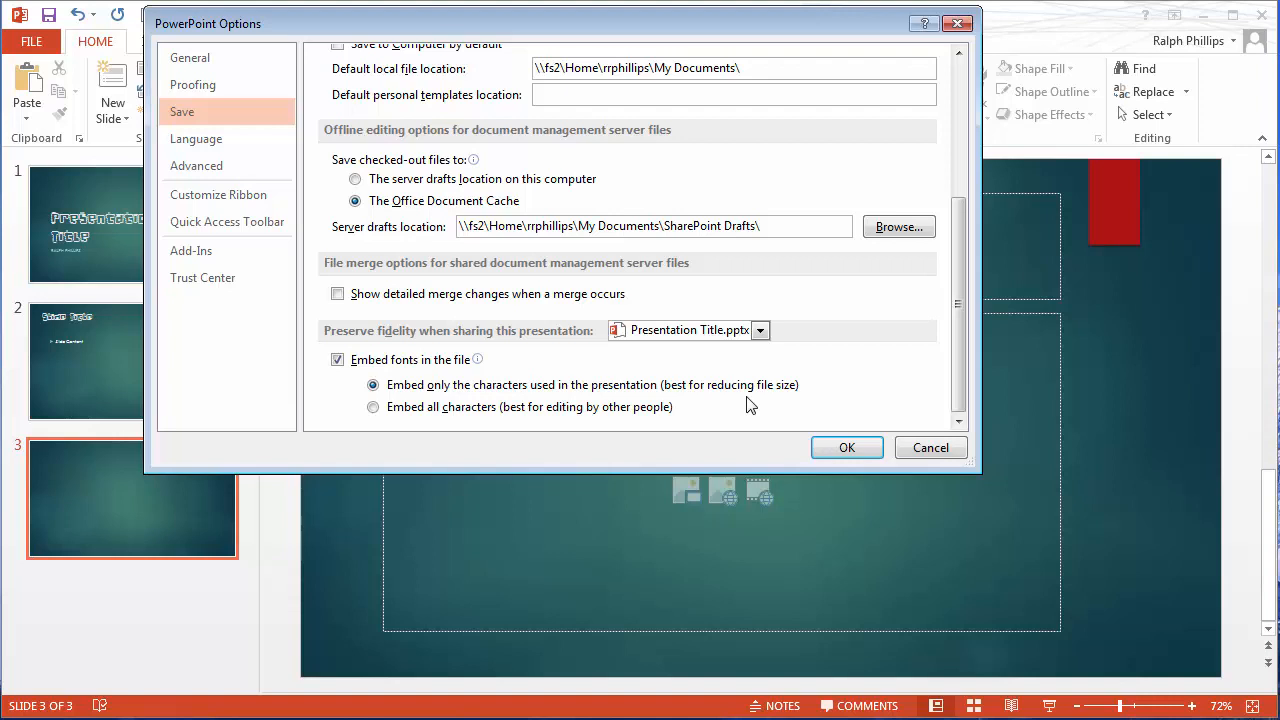
click(373, 407)
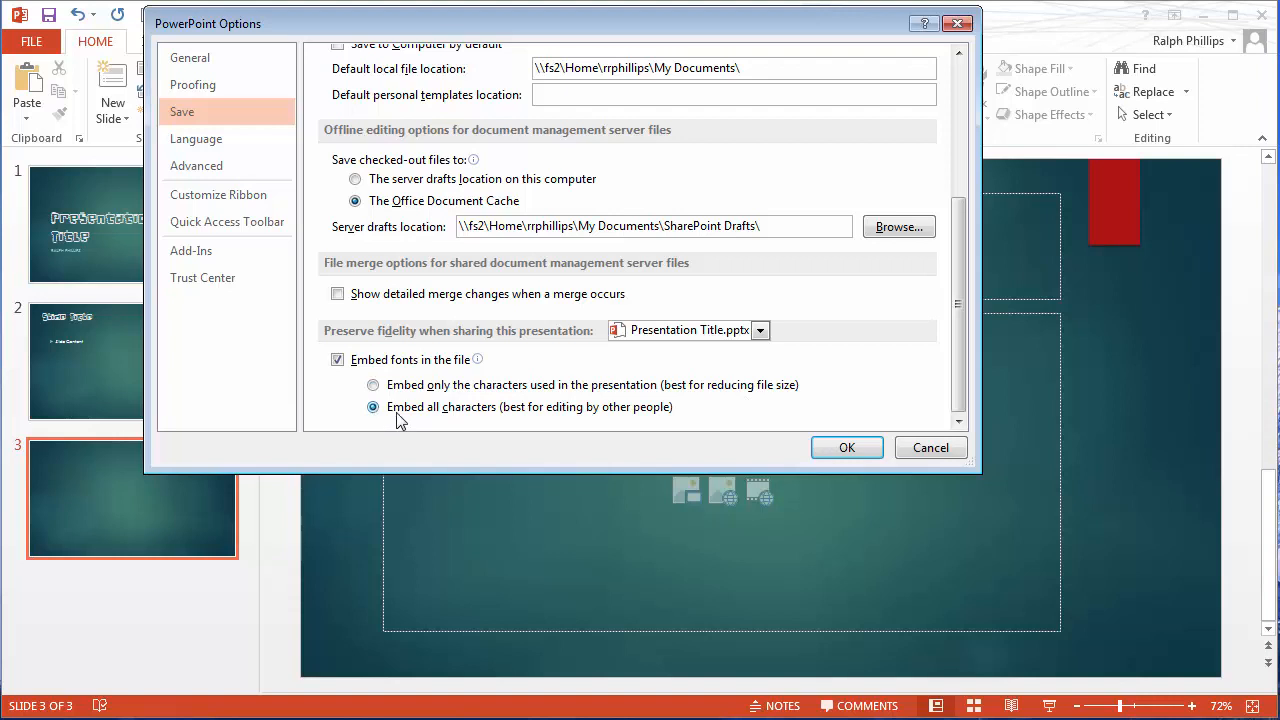
mouse_move(440, 420)
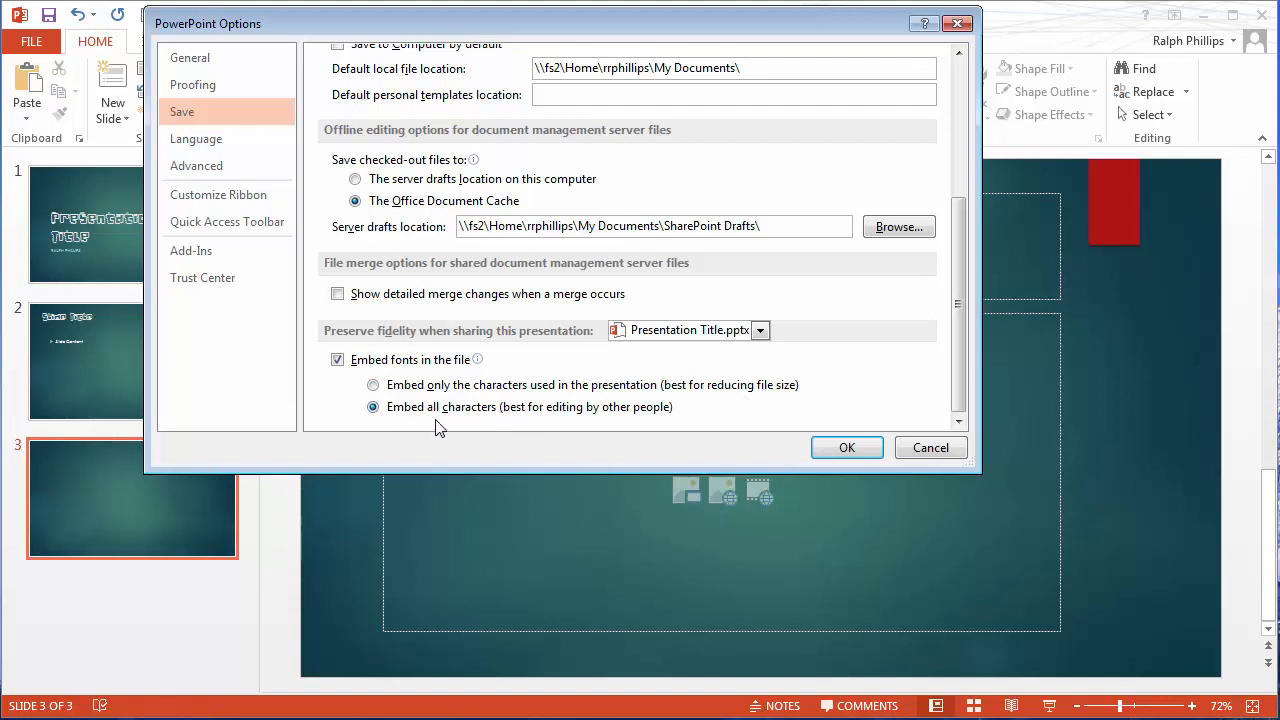
mouse_move(558, 425)
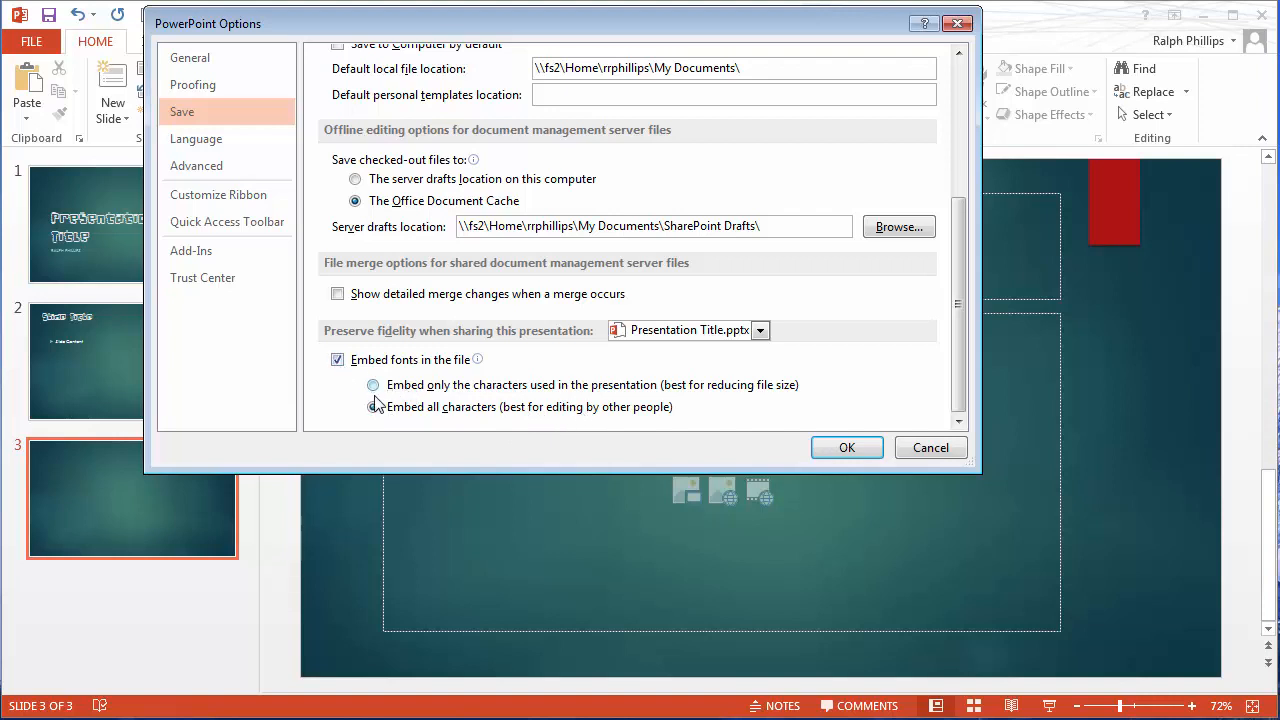
click(372, 407)
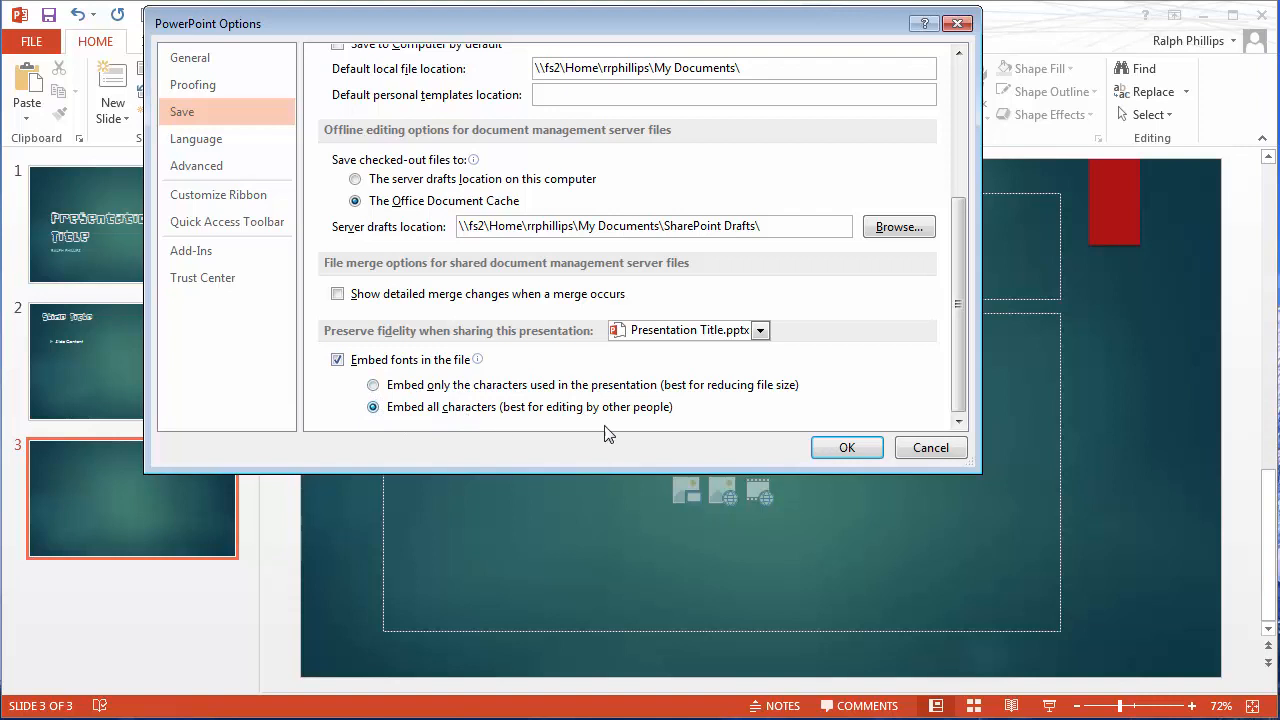
click(846, 447)
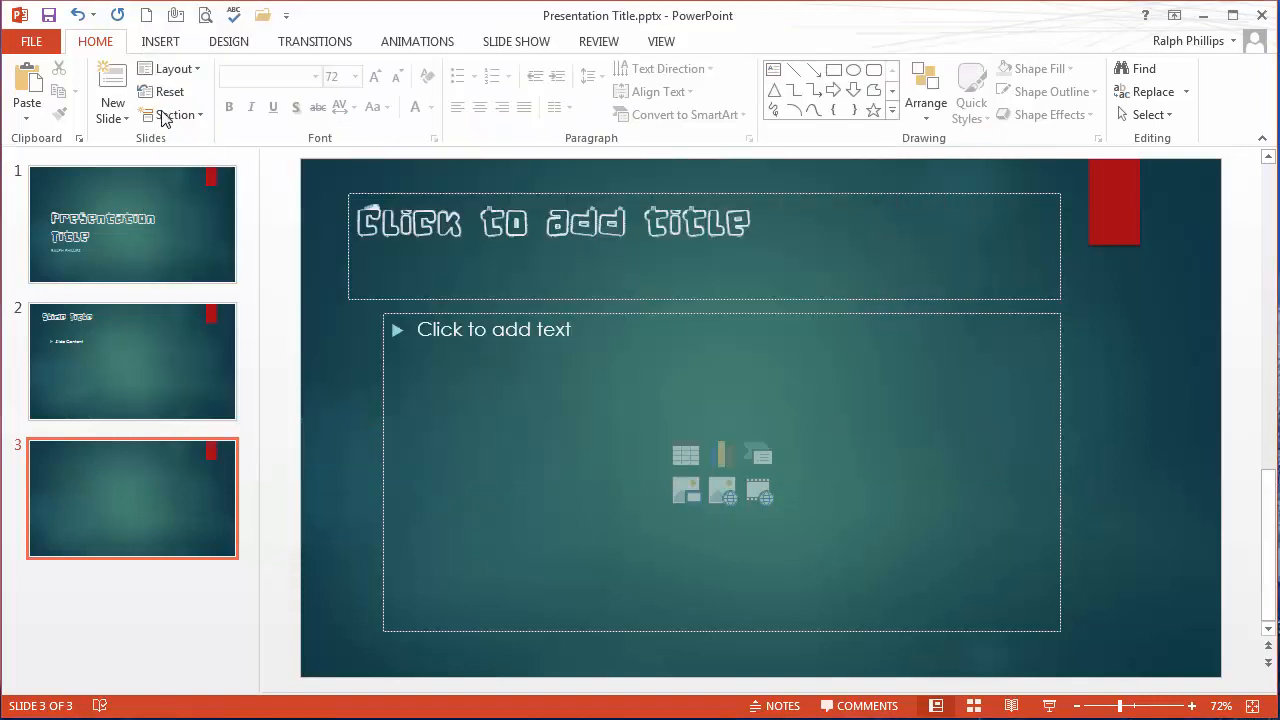
Save the presentation into the Desktop folder as Presentation Title4.pptx.
click(31, 41)
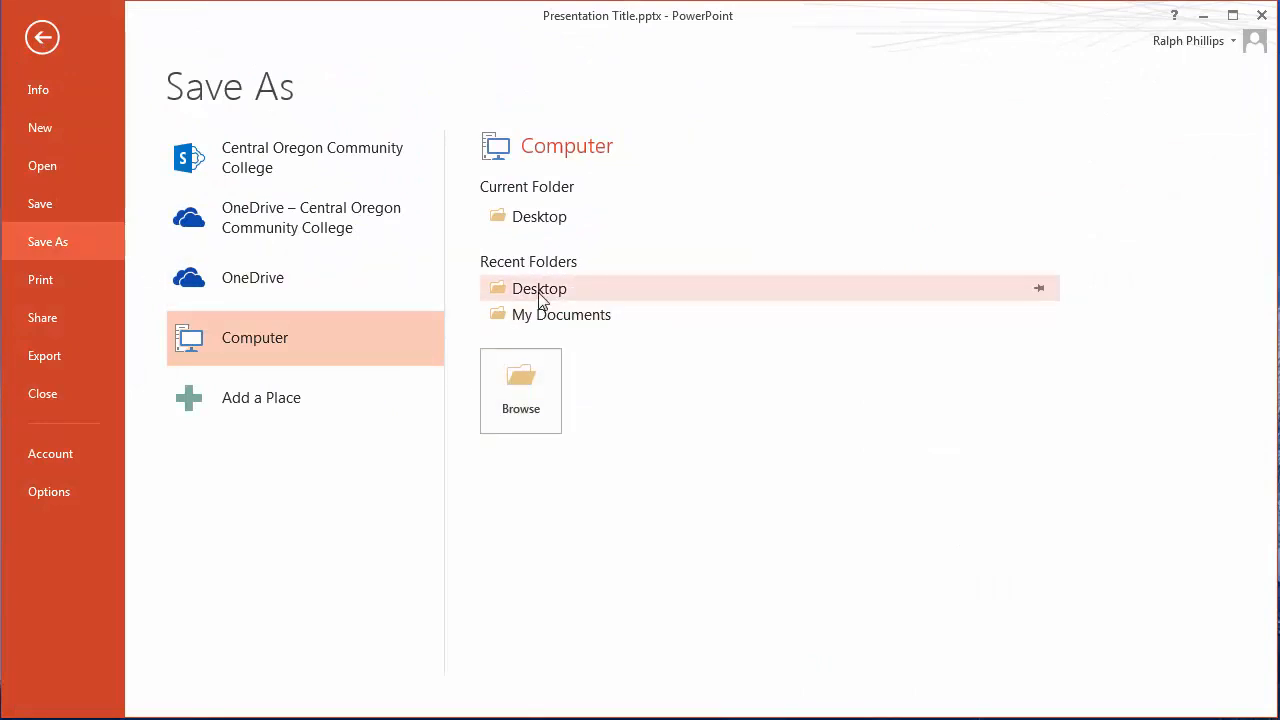
click(539, 288)
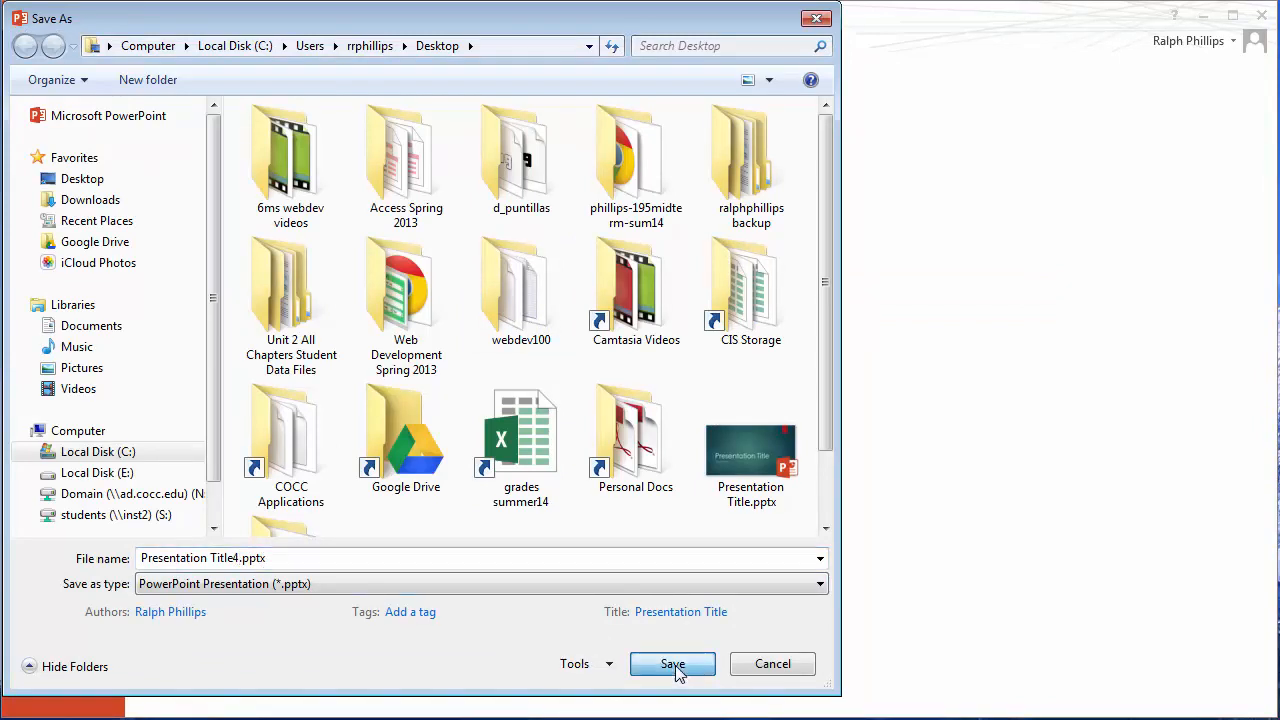
click(672, 663)
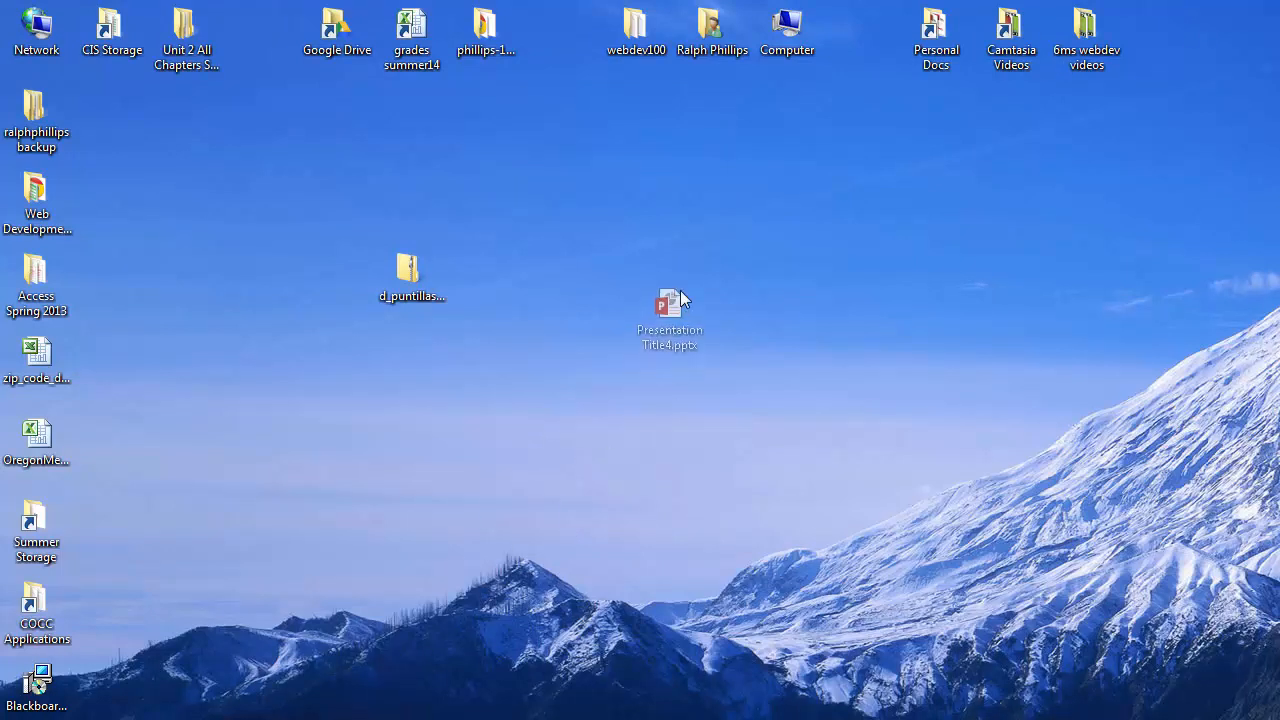
Move the new Presentation Title4.pptx copy beside the original presentation on the desktop.
drag(670, 315, 711, 285)
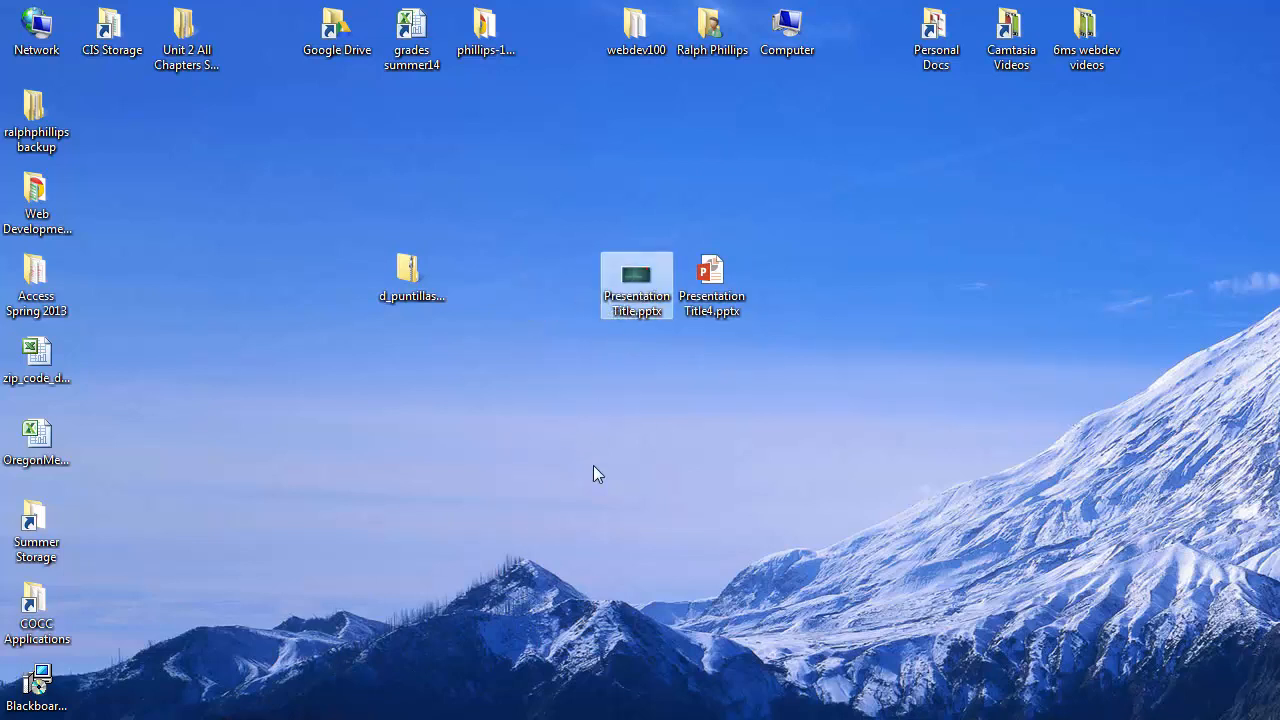
click(641, 400)
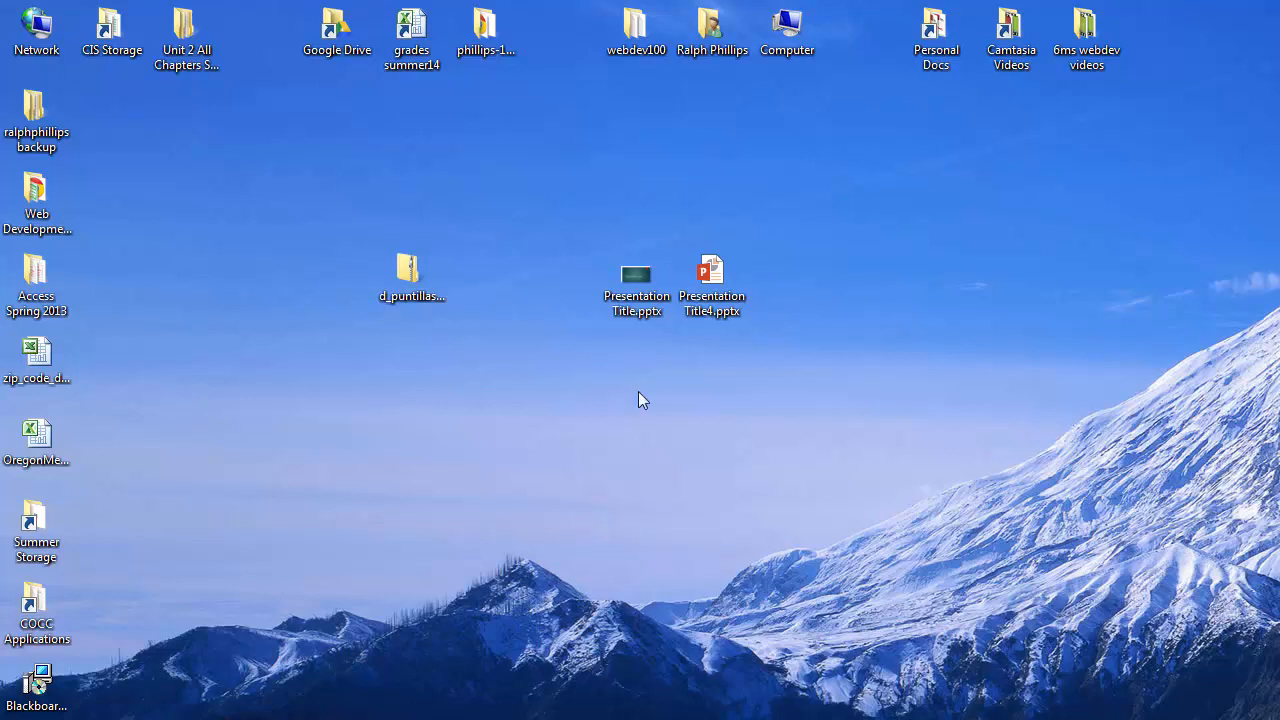
mouse_move(725, 345)
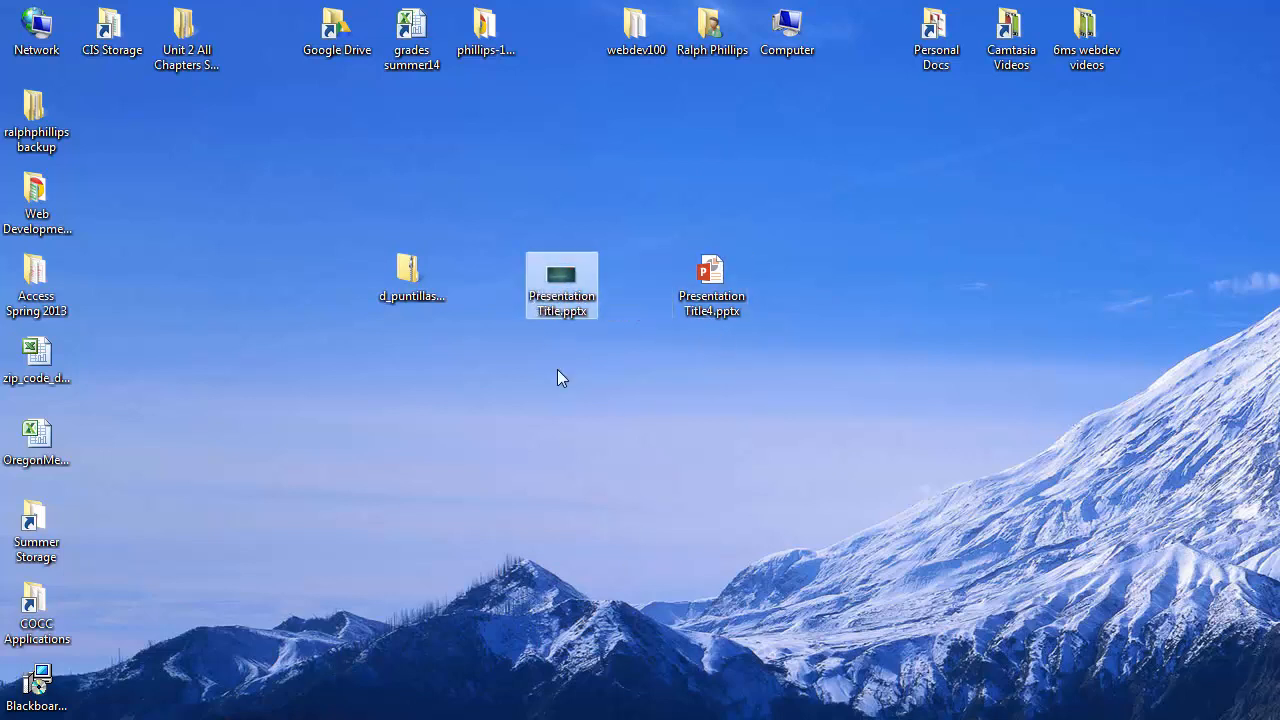
right_click(561, 285)
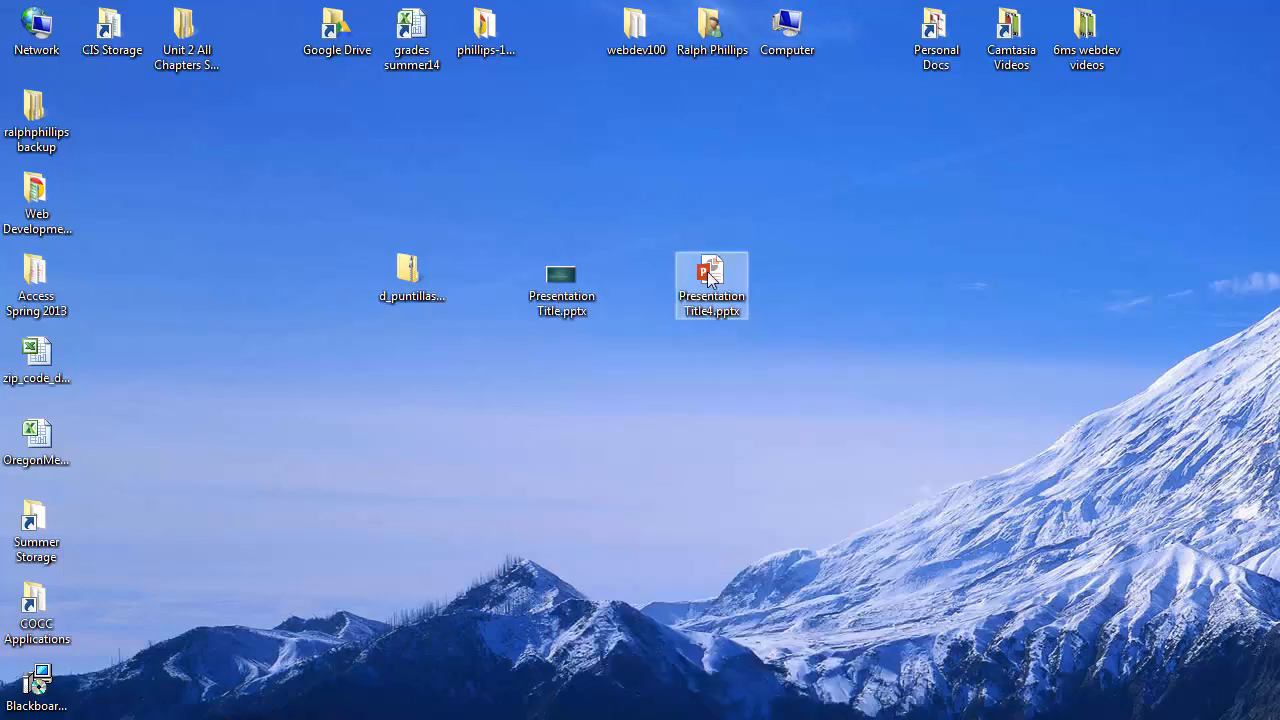
Confirm Presentation Title4.pptx is 1.06 MB in its Properties, then open it in PowerPoint.
right_click(711, 285)
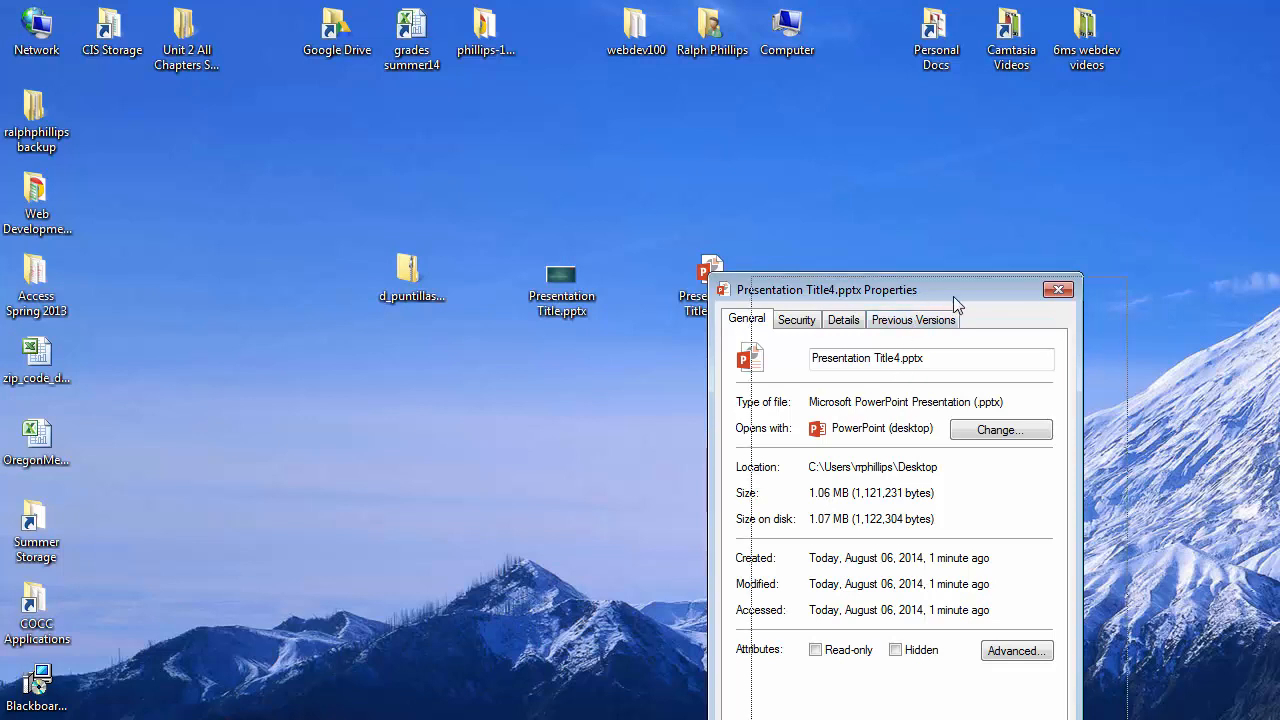
drag(825, 290, 685, 181)
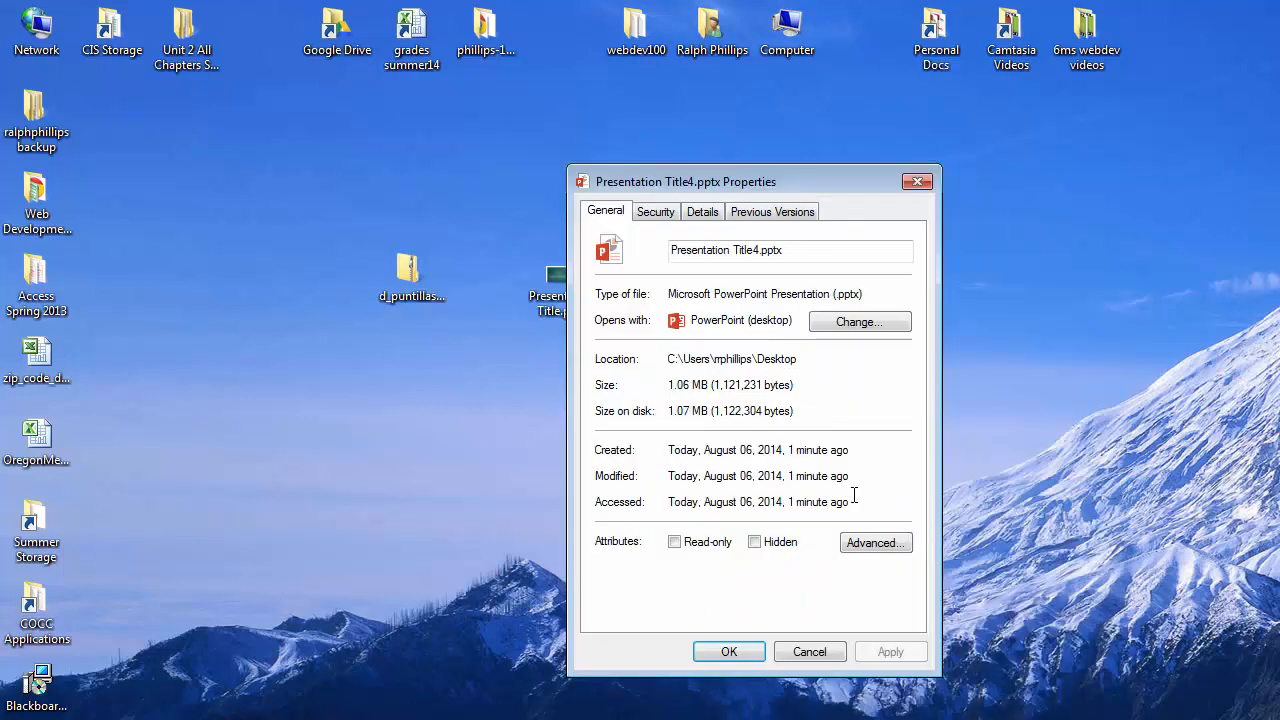
click(728, 651)
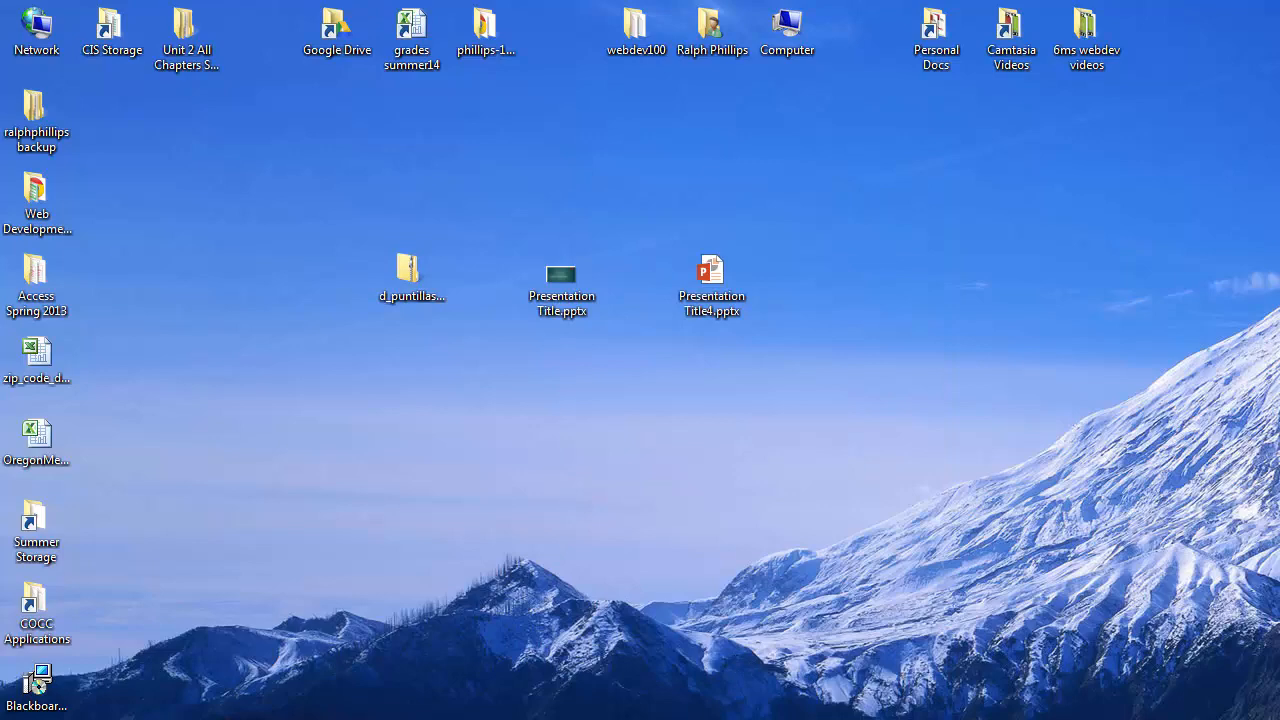
double_click(711, 271)
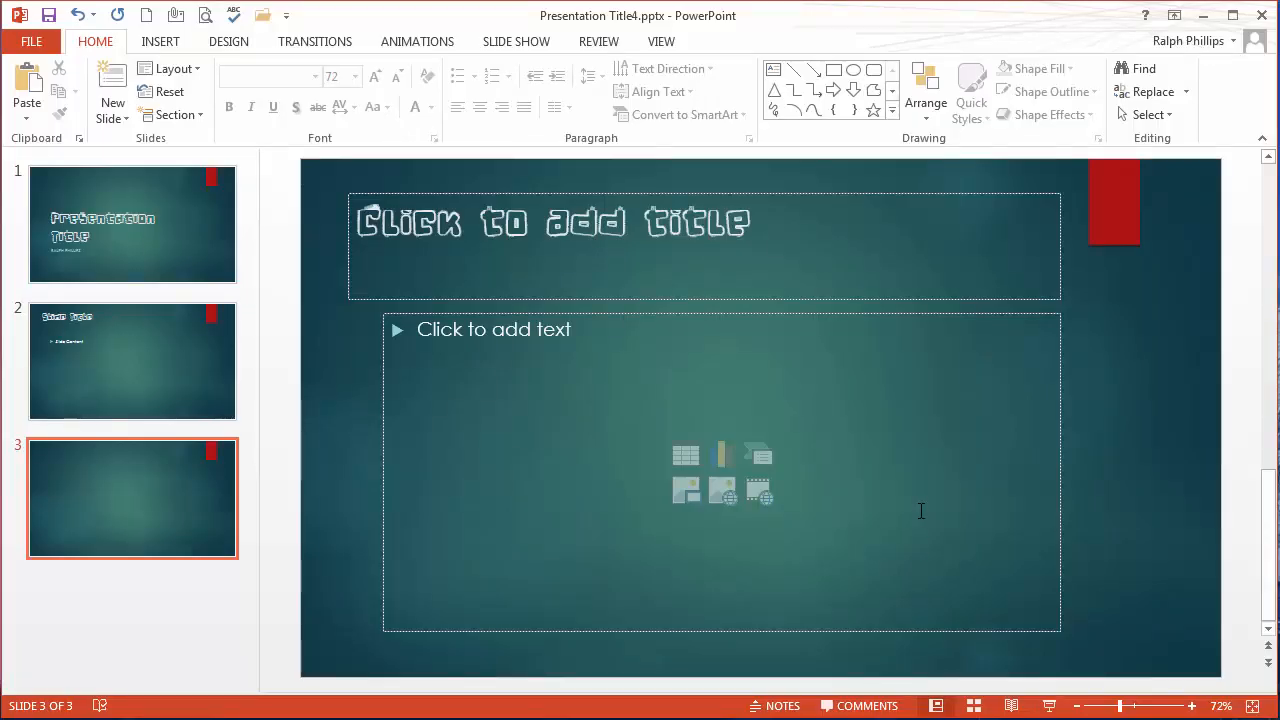